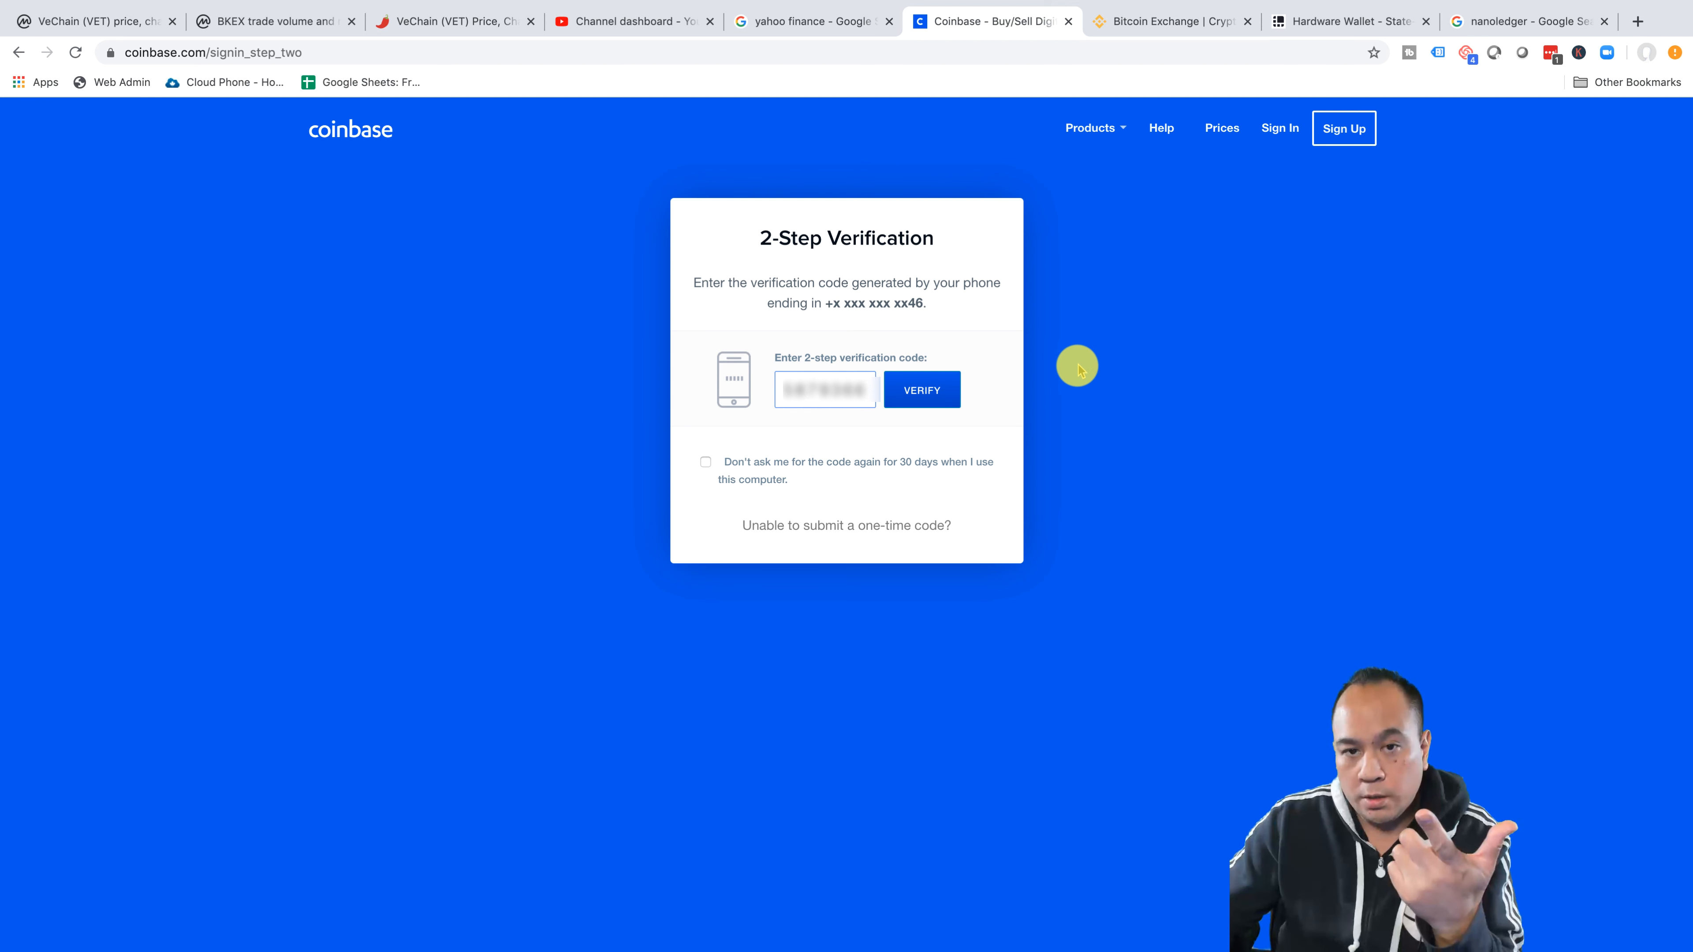
{"action": "mouse_move", "coordinate": [1042, 347]}
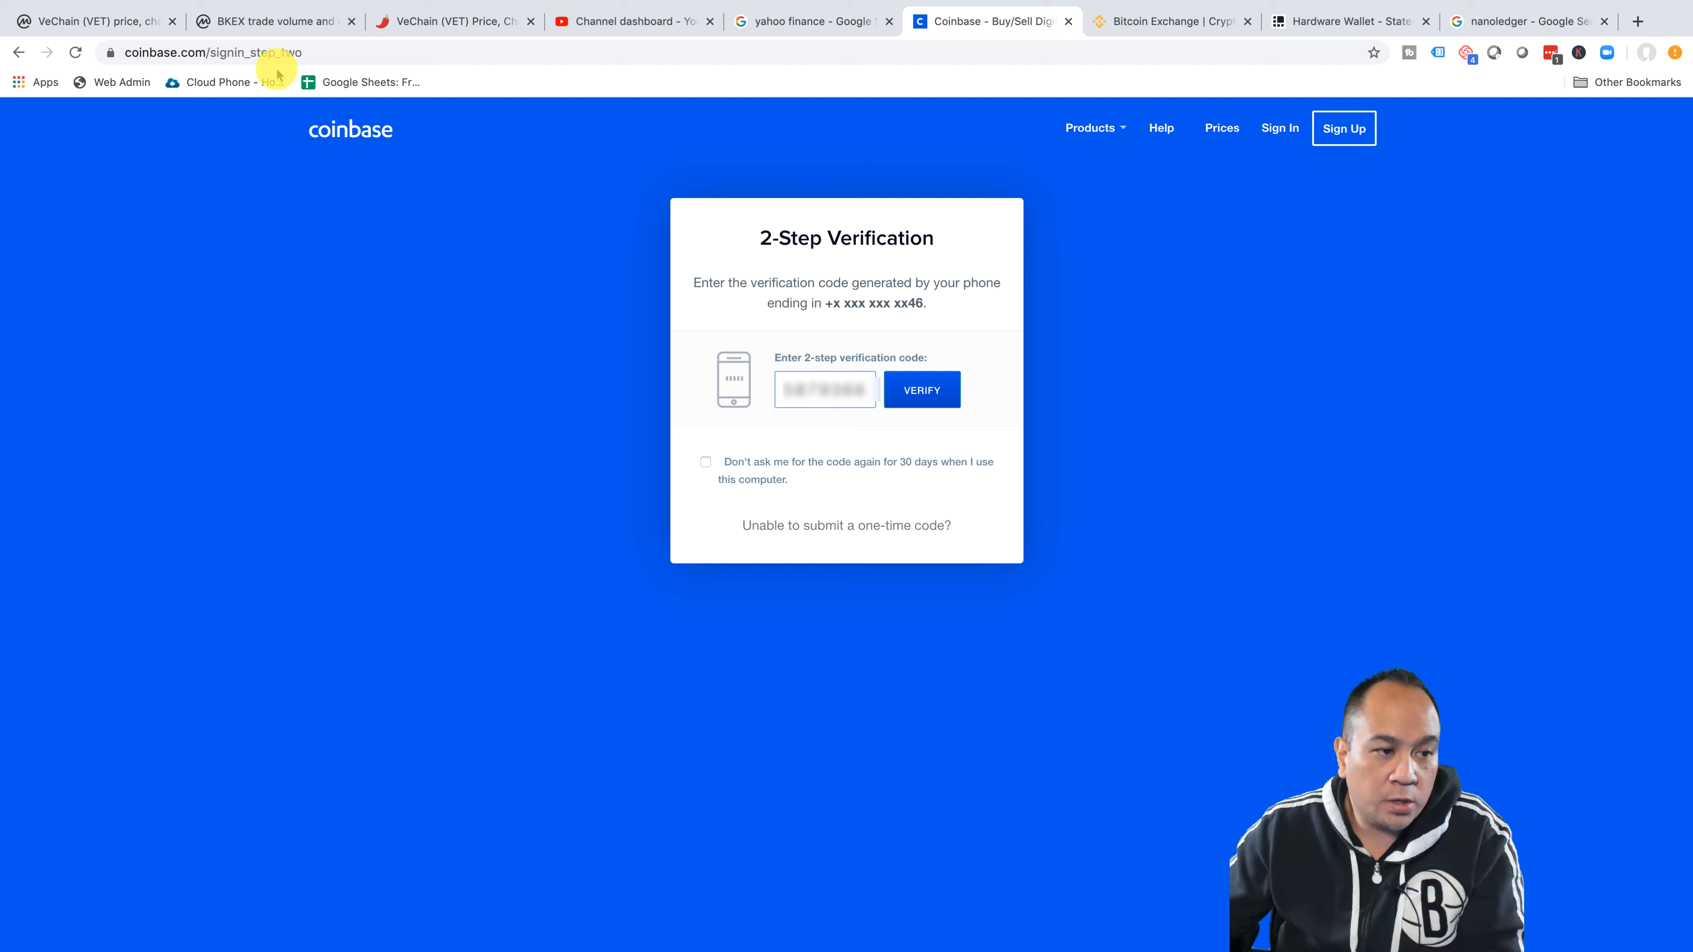
{"action": "mouse_move", "coordinate": [826, 439]}
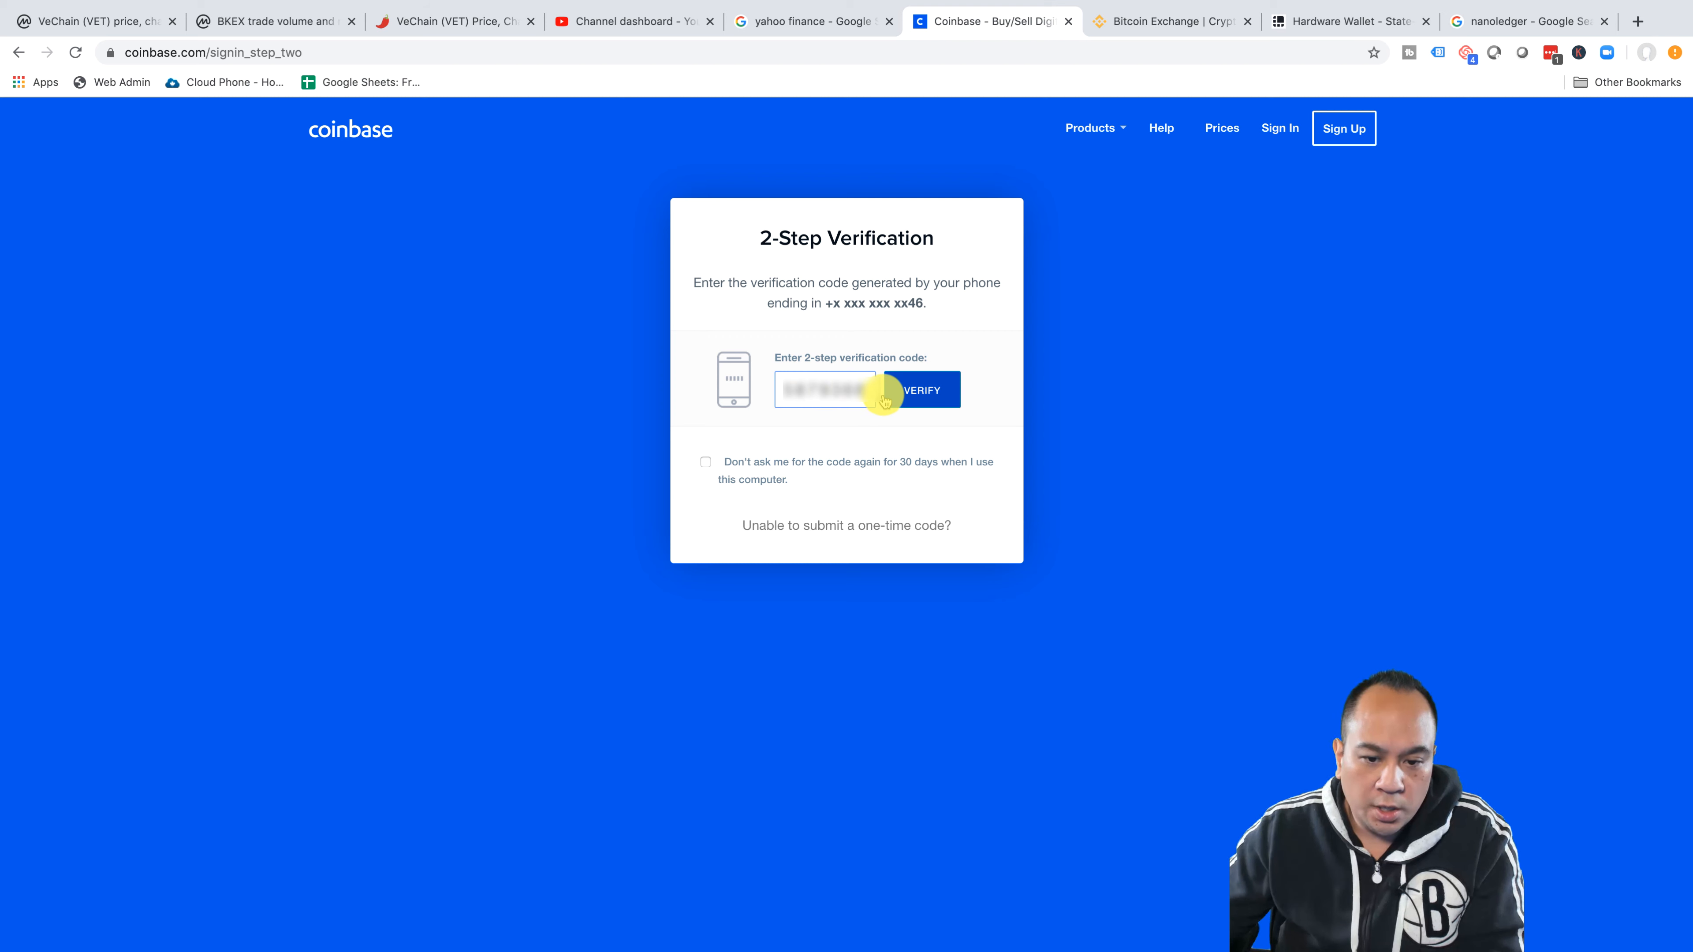
- Submit the two-step verification code to finish signing in to Coinbase
{"action": "left_click", "coordinate": [919, 390]}
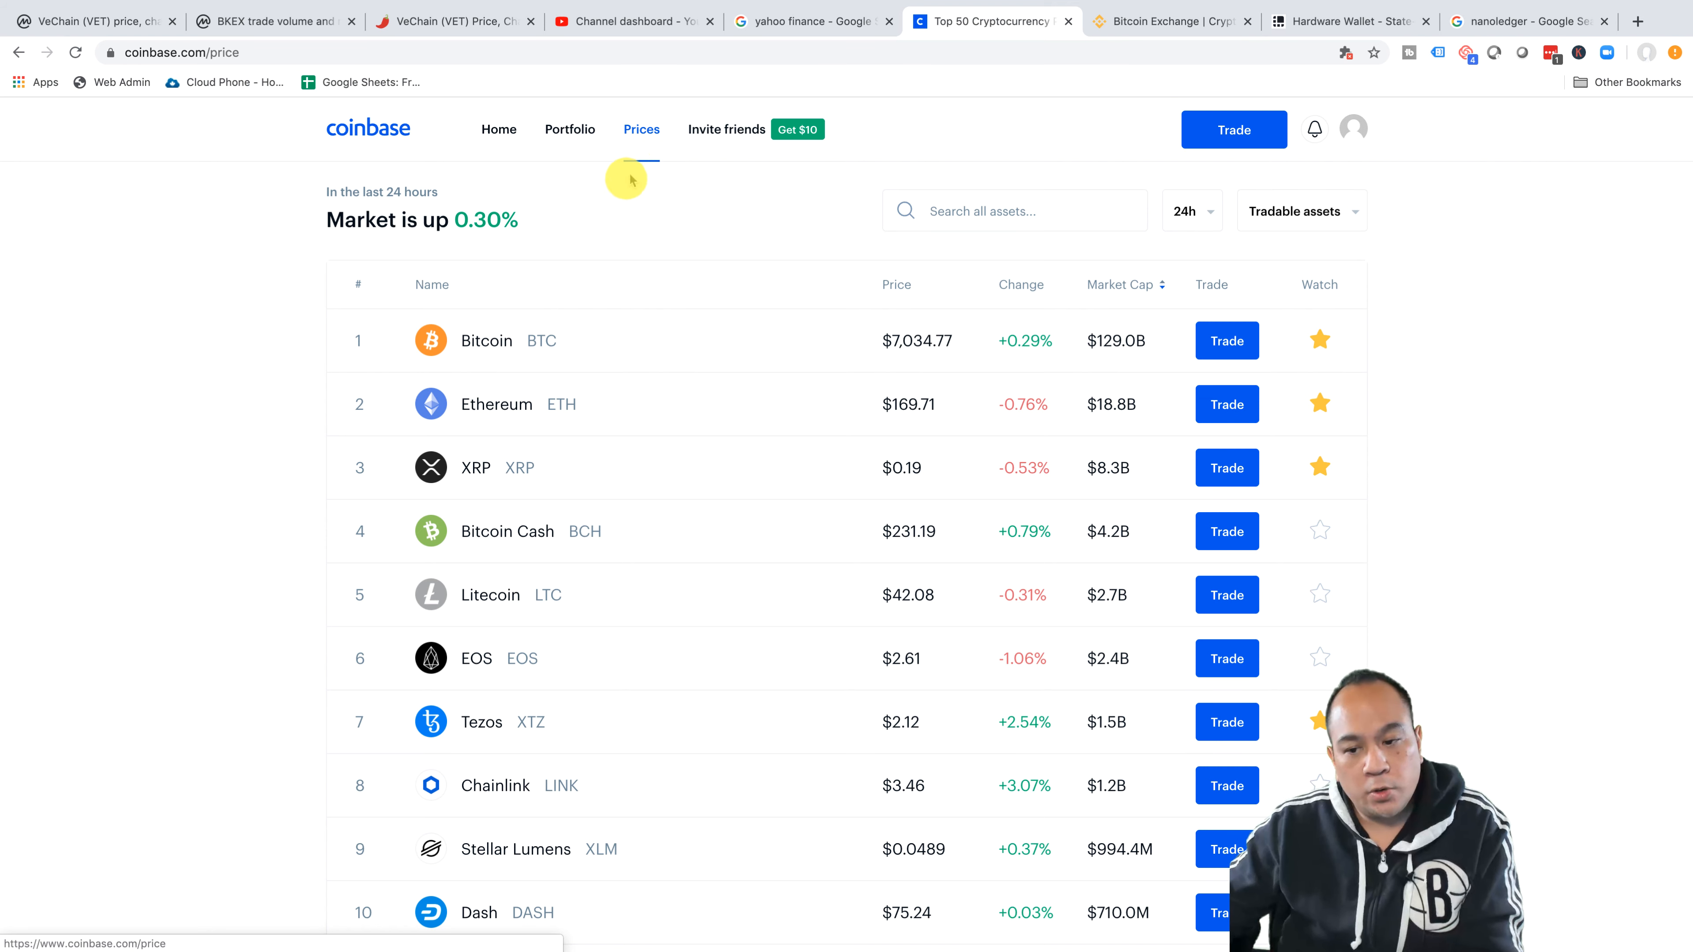
{"action": "mouse_move", "coordinate": [610, 178]}
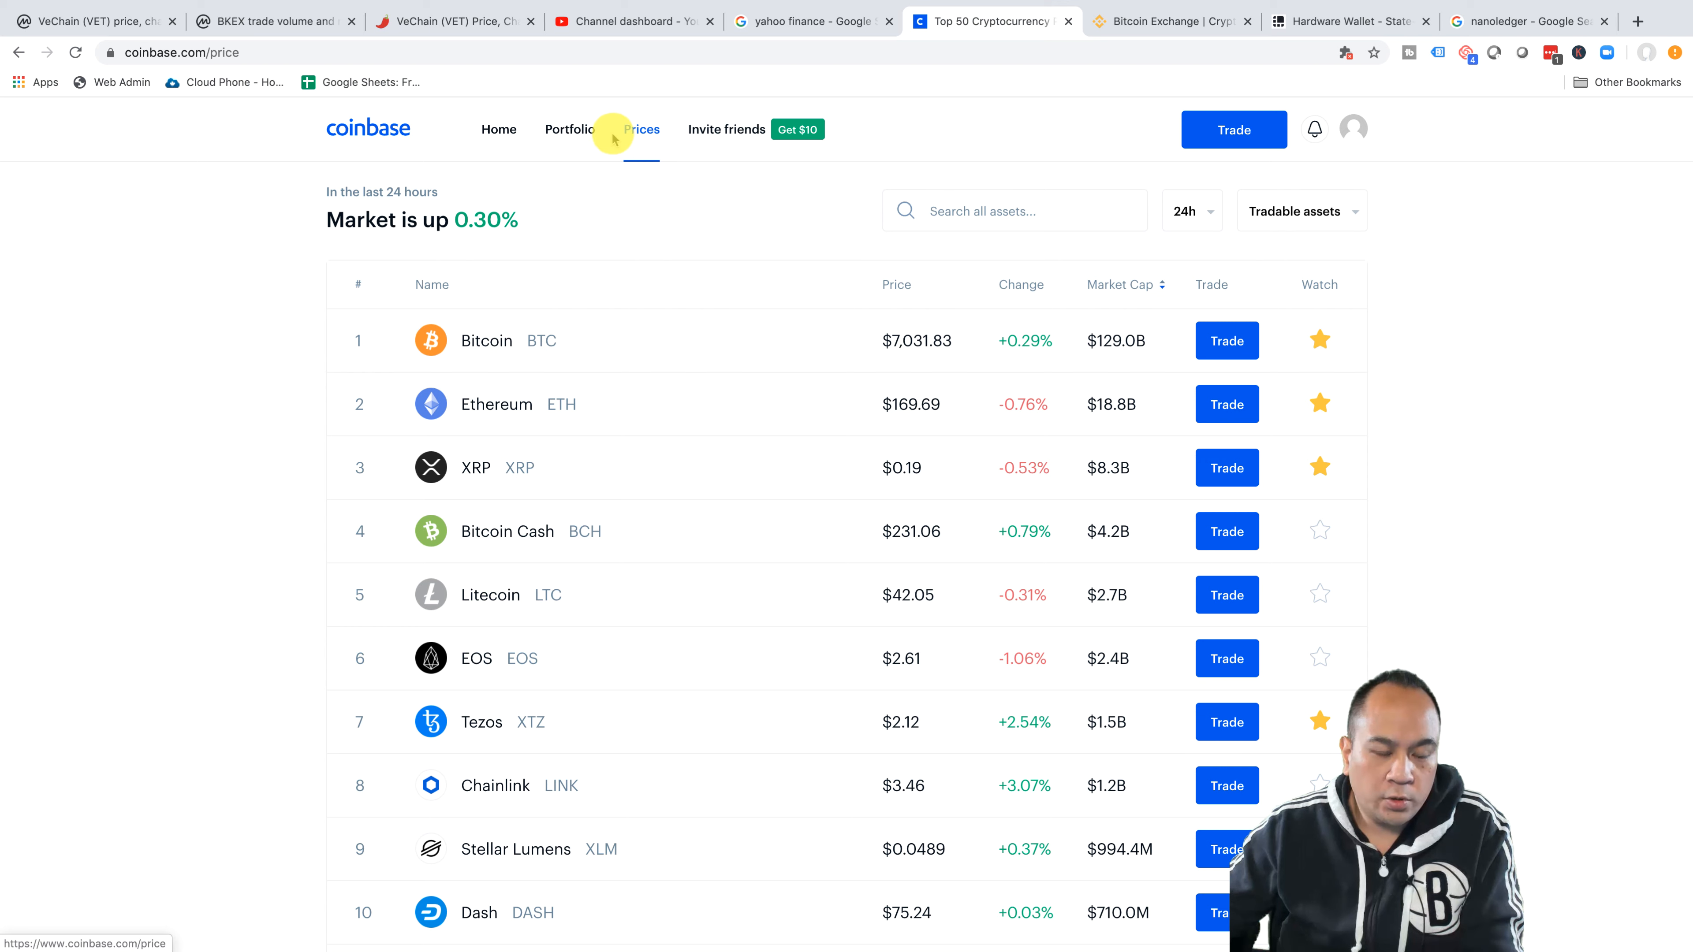
{"action": "scroll", "scroll_direction": "down", "scroll_amount": 3}
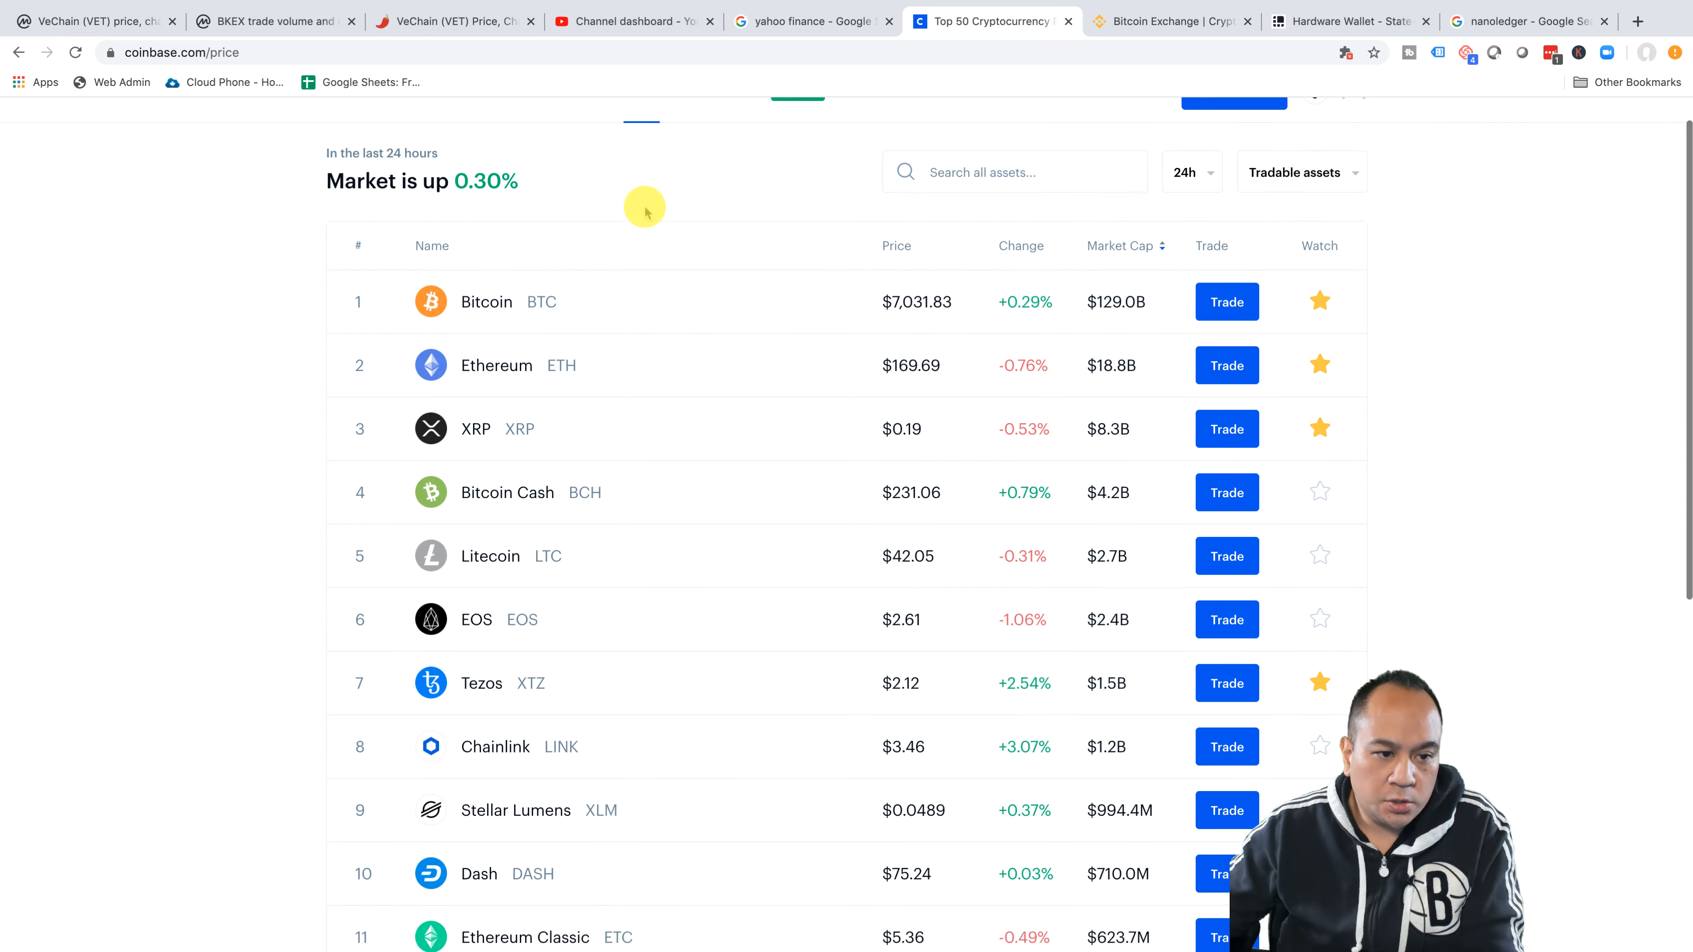
{"action": "scroll", "scroll_direction": "down", "scroll_amount": 3}
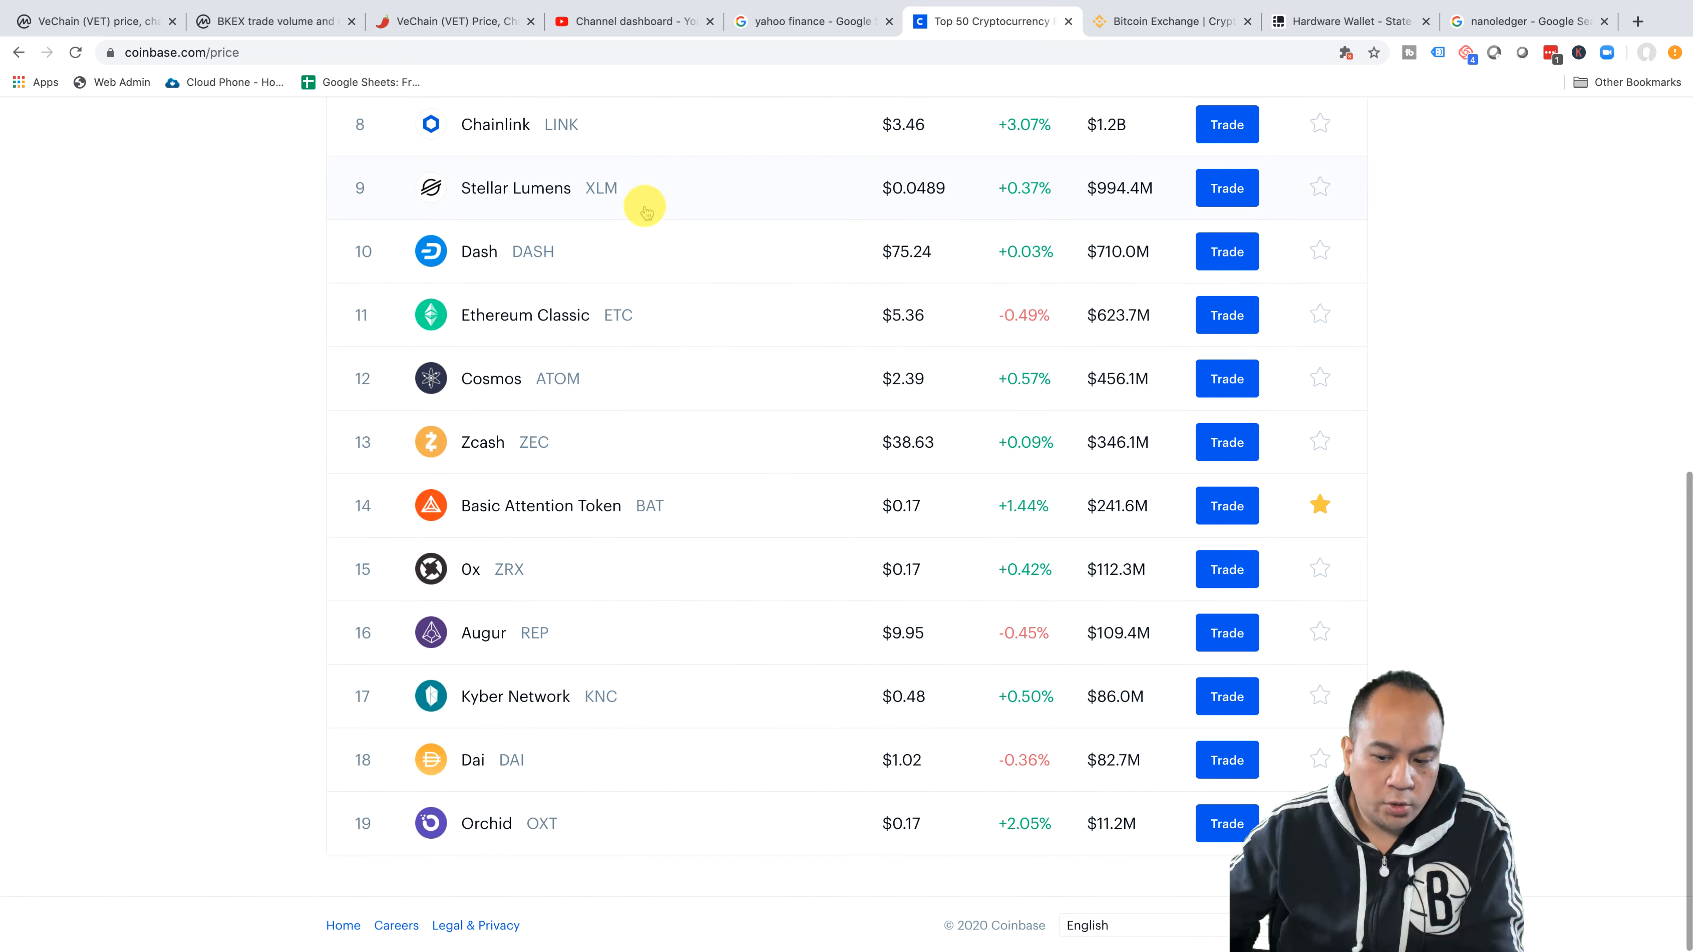
{"action": "scroll", "scroll_direction": "up", "scroll_amount": 3}
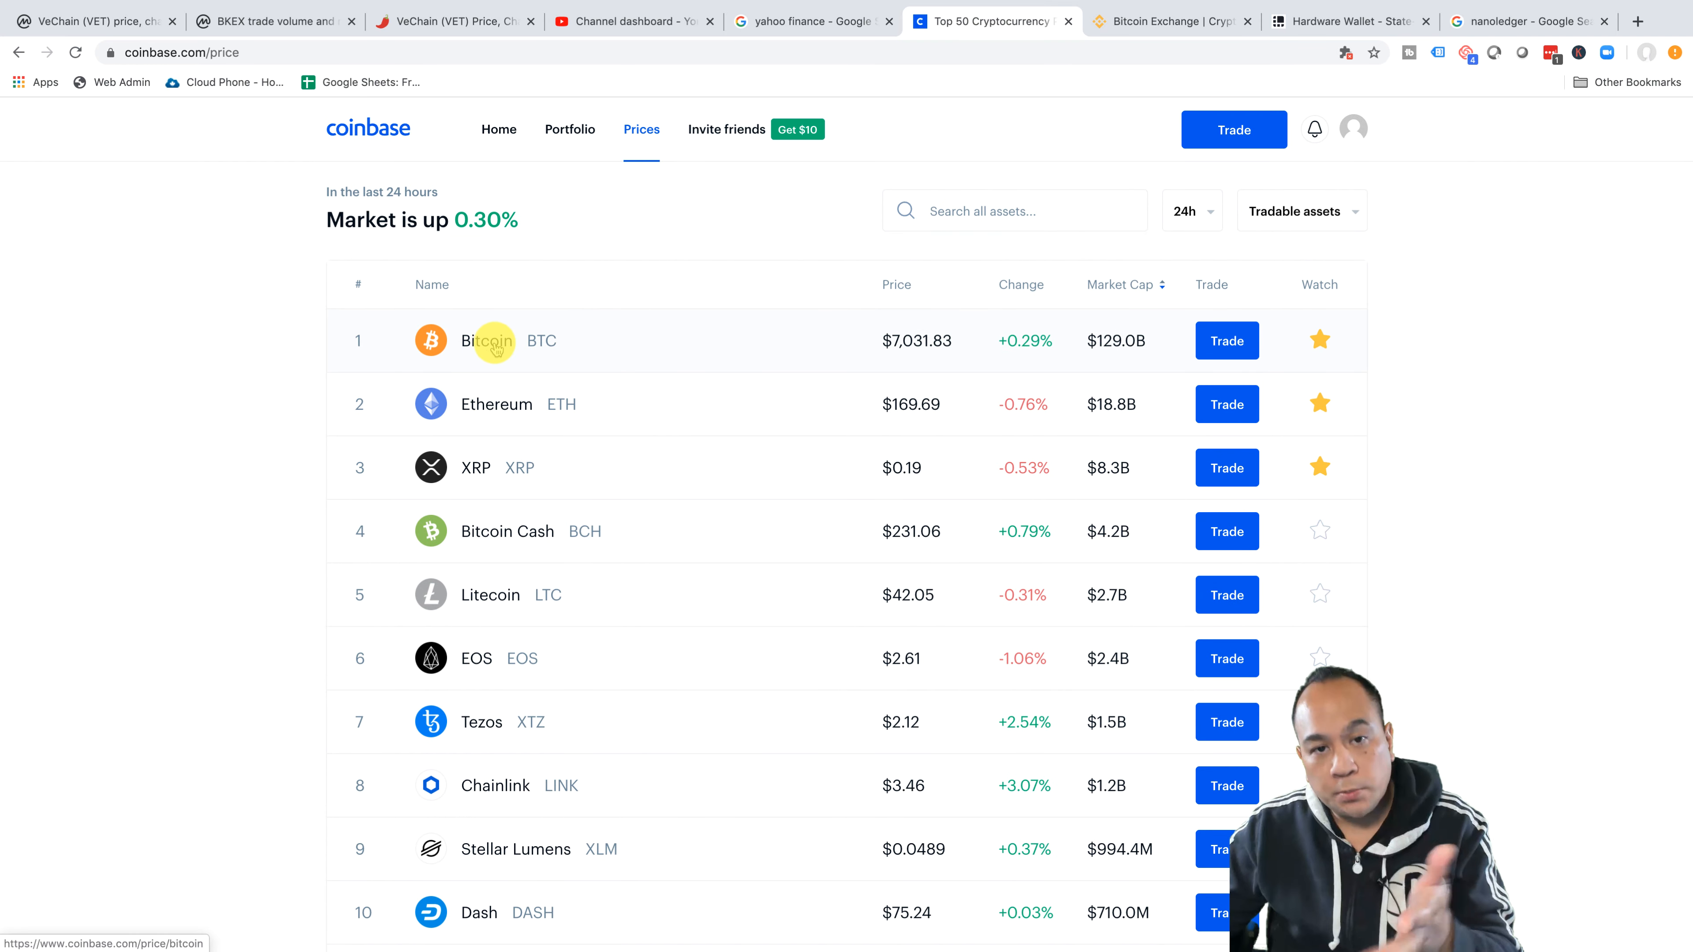
- Go to Bitcoin's Coinbase page and reach the buy form for a CA$200 amount
{"action": "left_click", "coordinate": [487, 340]}
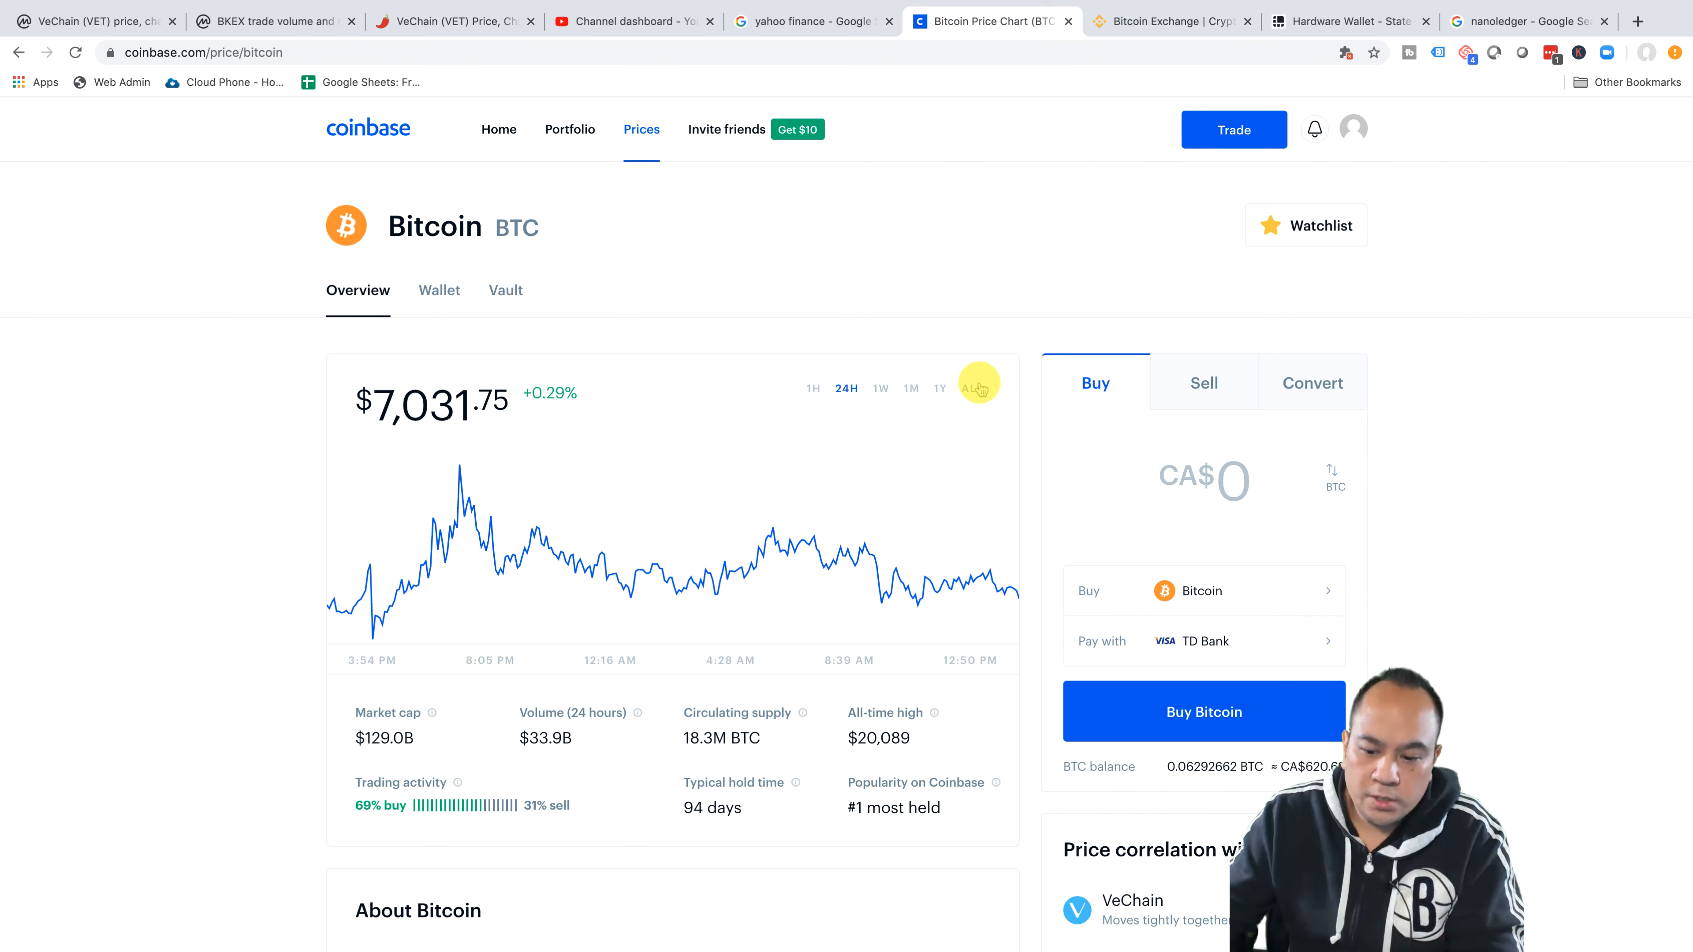
{"action": "scroll", "scroll_direction": "down", "scroll_amount": 3}
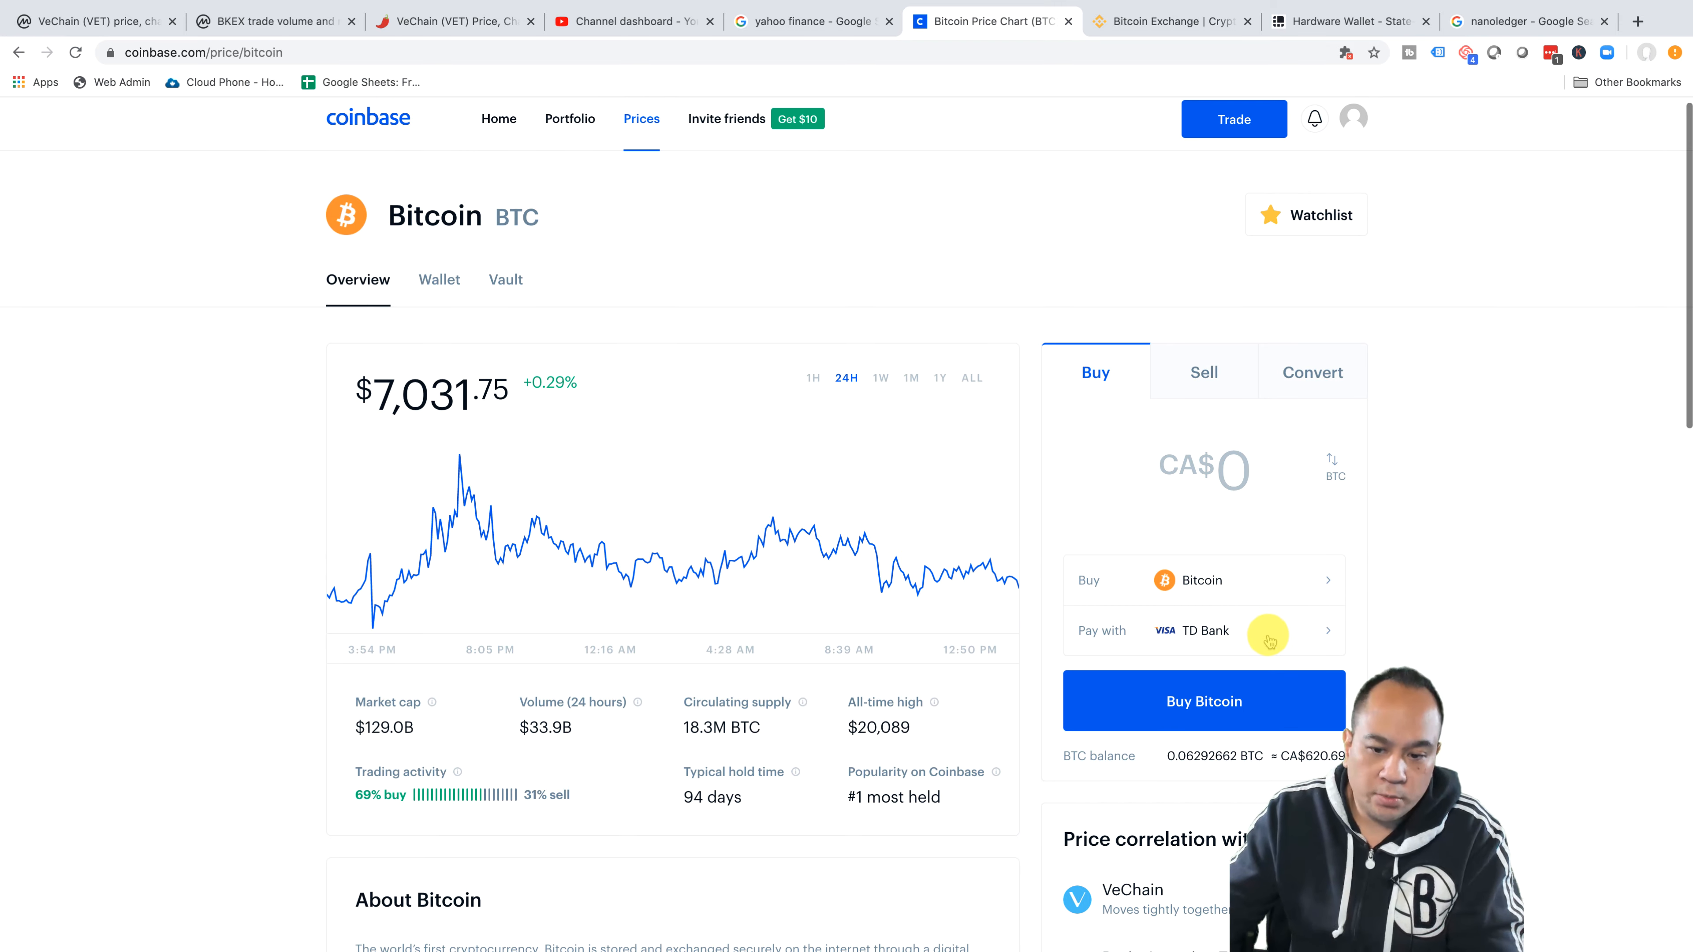
{"action": "mouse_move", "coordinate": [614, 419]}
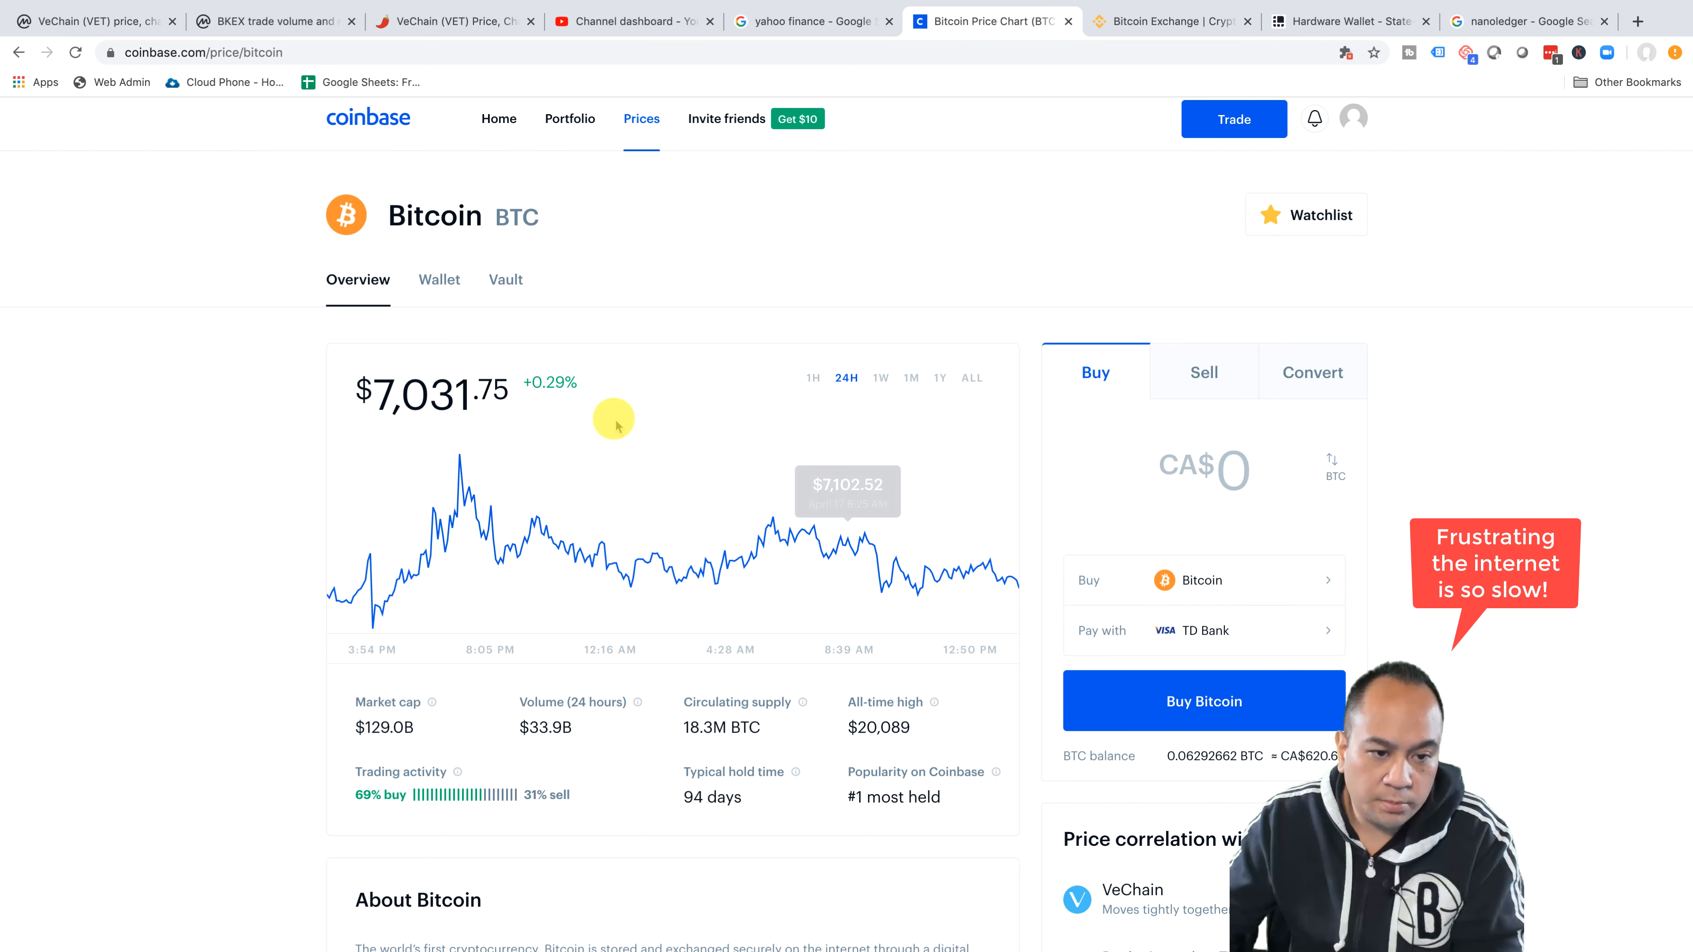
{"action": "mouse_move", "coordinate": [624, 419]}
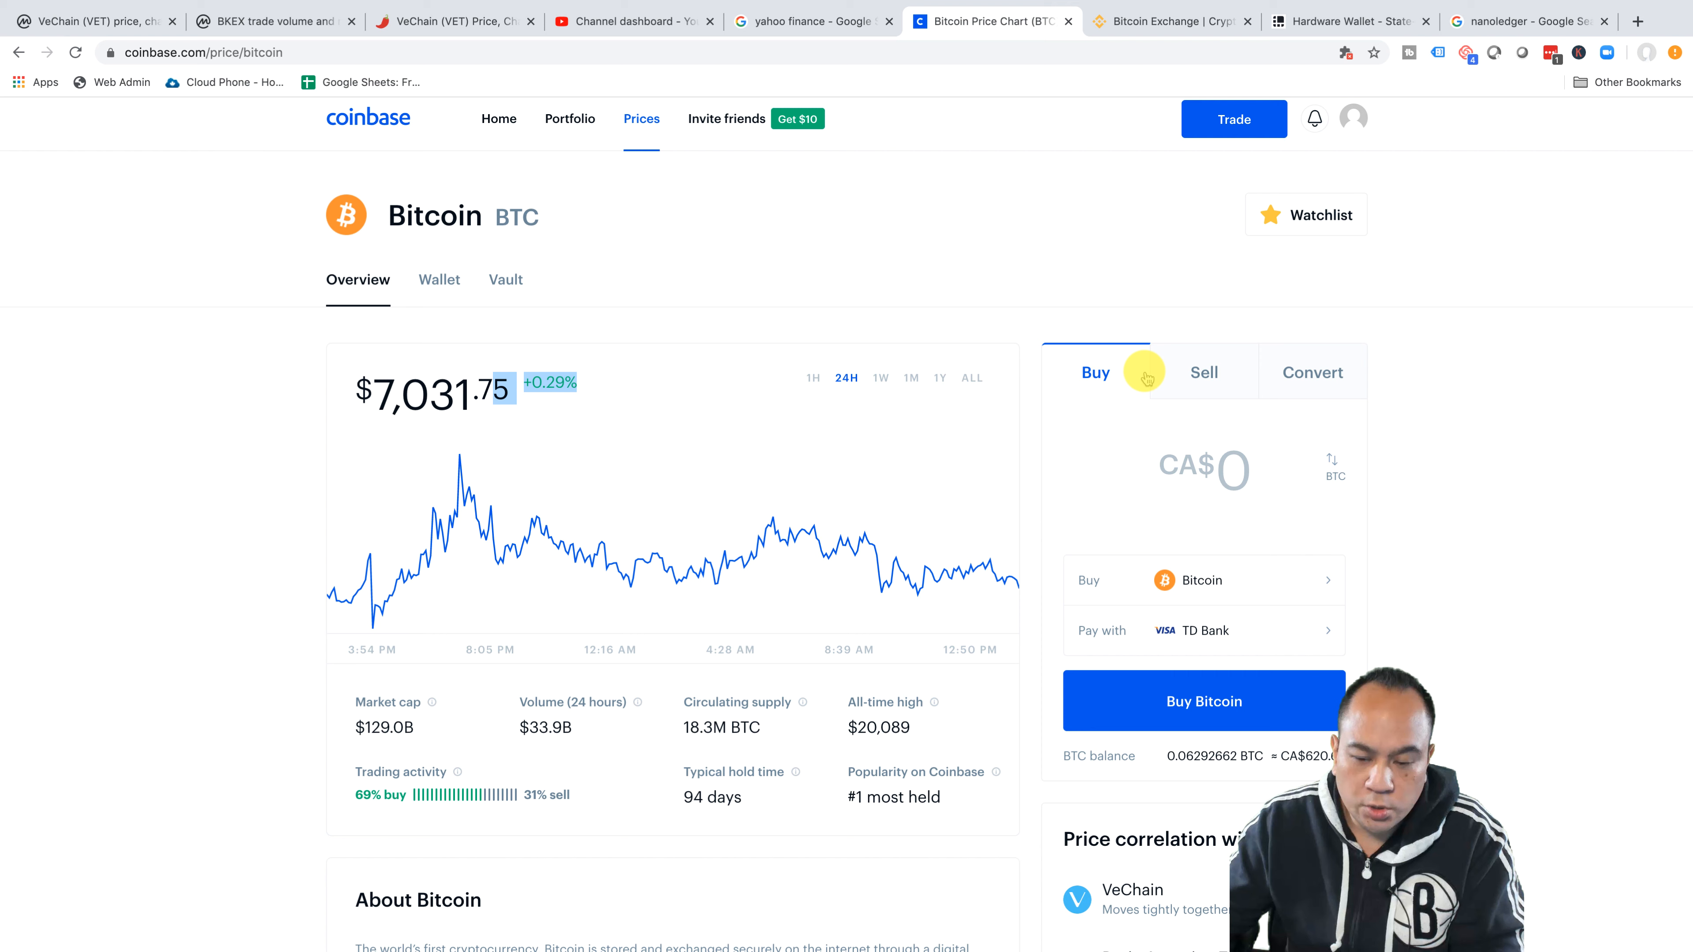
{"action": "mouse_move", "coordinate": [1212, 497]}
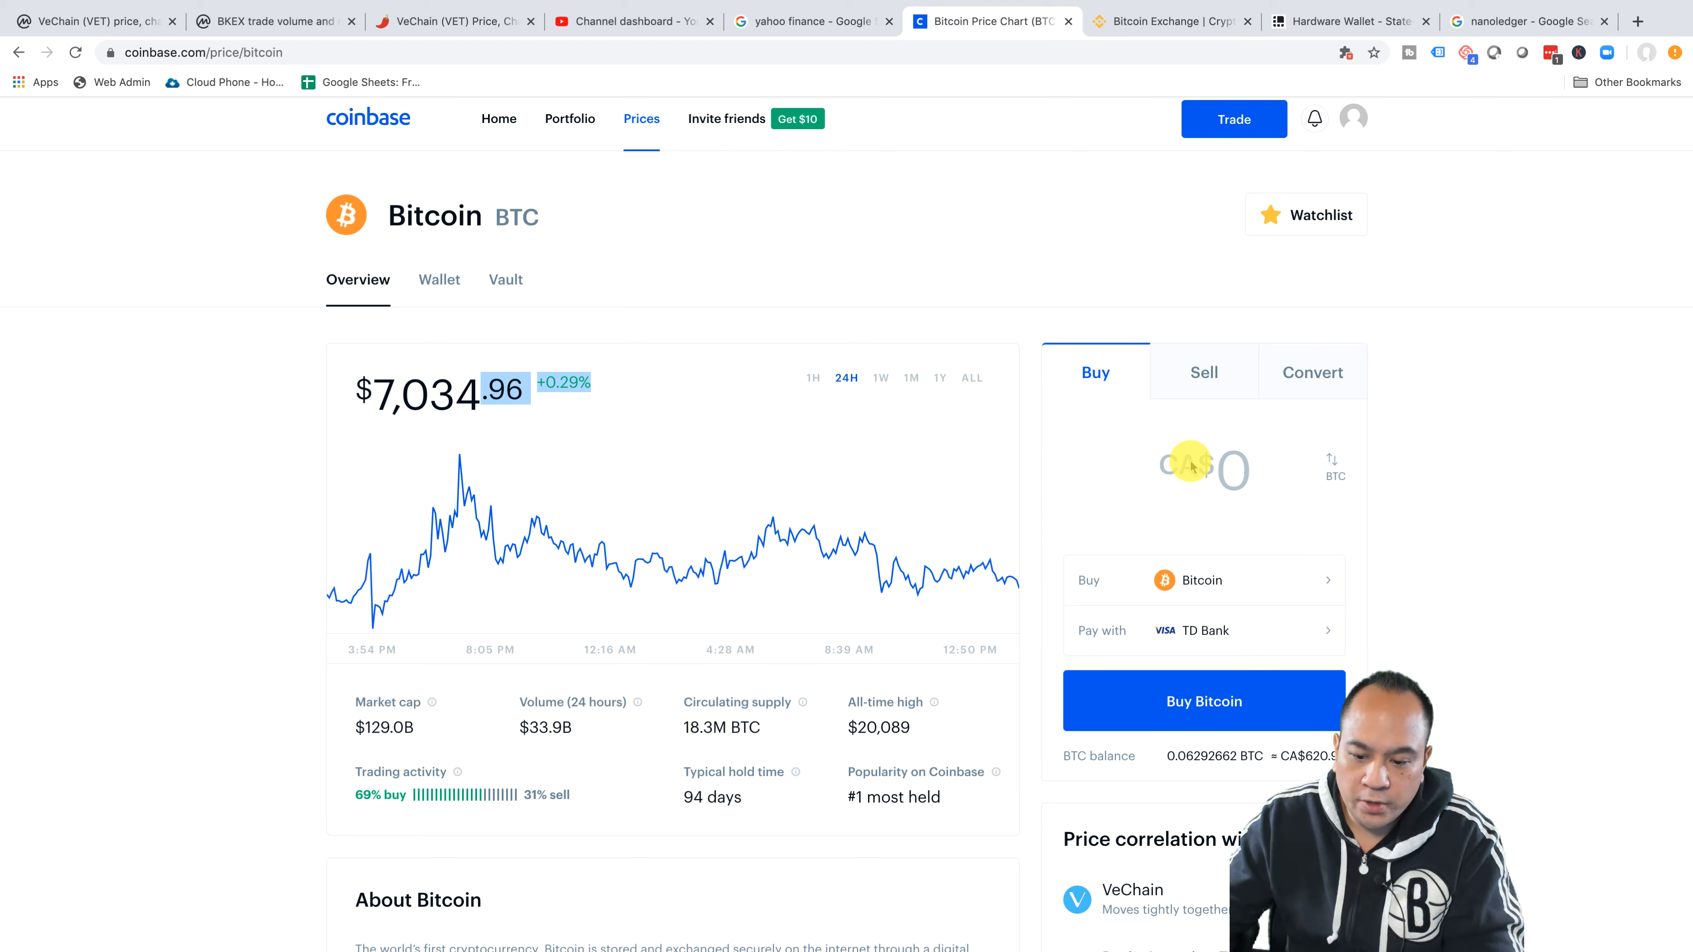
{"action": "scroll", "scroll_direction": "down", "scroll_amount": 3}
{"action": "type", "text": "200"}
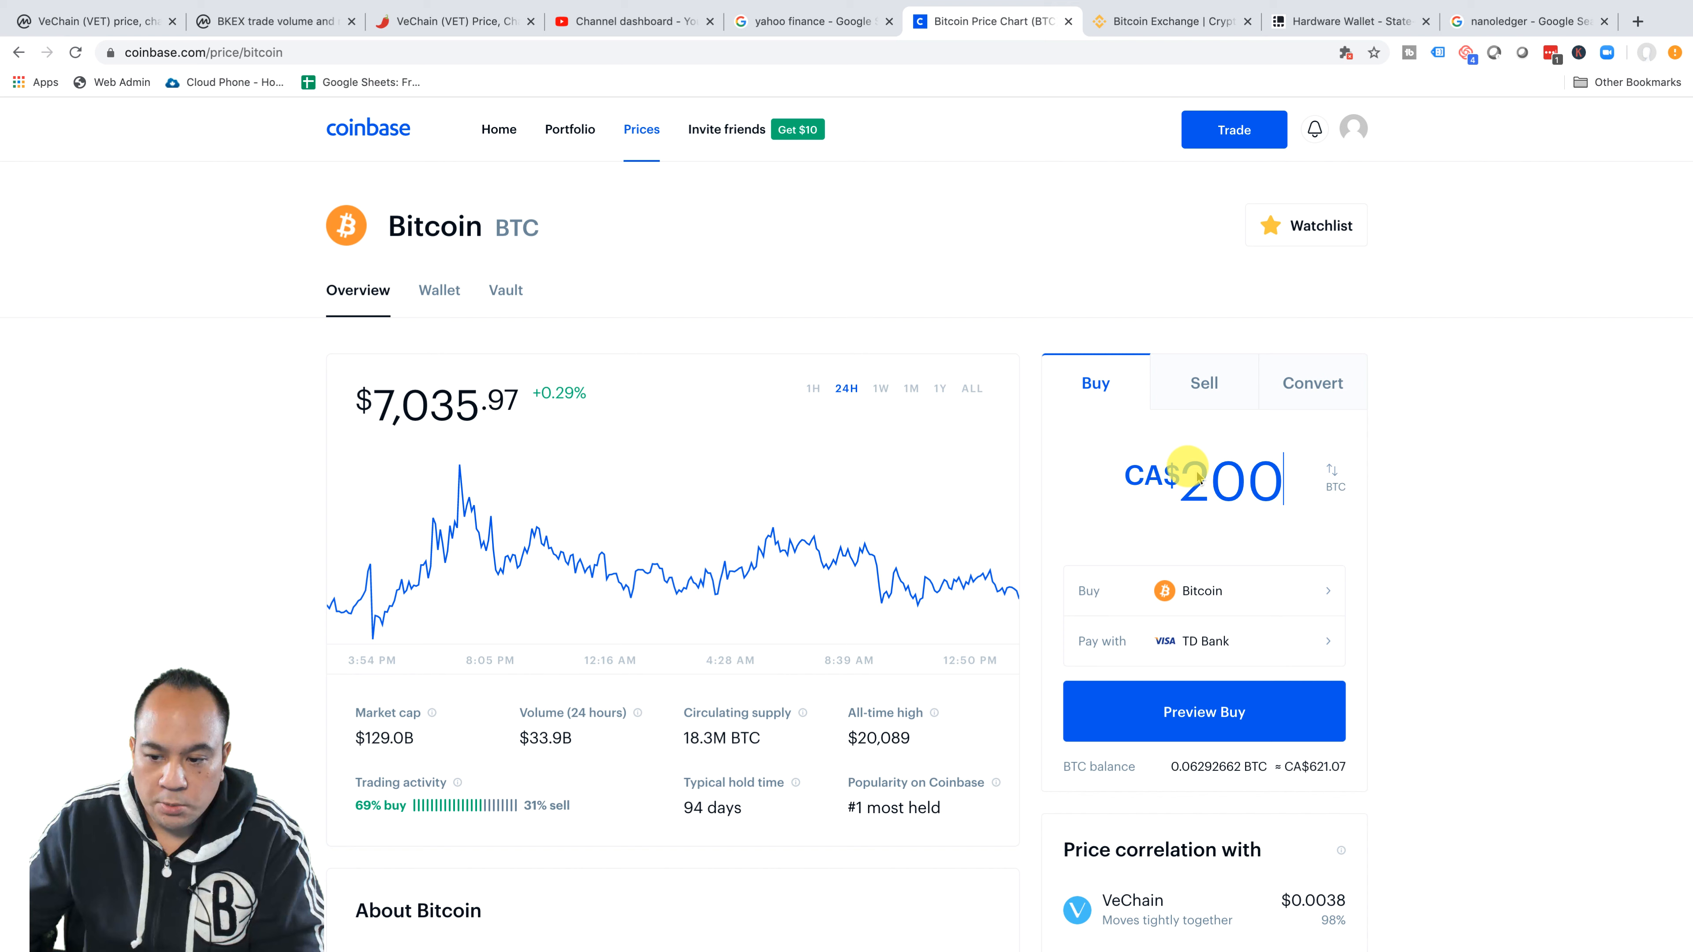
- Replace the amount with CA$100 and request a preview of the Bitcoin buy order
{"action": "double_click", "coordinate": [1232, 479]}
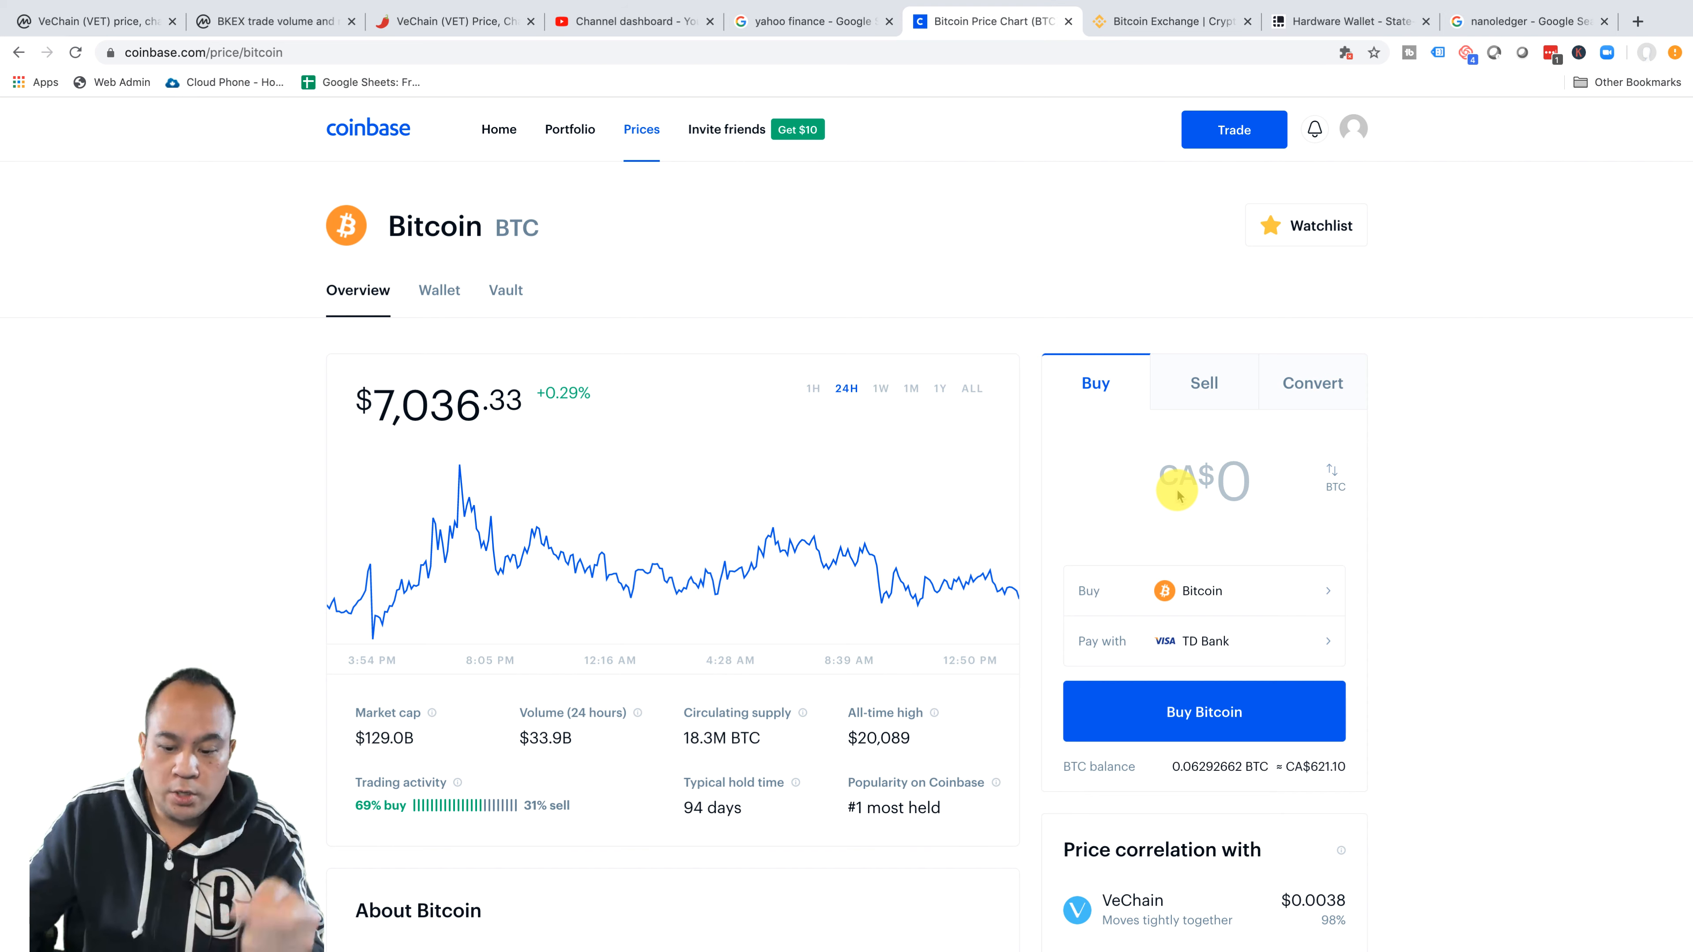
{"action": "mouse_move", "coordinate": [1185, 491]}
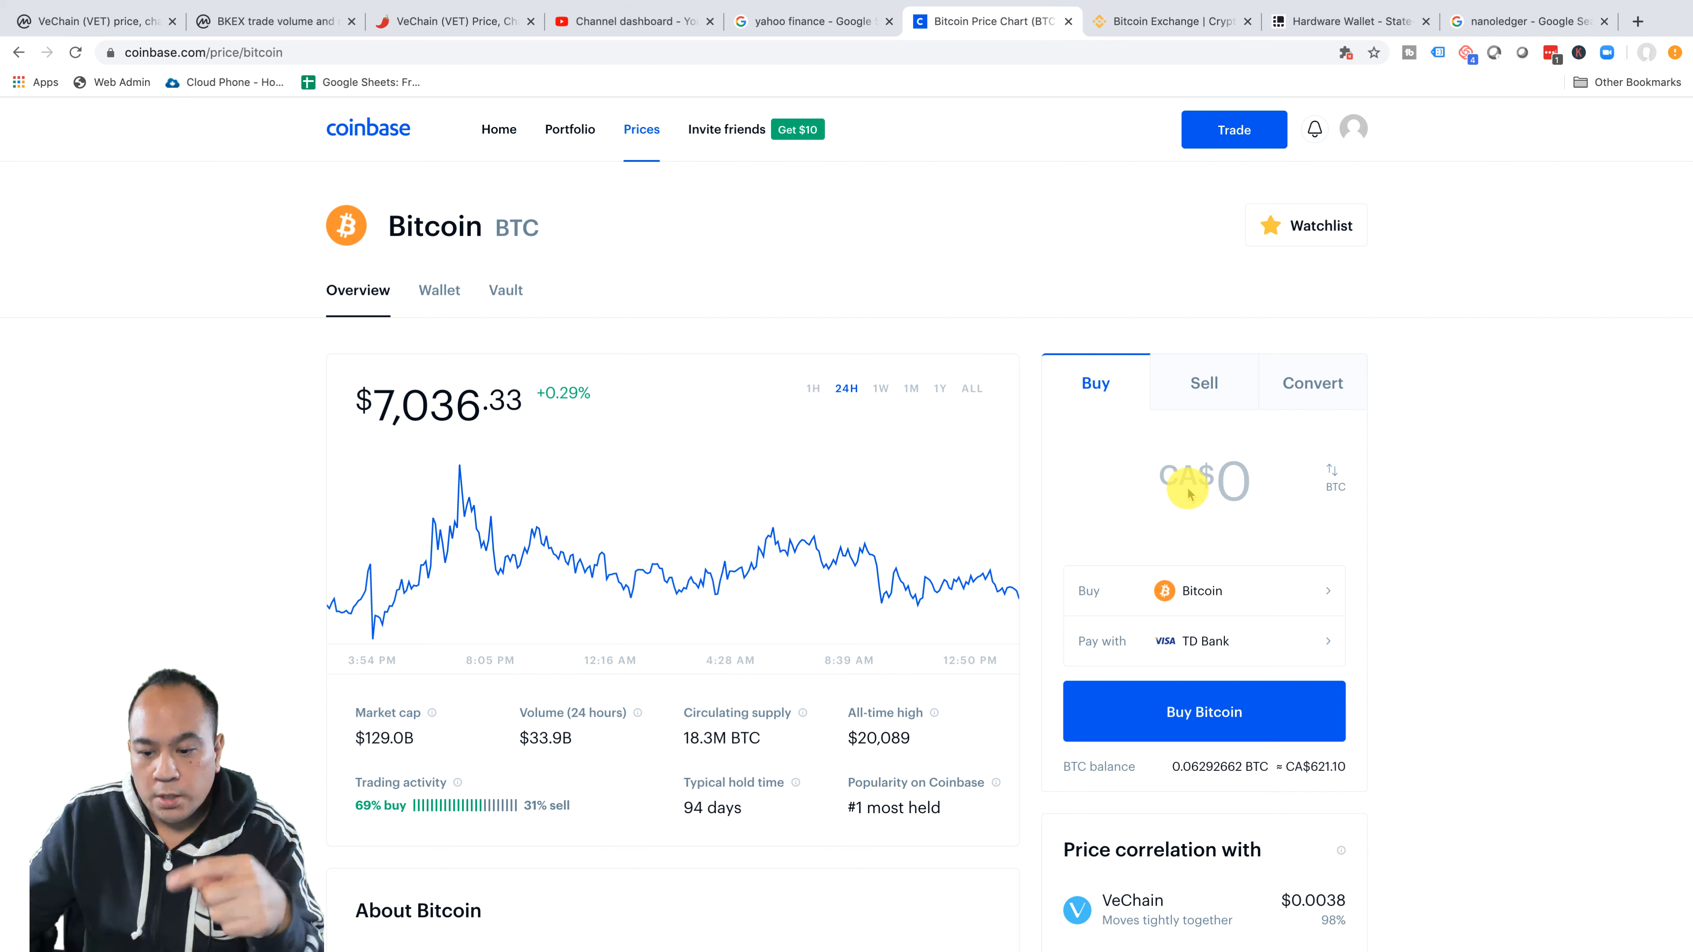
{"action": "scroll", "scroll_direction": "down", "scroll_amount": 3}
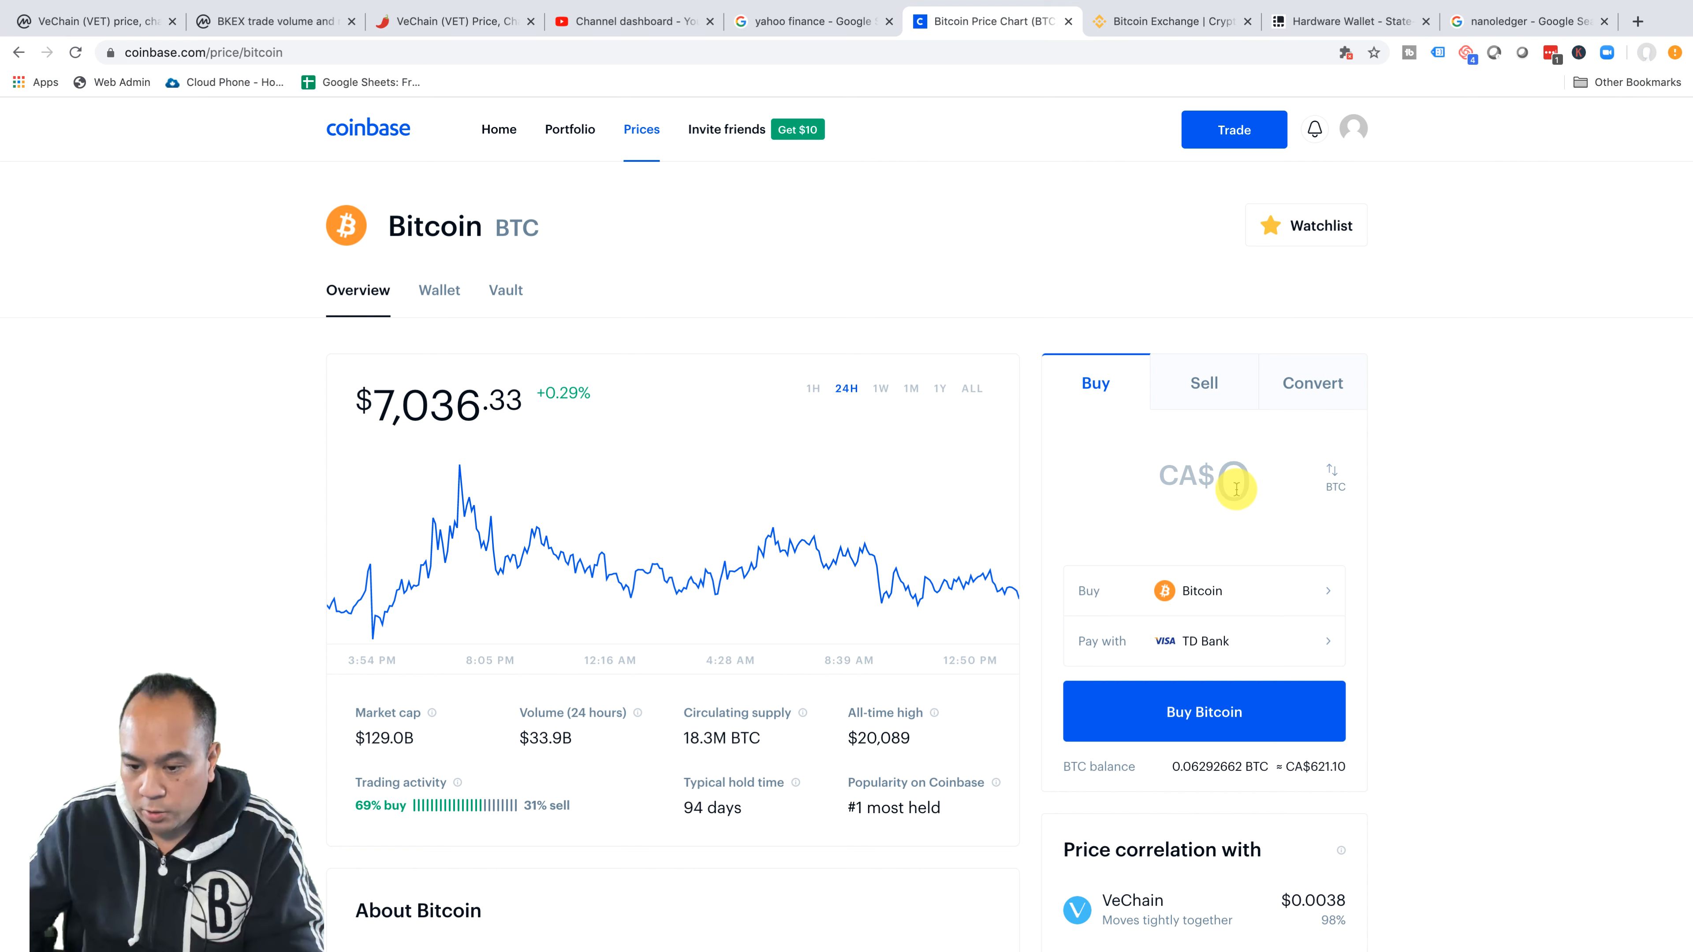
{"action": "type", "text": "10000"}
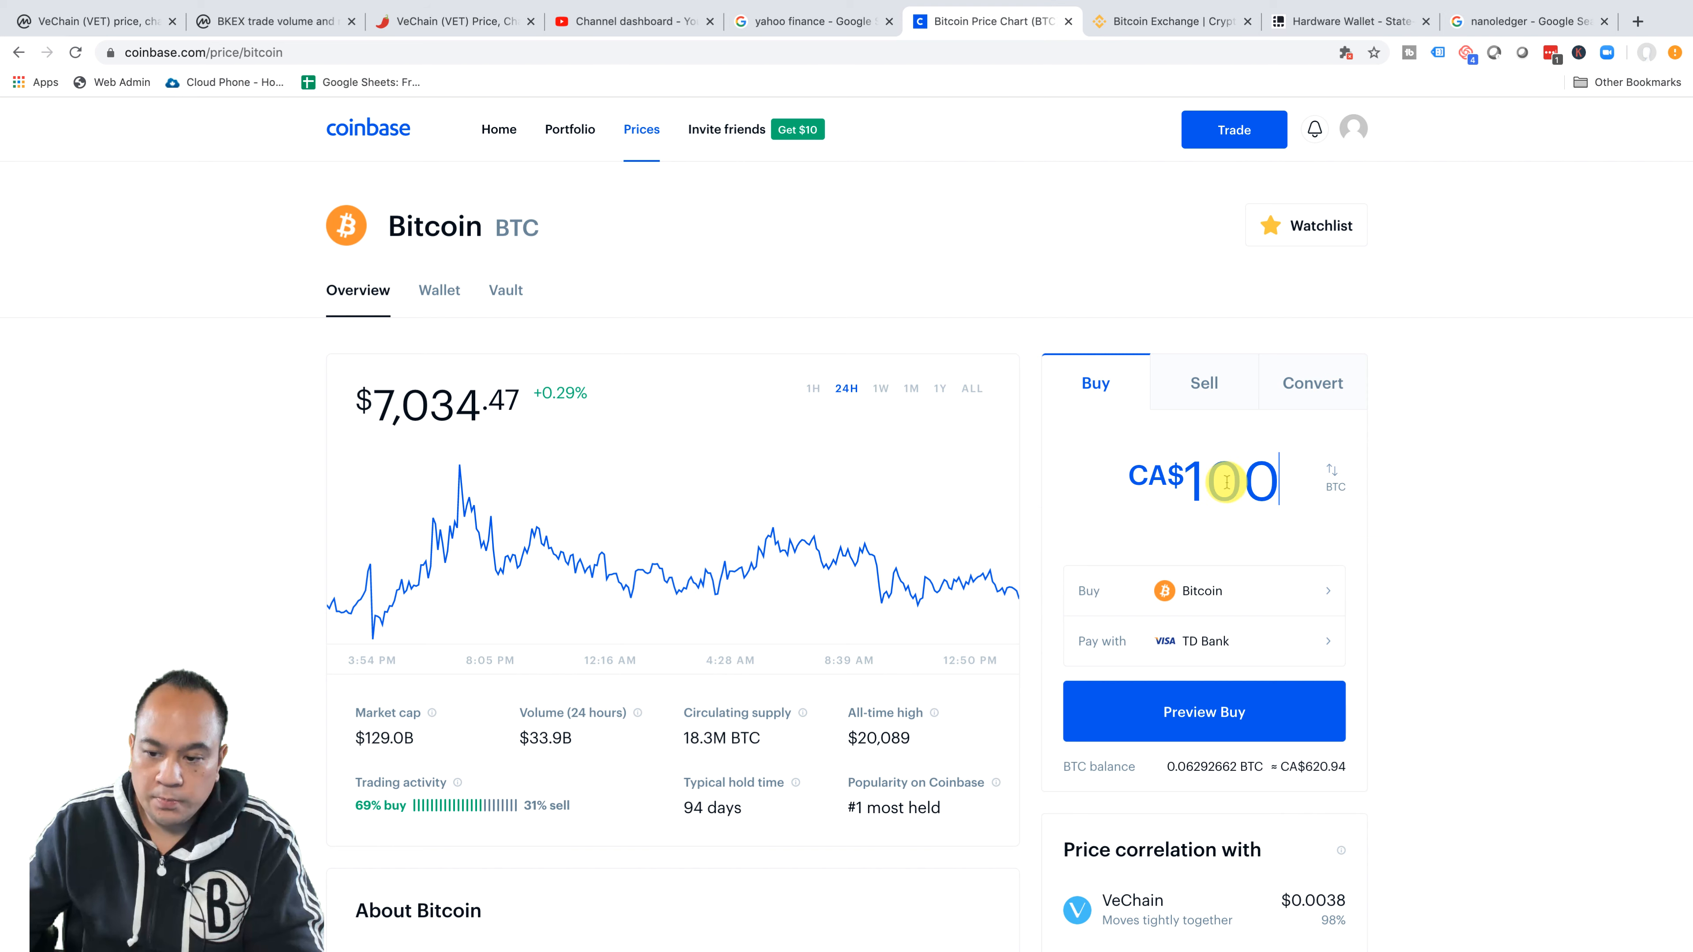
{"action": "left_click", "coordinate": [1203, 712]}
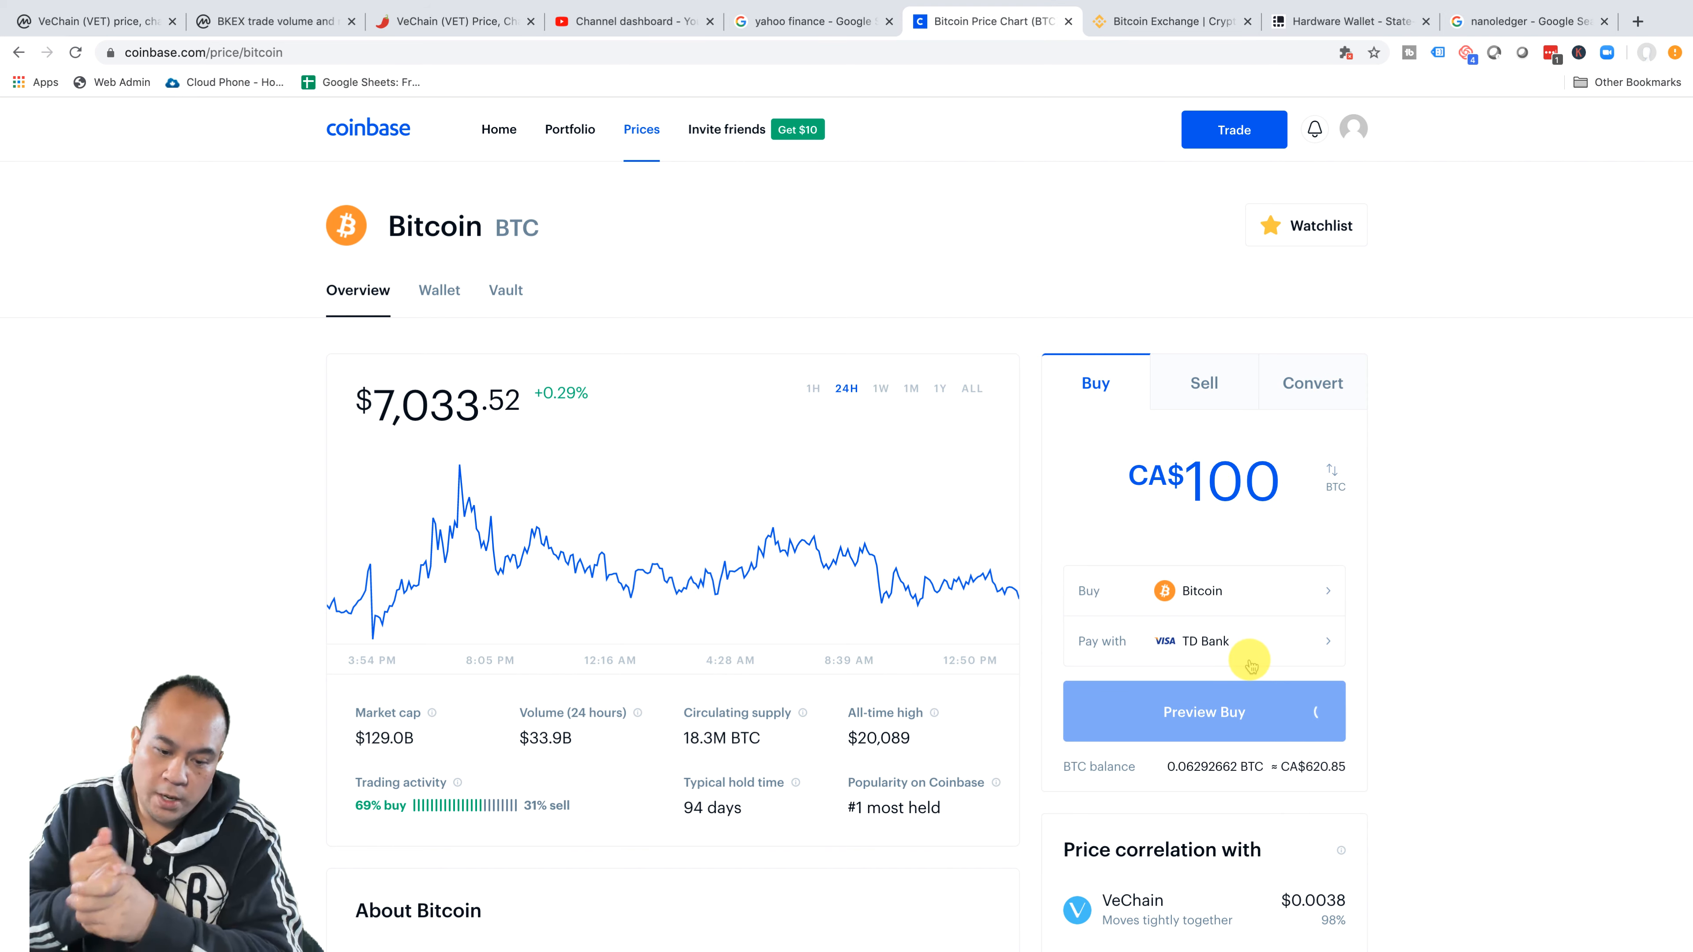
{"action": "left_click", "coordinate": [1203, 712]}
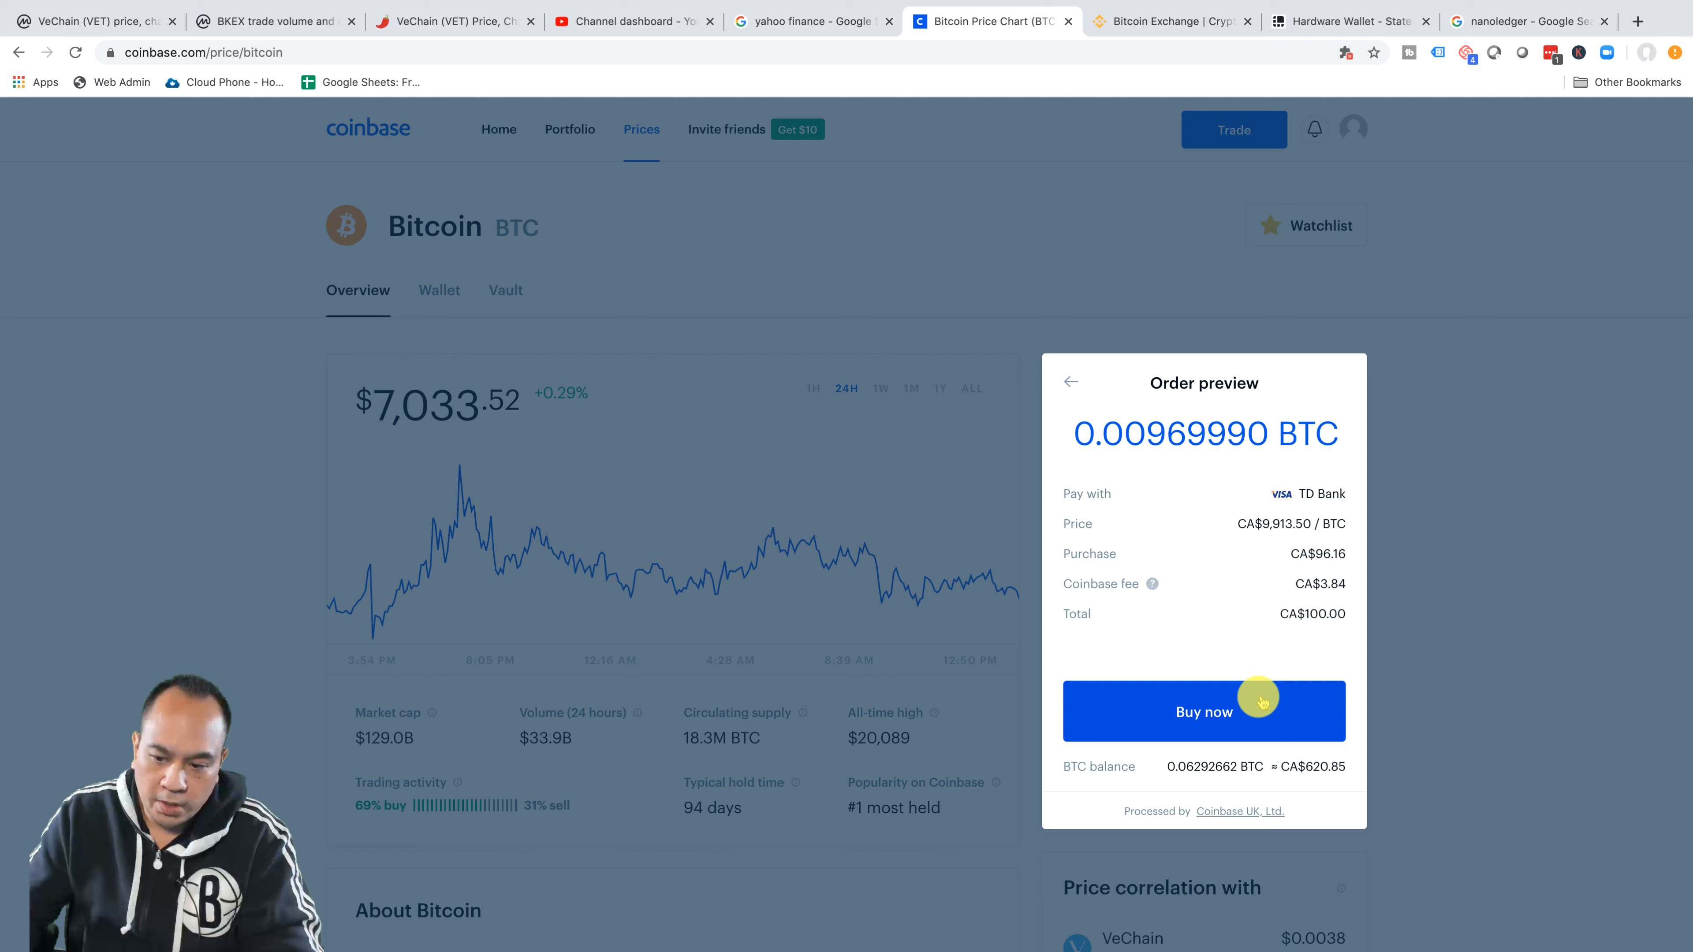
{"action": "mouse_move", "coordinate": [1177, 770]}
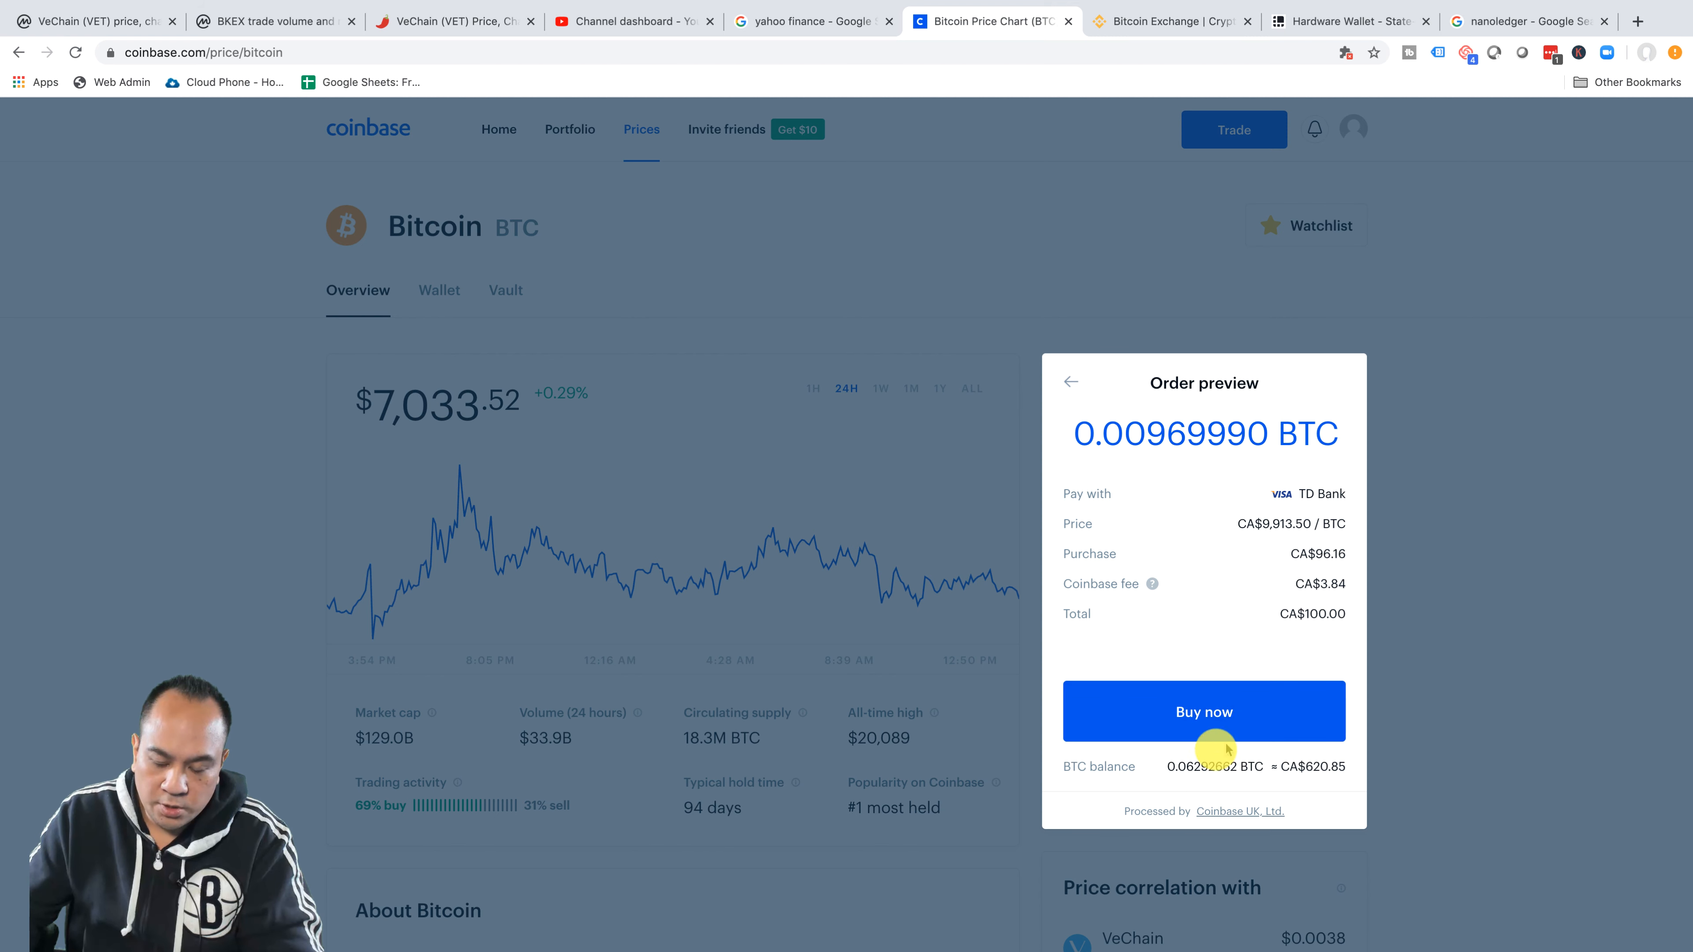
{"action": "mouse_move", "coordinate": [1363, 517]}
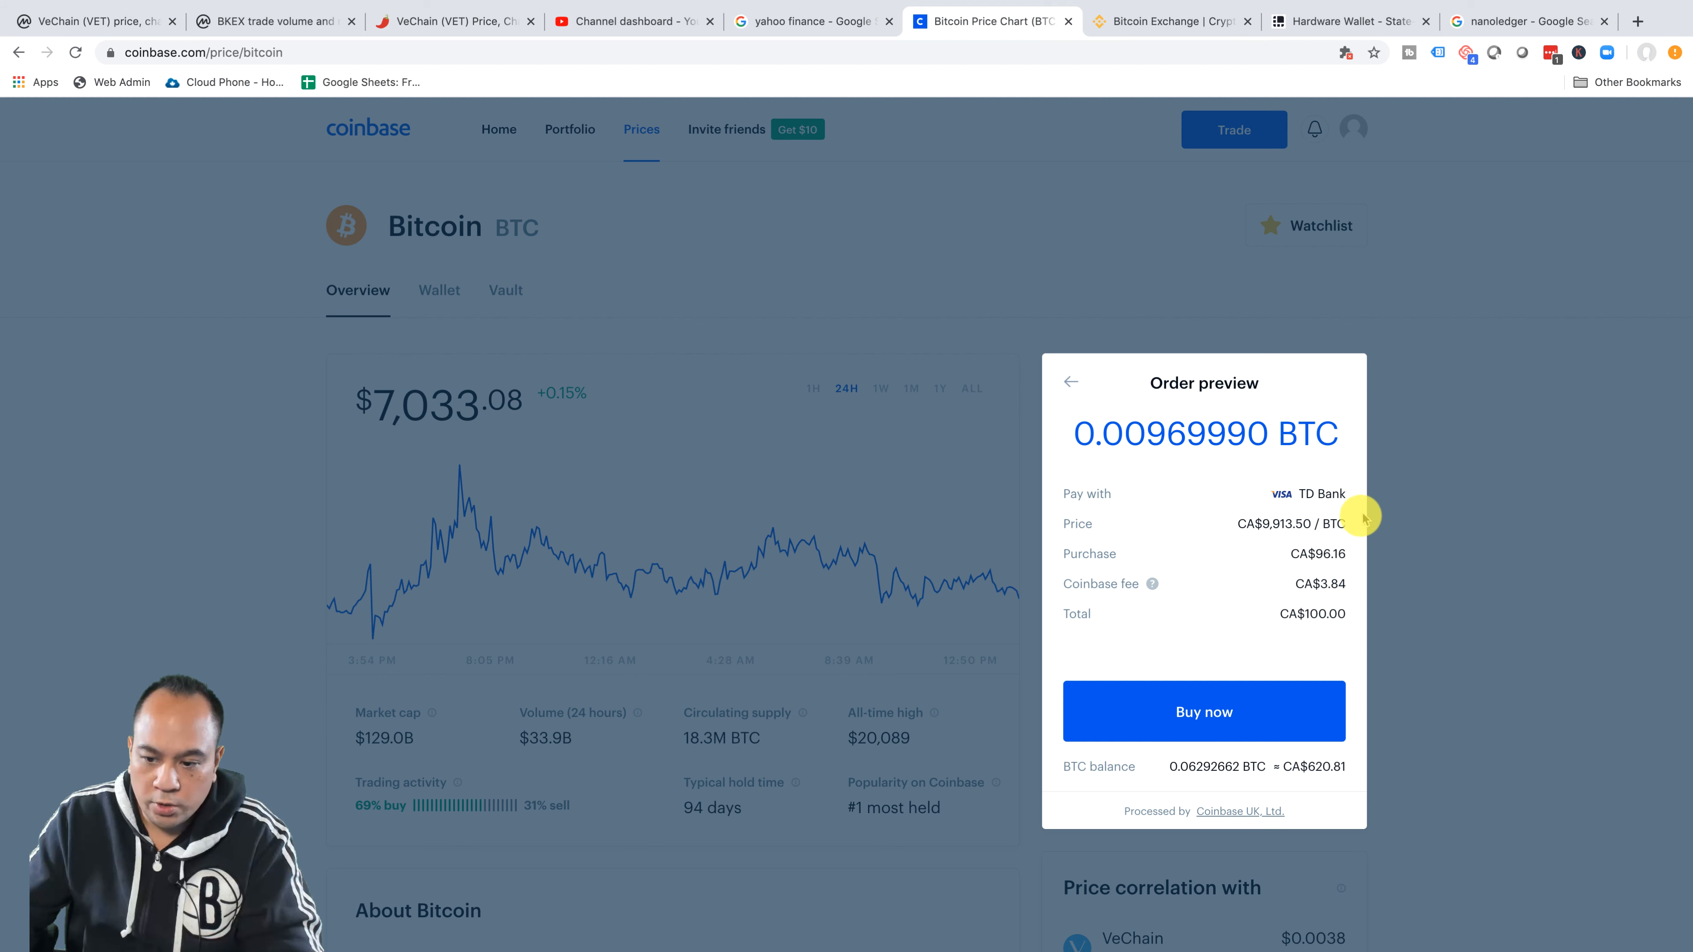
{"action": "mouse_move", "coordinate": [1244, 513]}
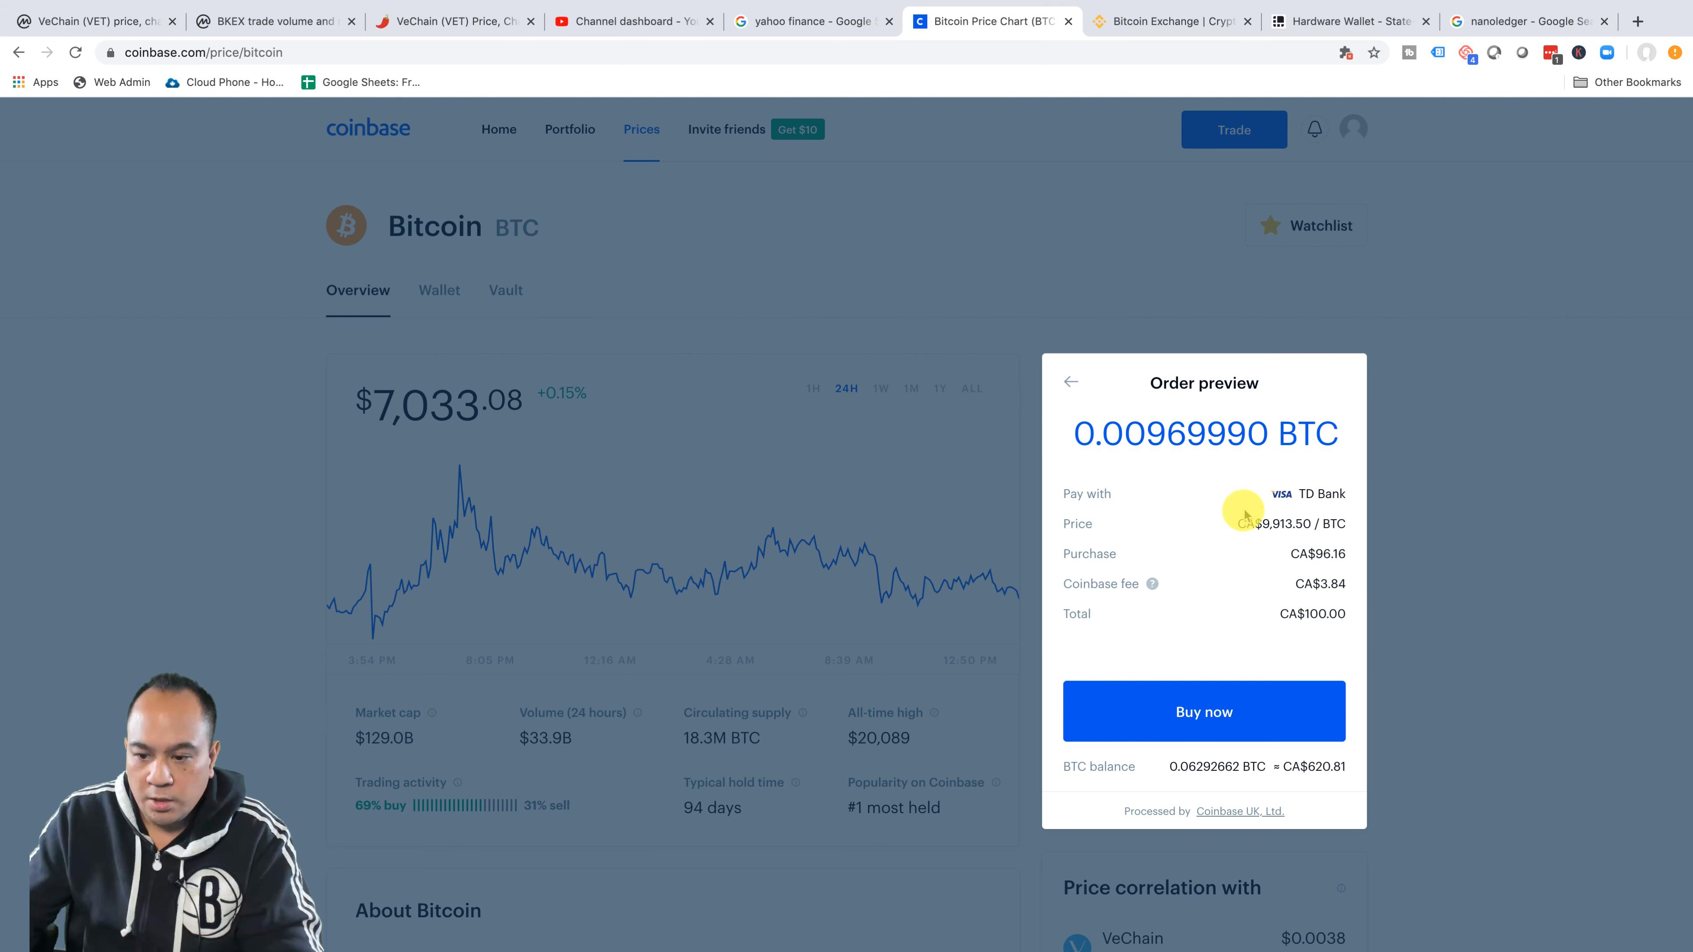
{"action": "mouse_move", "coordinate": [1120, 439]}
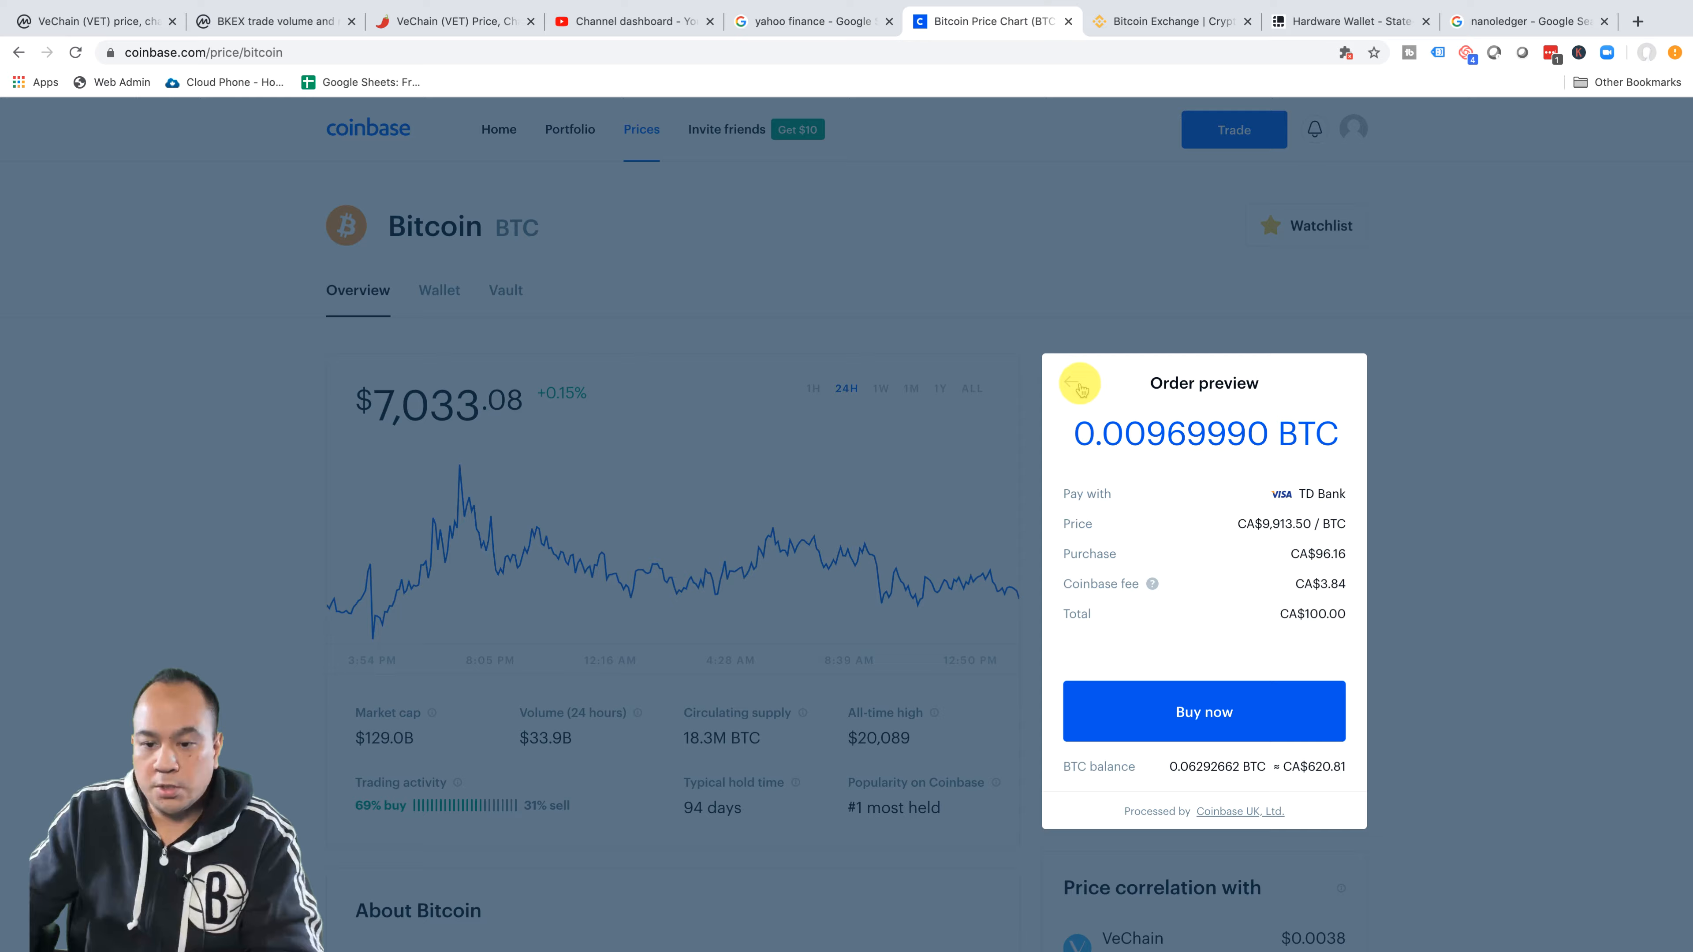
- Back out of the CA$100 Bitcoin order preview without buying
{"action": "left_click", "coordinate": [1078, 382]}
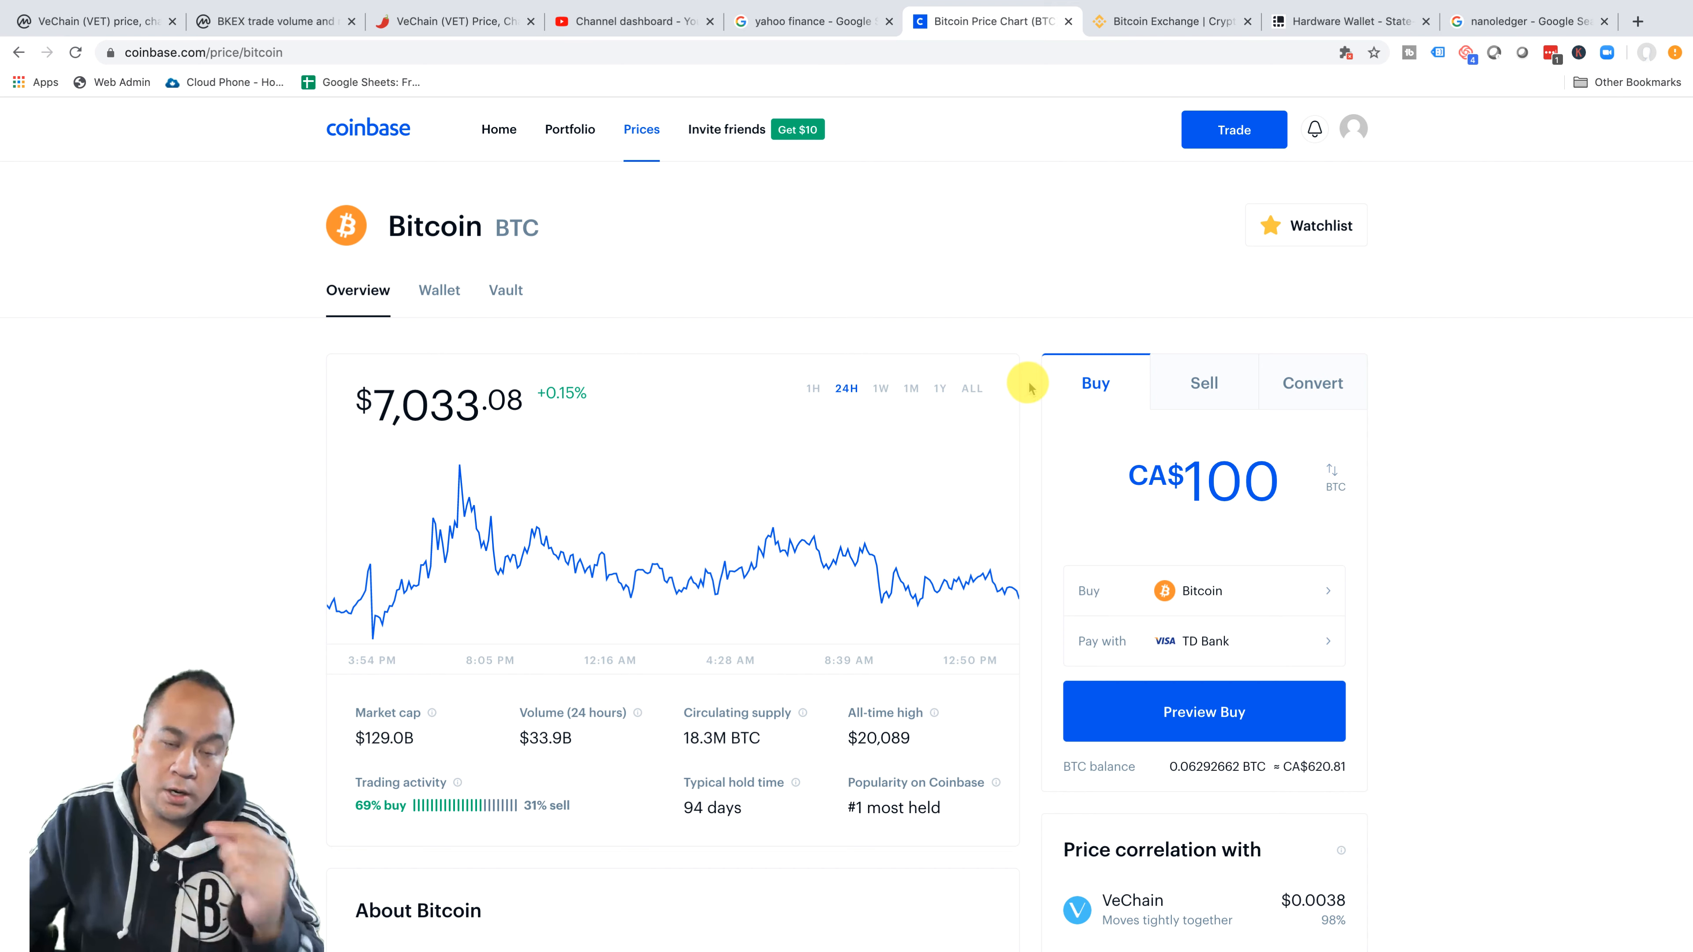
{"action": "mouse_move", "coordinate": [1050, 78]}
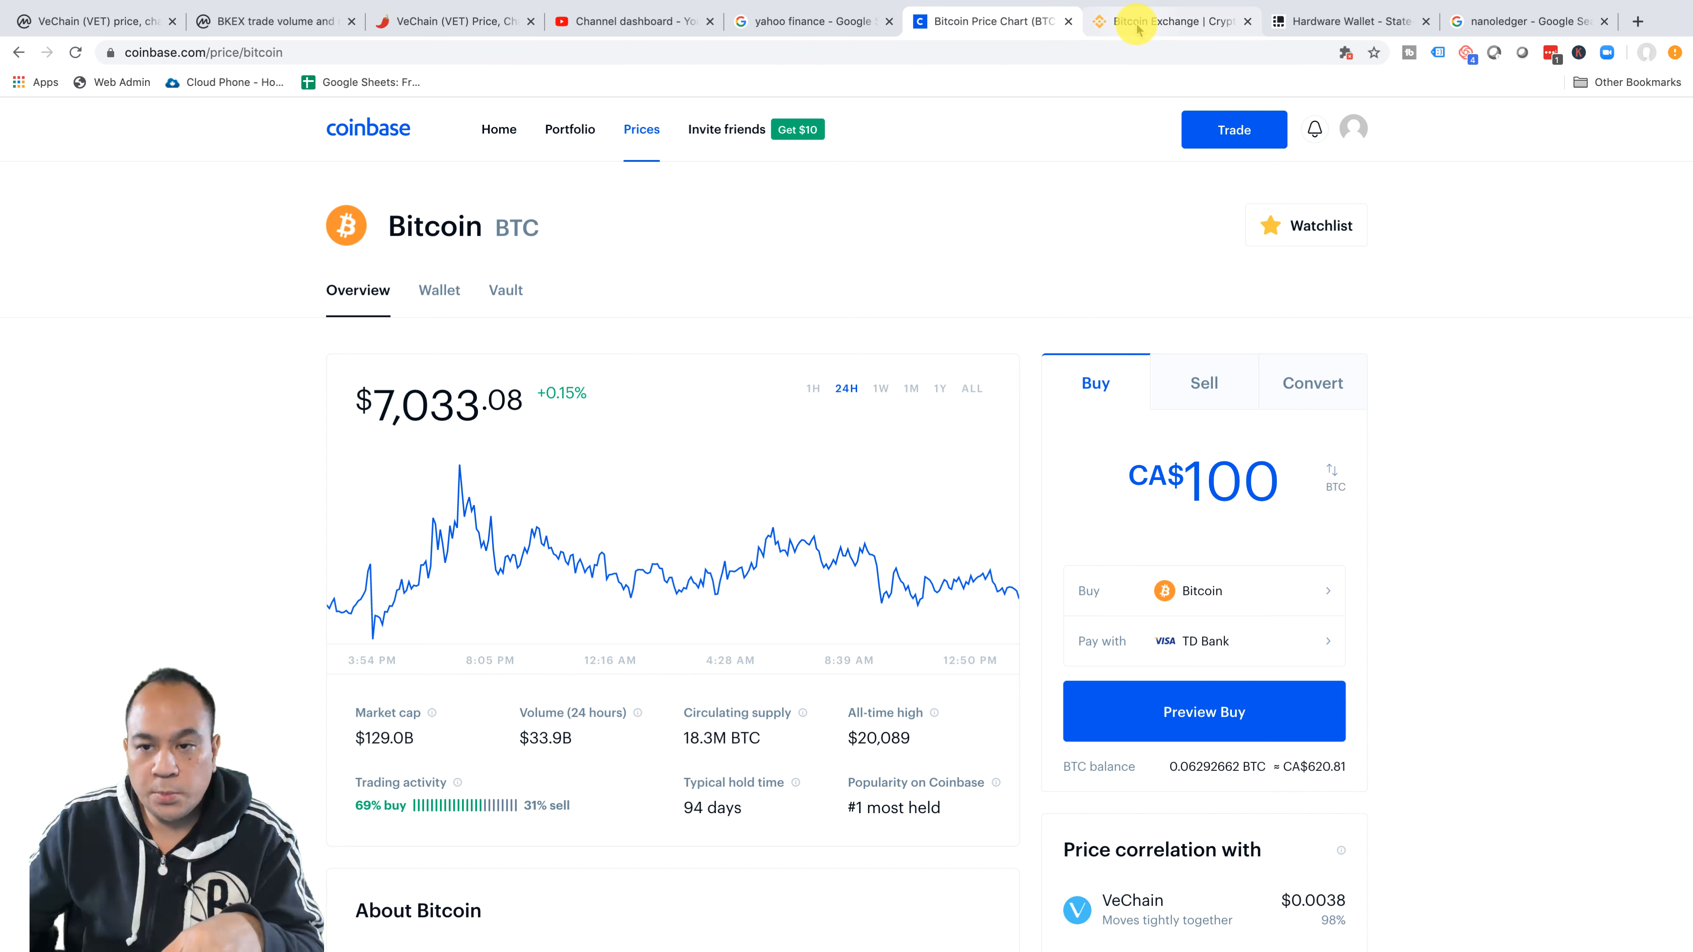
- Switch to Binance and go to the Buy Crypto page from the markets list
{"action": "left_click", "coordinate": [1169, 20]}
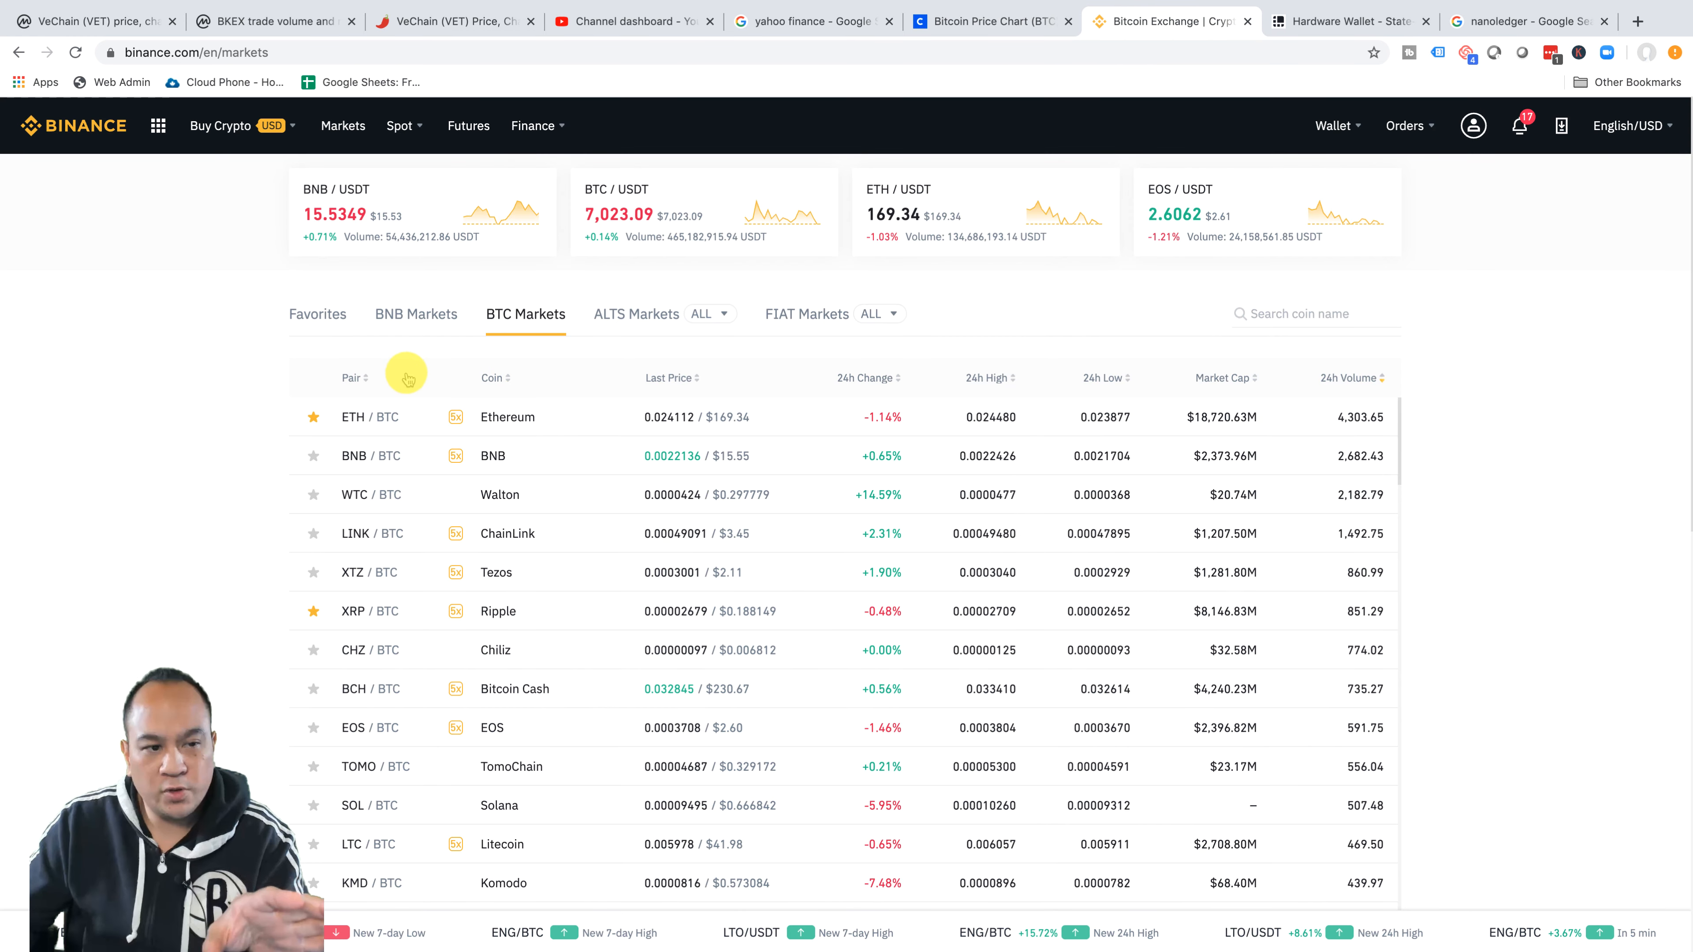
{"action": "mouse_move", "coordinate": [400, 314]}
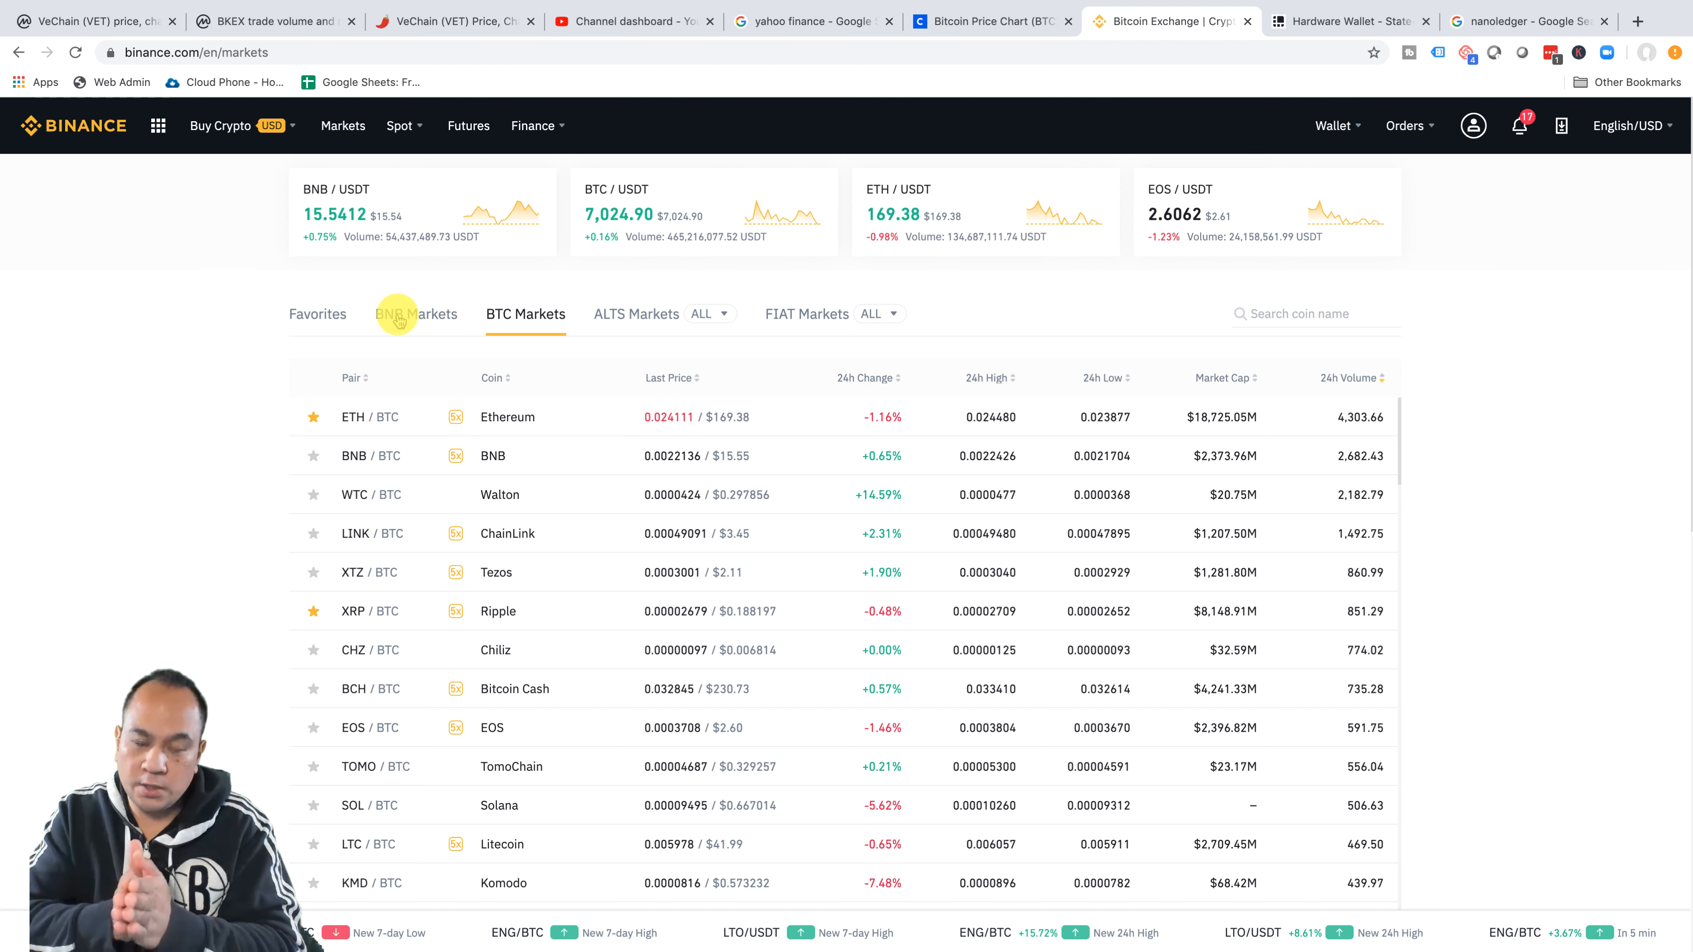
{"action": "left_click", "coordinate": [222, 126]}
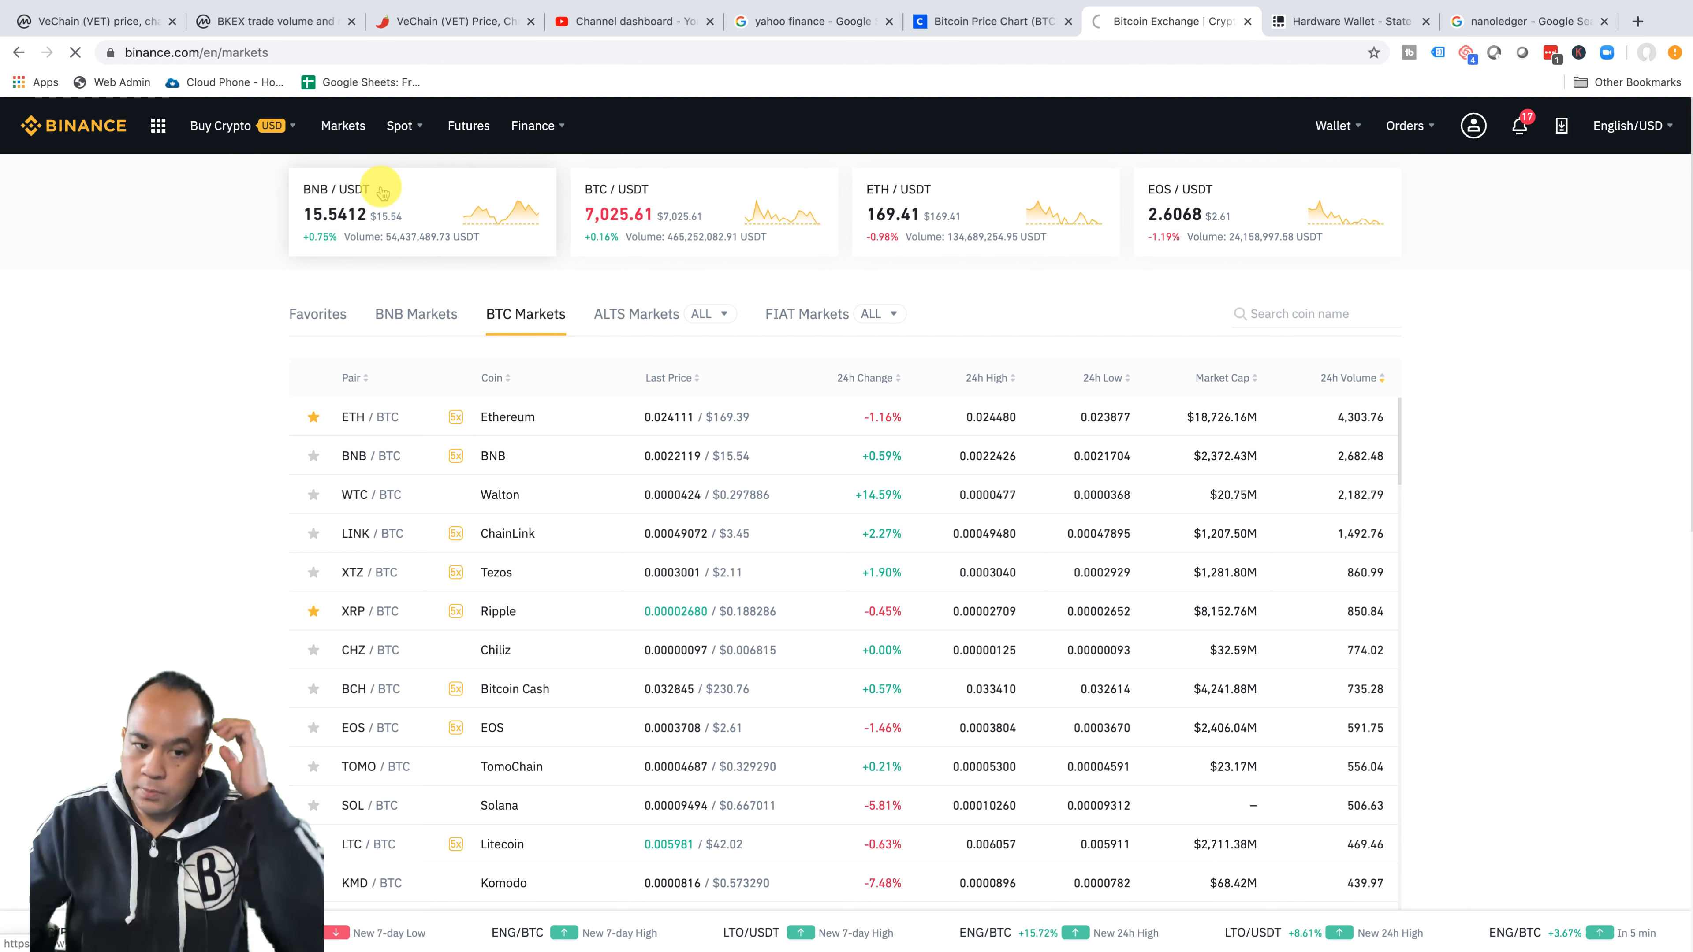
{"action": "mouse_move", "coordinate": [259, 240]}
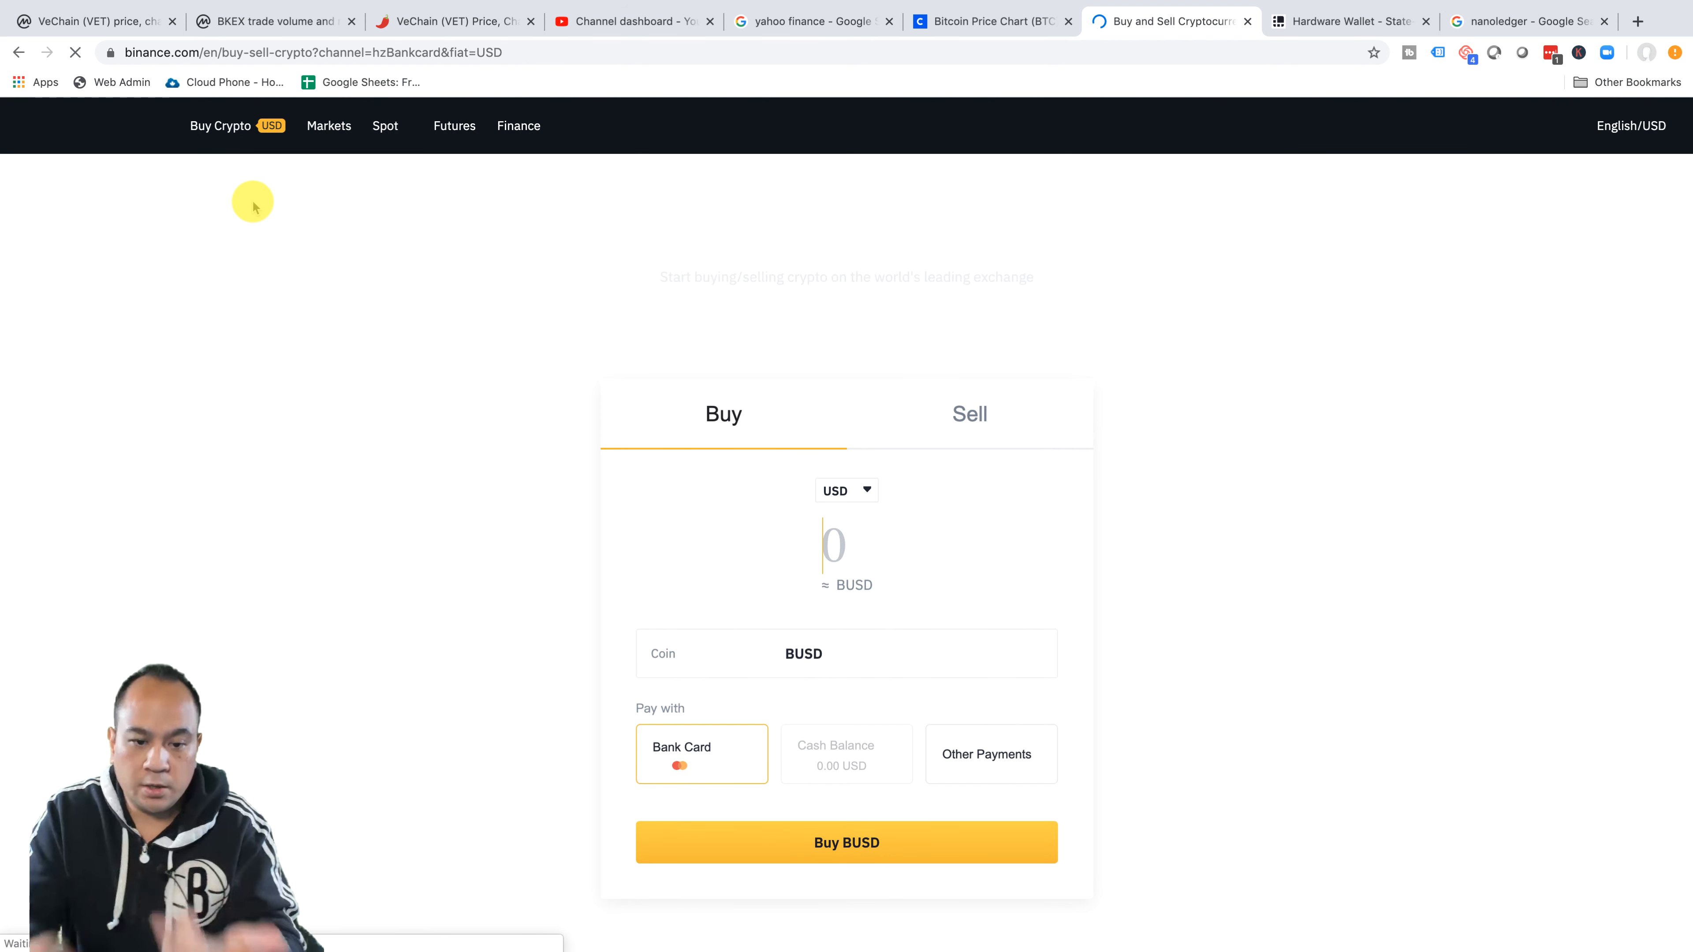
- Submit a $1000 bank-card purchase of BTC, bringing up the additional information form
{"action": "type", "text": "1000"}
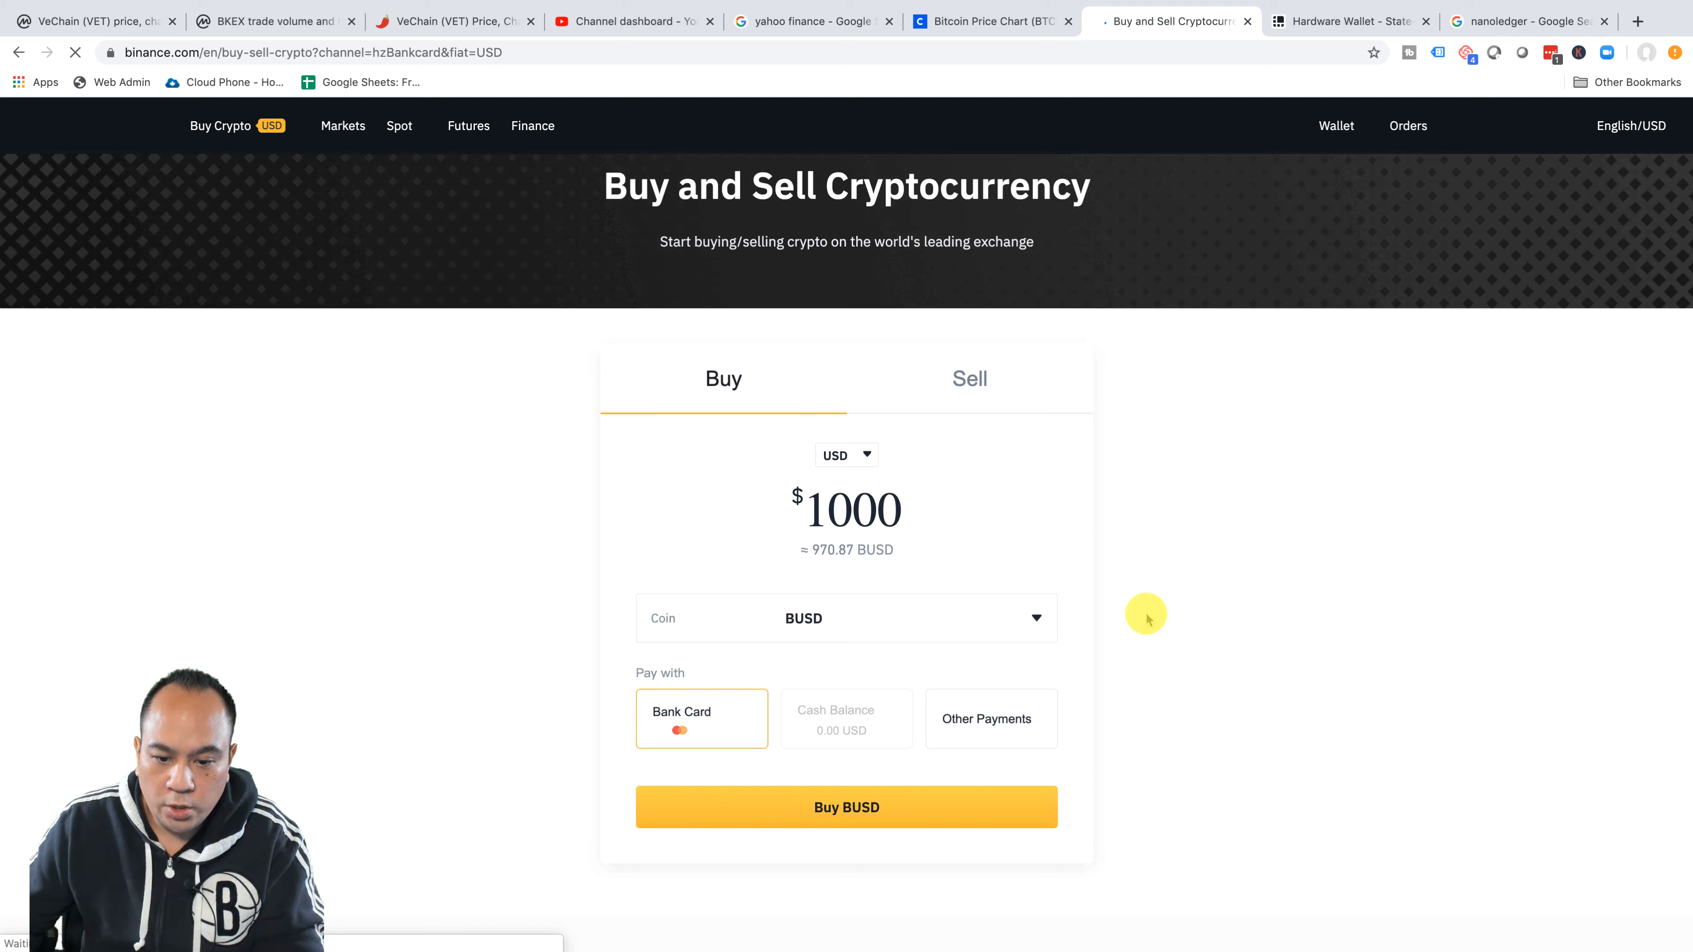
{"action": "left_click", "coordinate": [845, 617]}
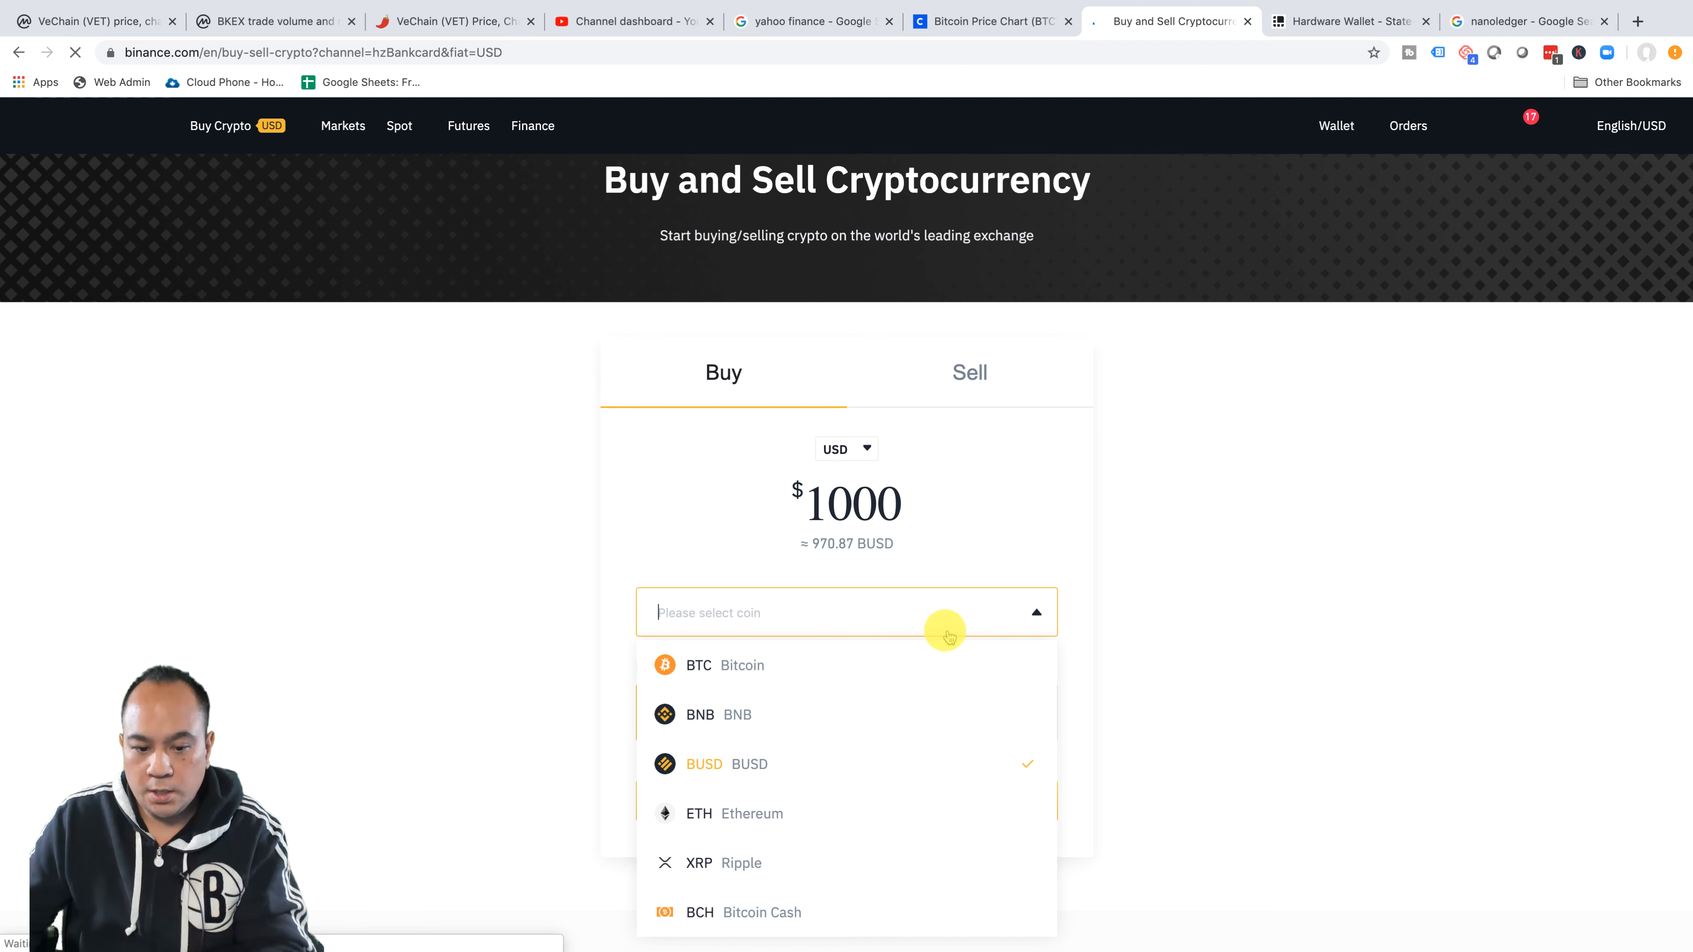
{"action": "left_click", "coordinate": [742, 665]}
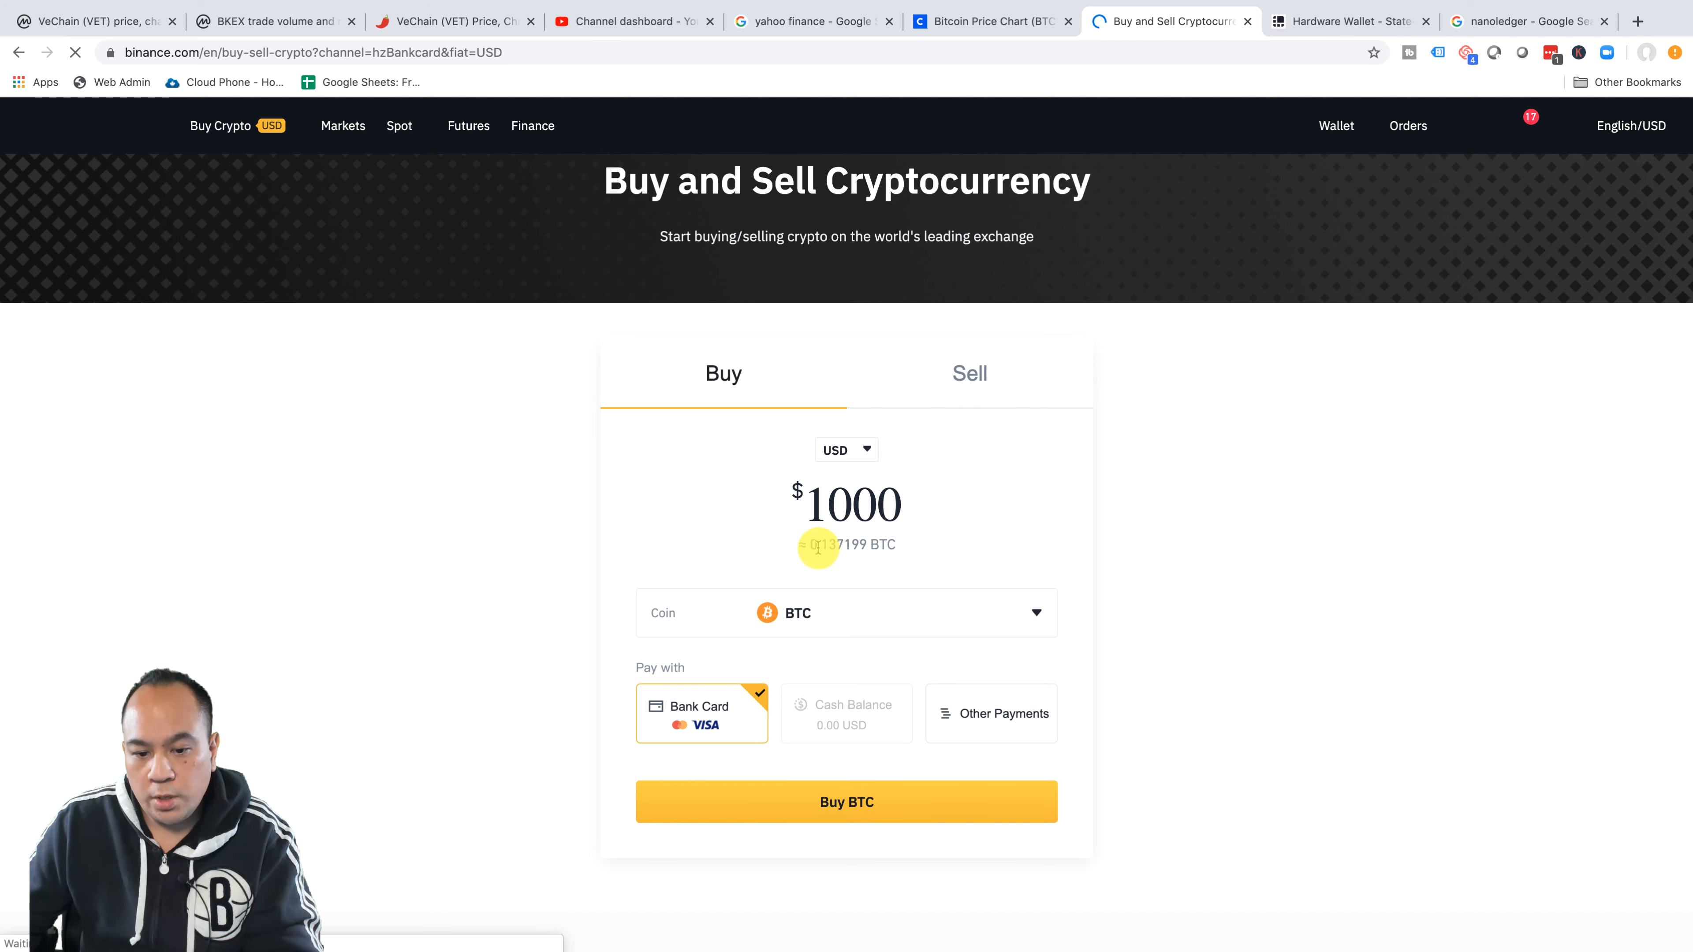
{"action": "mouse_move", "coordinate": [1134, 550]}
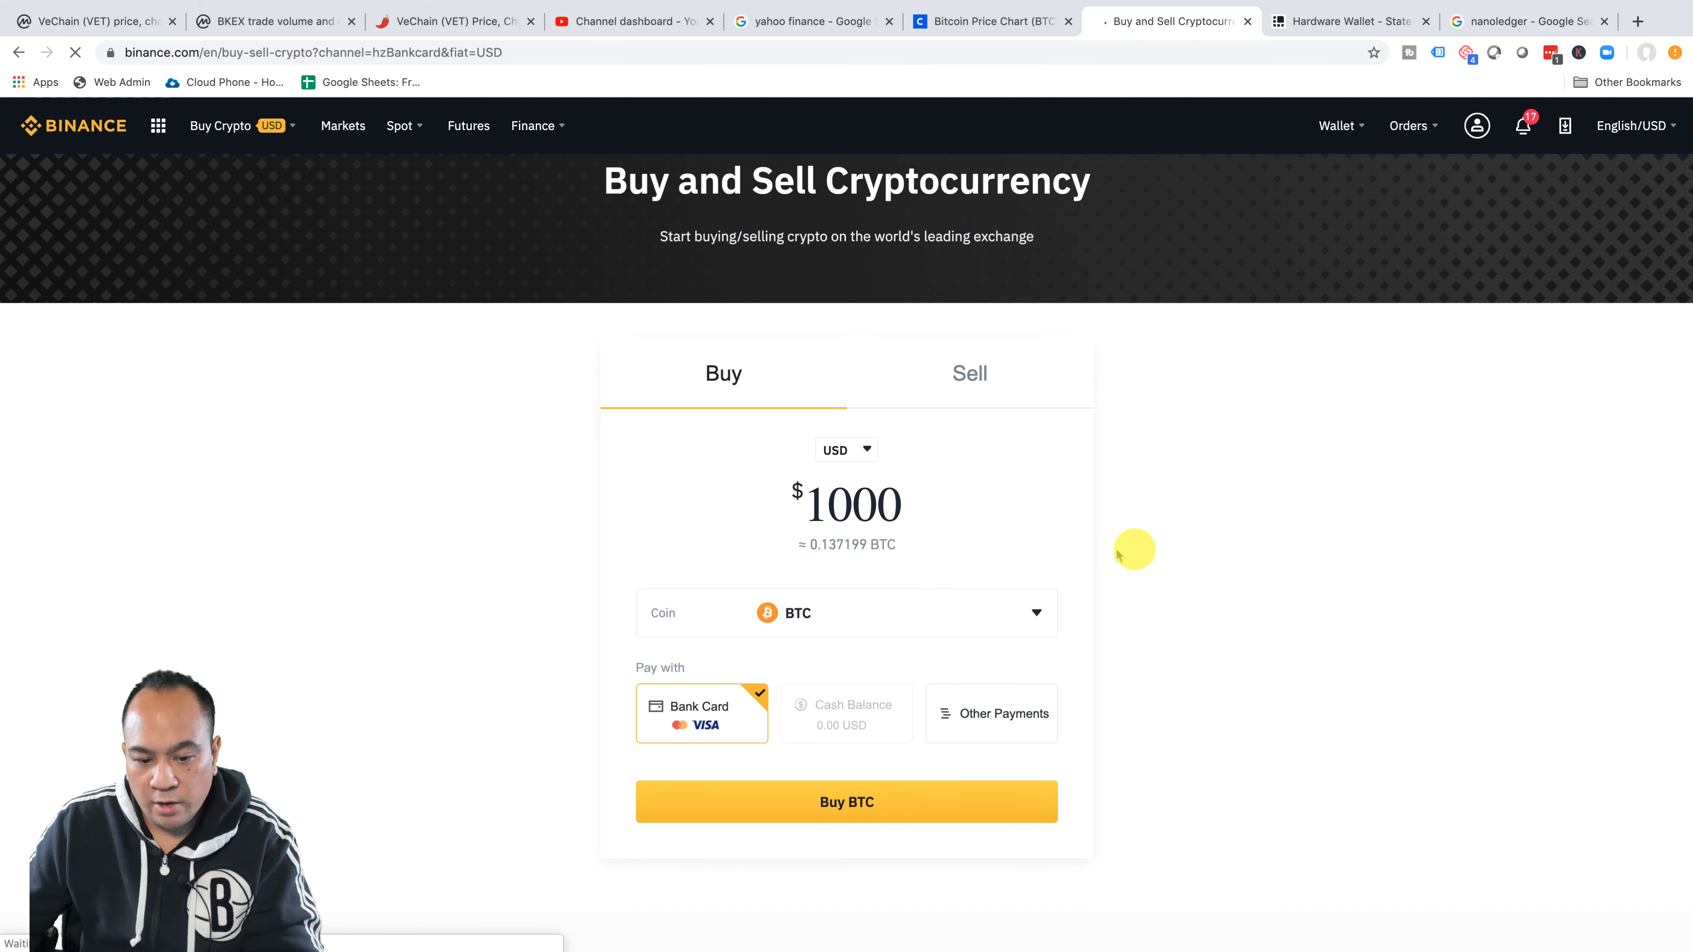
{"action": "scroll", "scroll_direction": "down", "scroll_amount": 3}
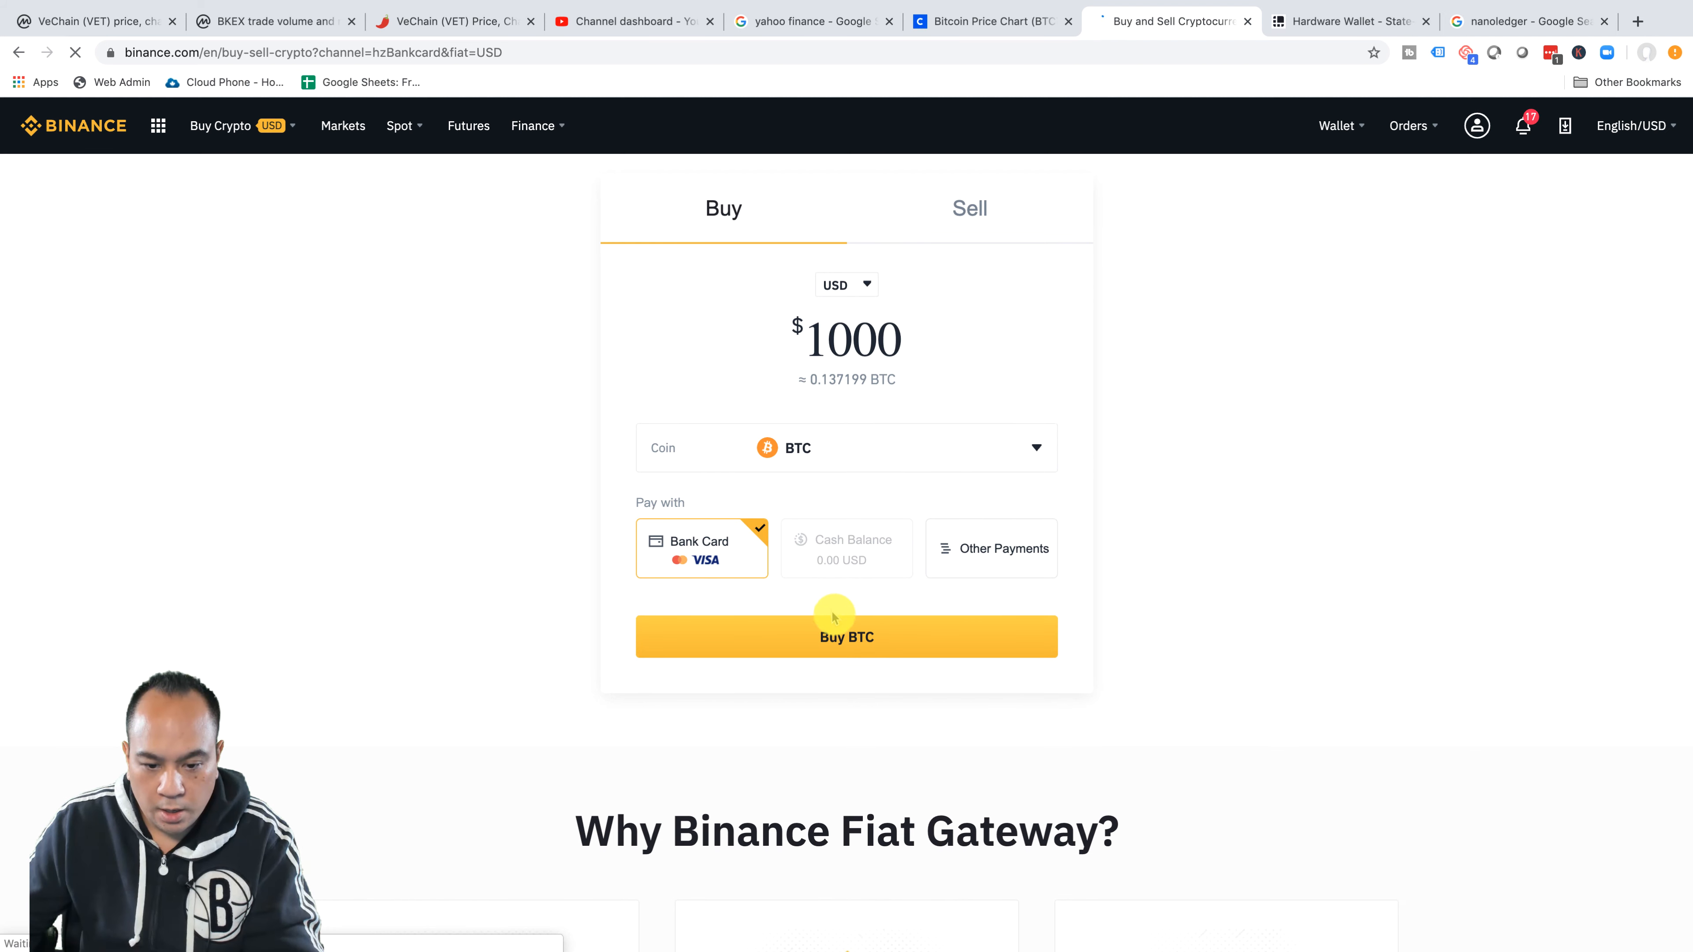
{"action": "left_click", "coordinate": [847, 636]}
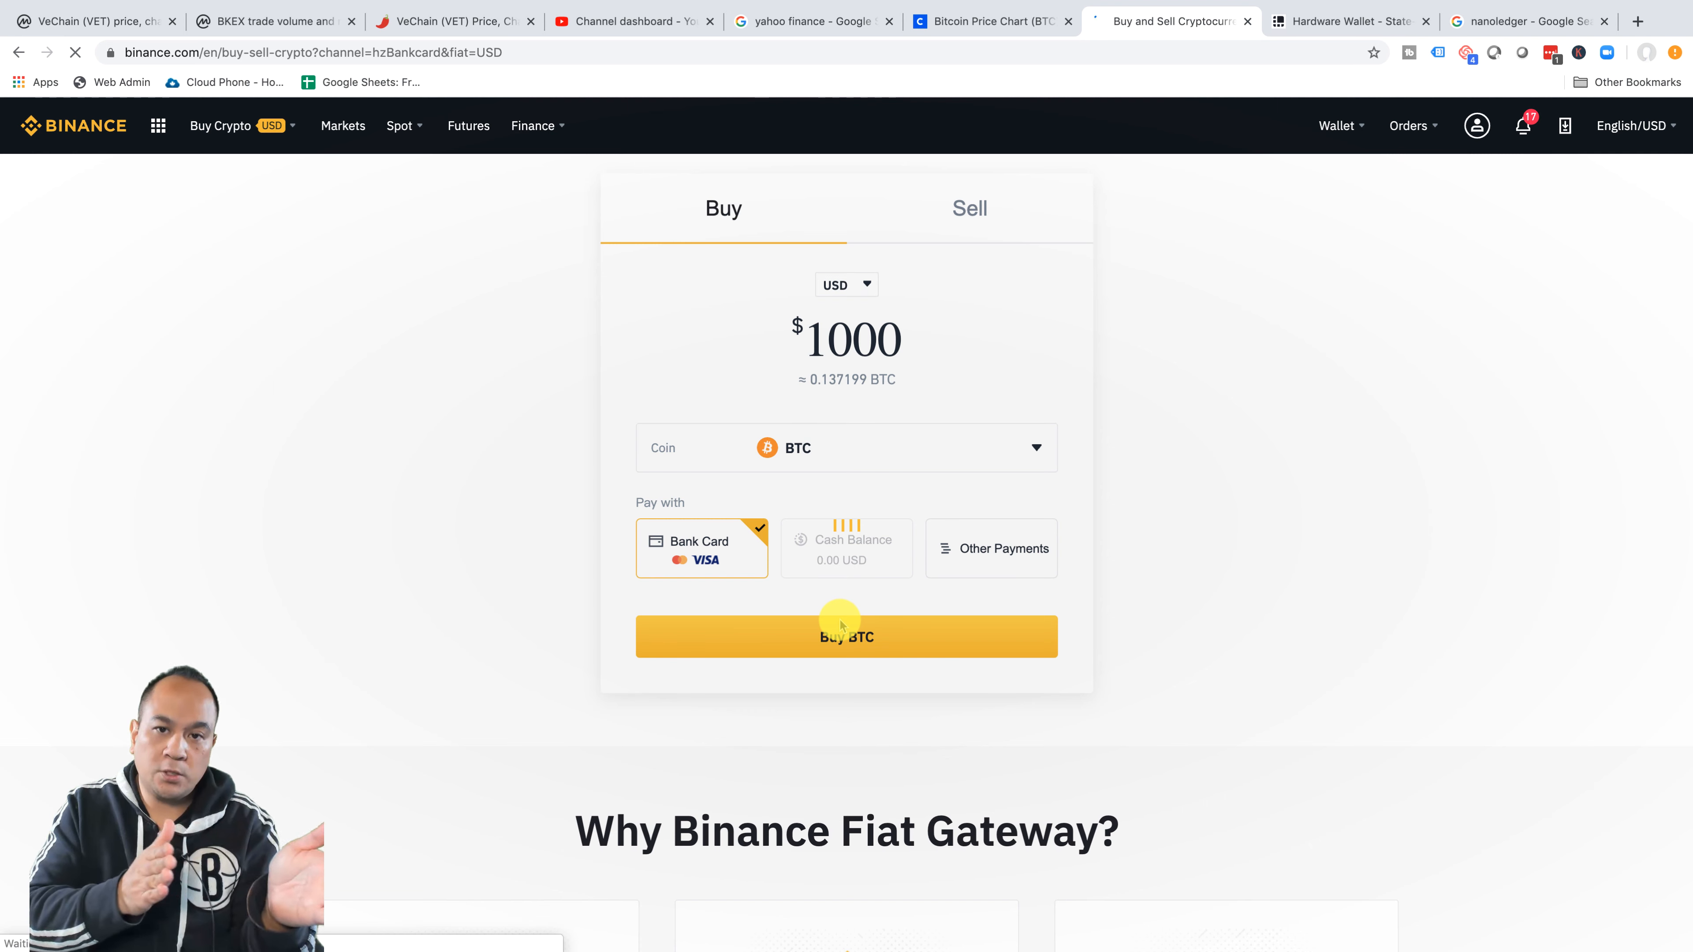
{"action": "left_click", "coordinate": [846, 636]}
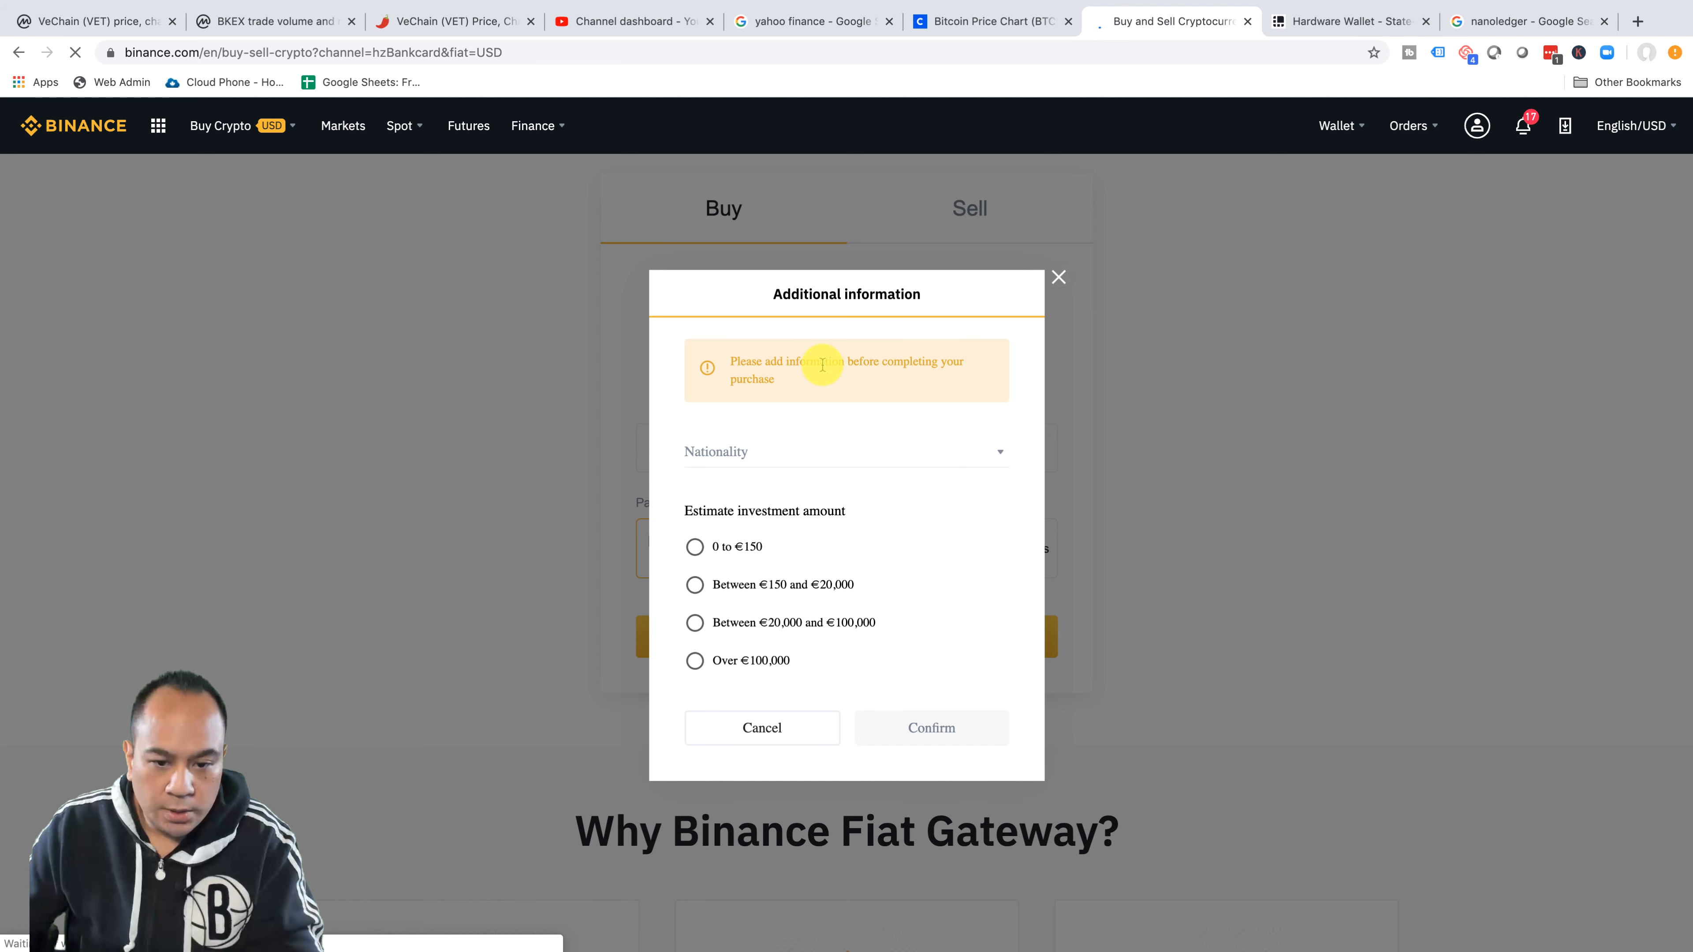
- Confirm Canada as nationality and an estimated investment between €150 and €20,000
{"action": "left_click", "coordinate": [846, 451]}
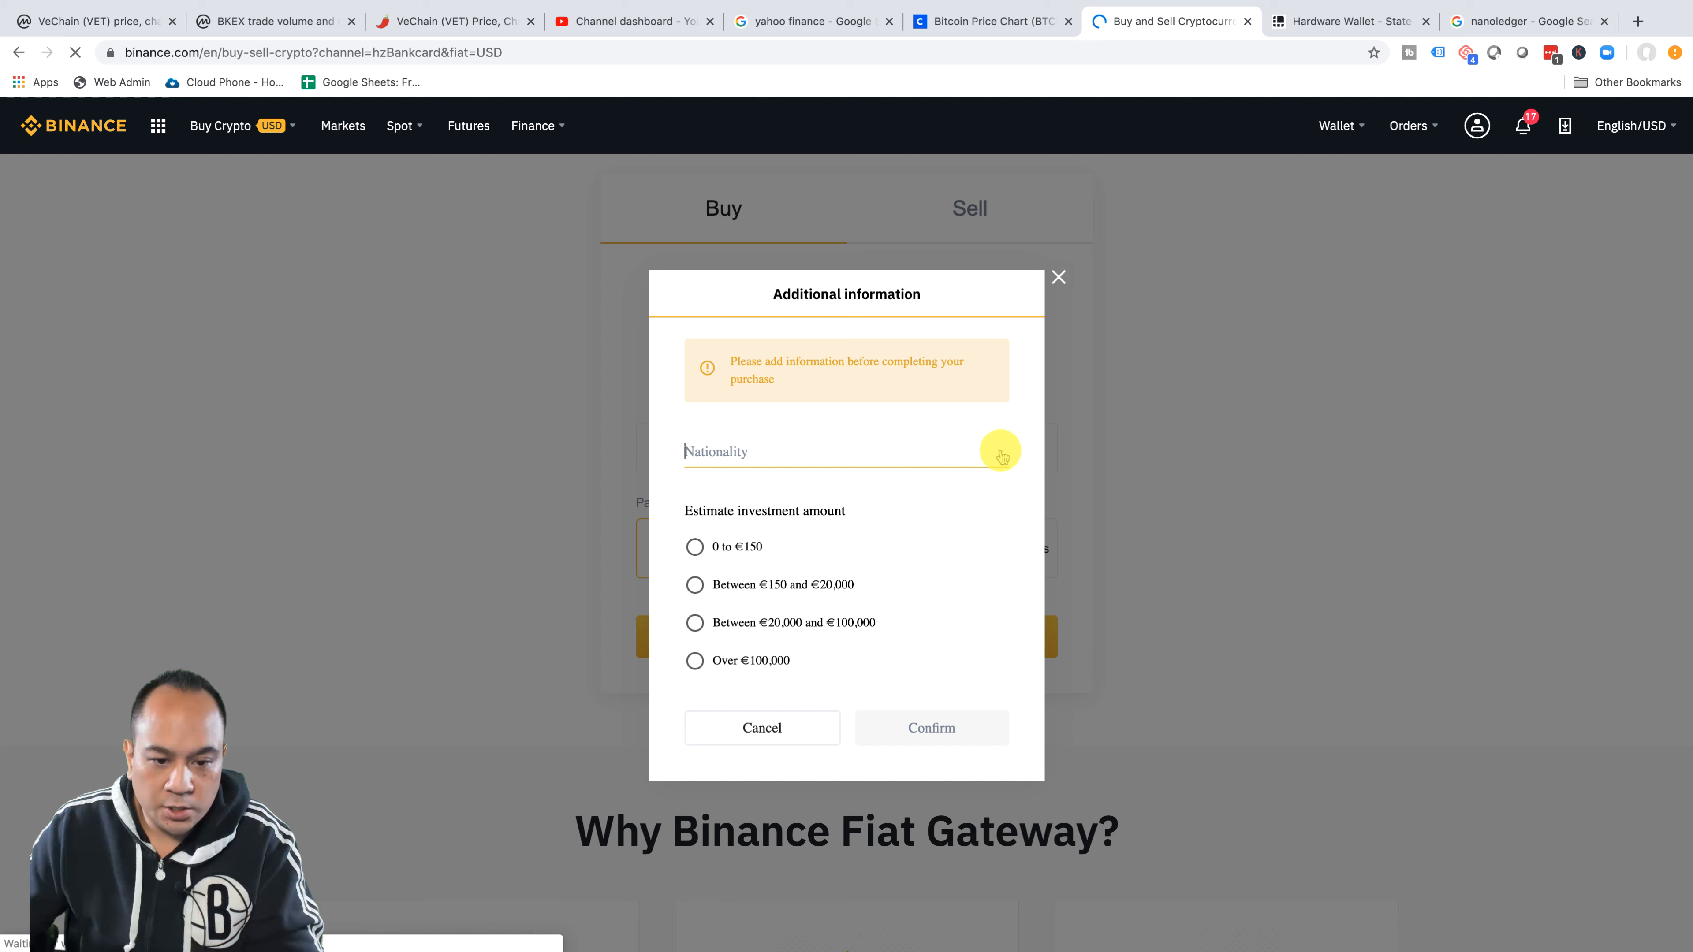
{"action": "left_click", "coordinate": [846, 452]}
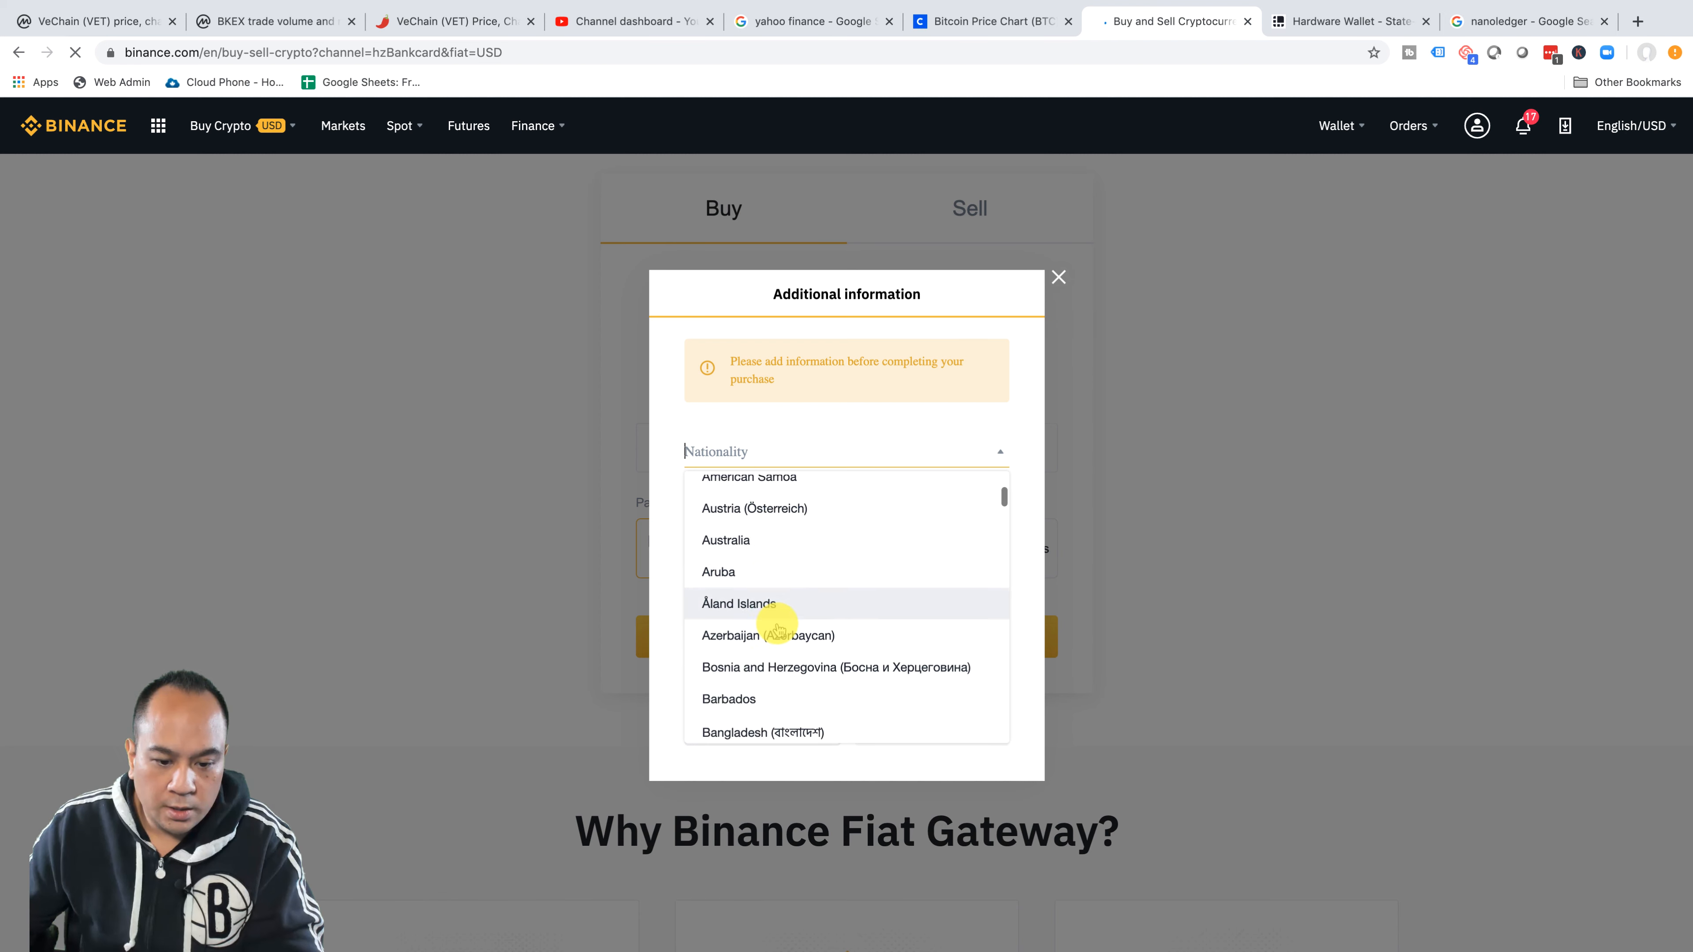
{"action": "scroll", "scroll_direction": "down", "scroll_amount": 3}
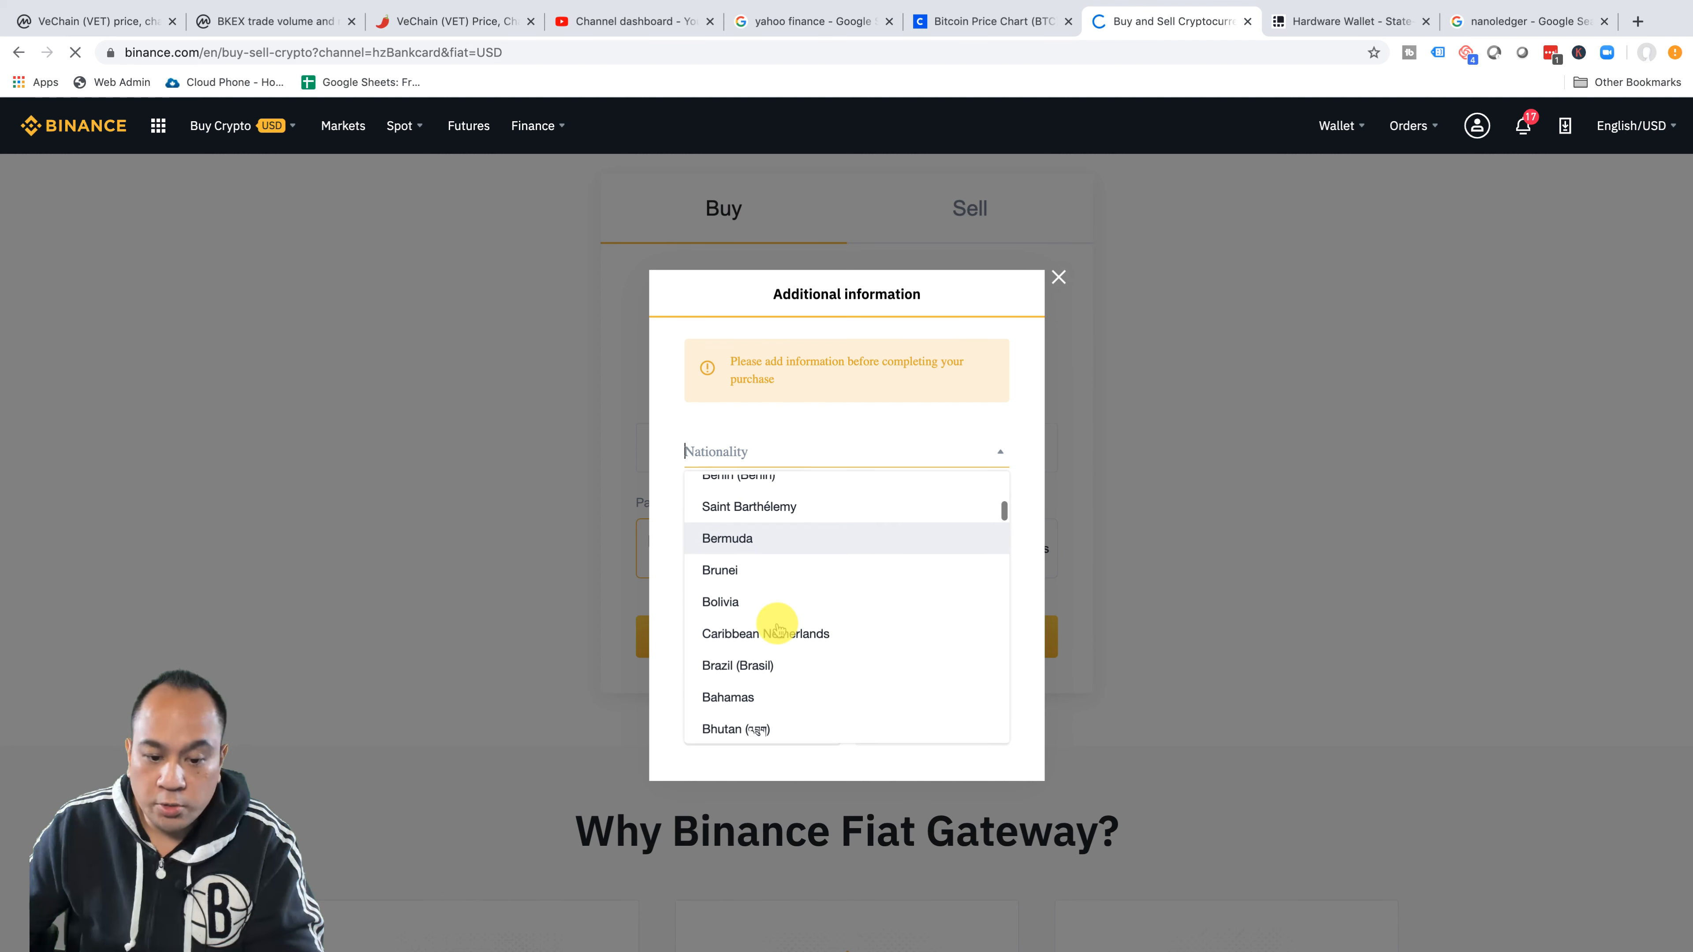
{"action": "scroll", "scroll_direction": "down", "scroll_amount": 3}
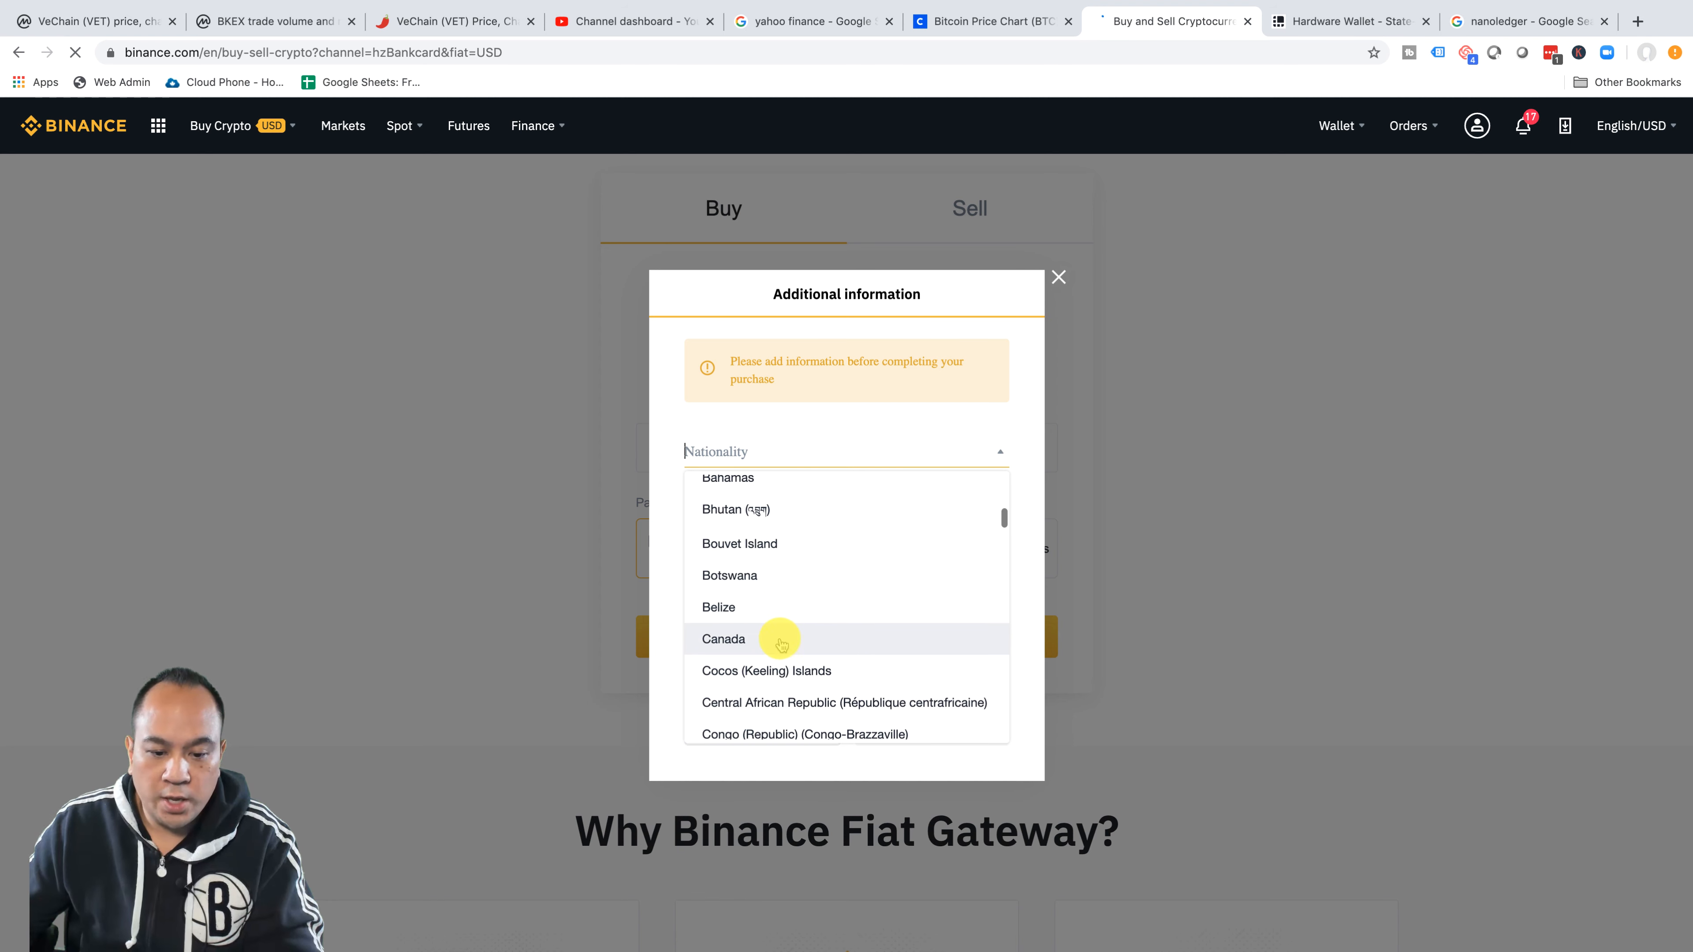
{"action": "left_click", "coordinate": [723, 639]}
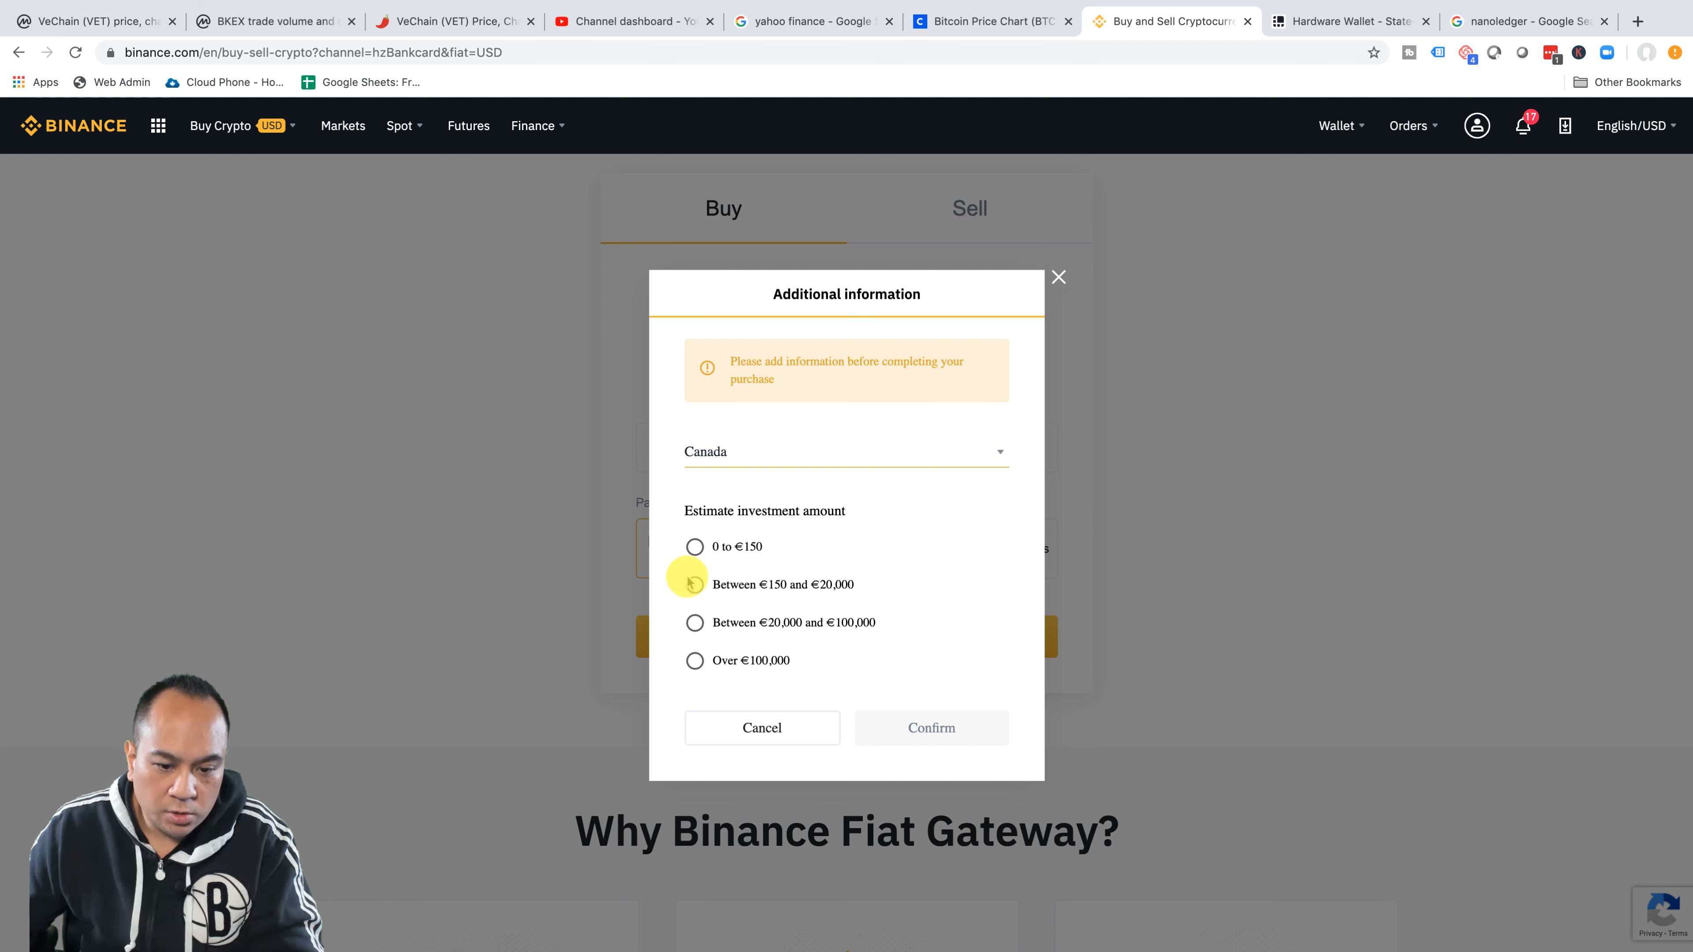
{"action": "left_click", "coordinate": [694, 584]}
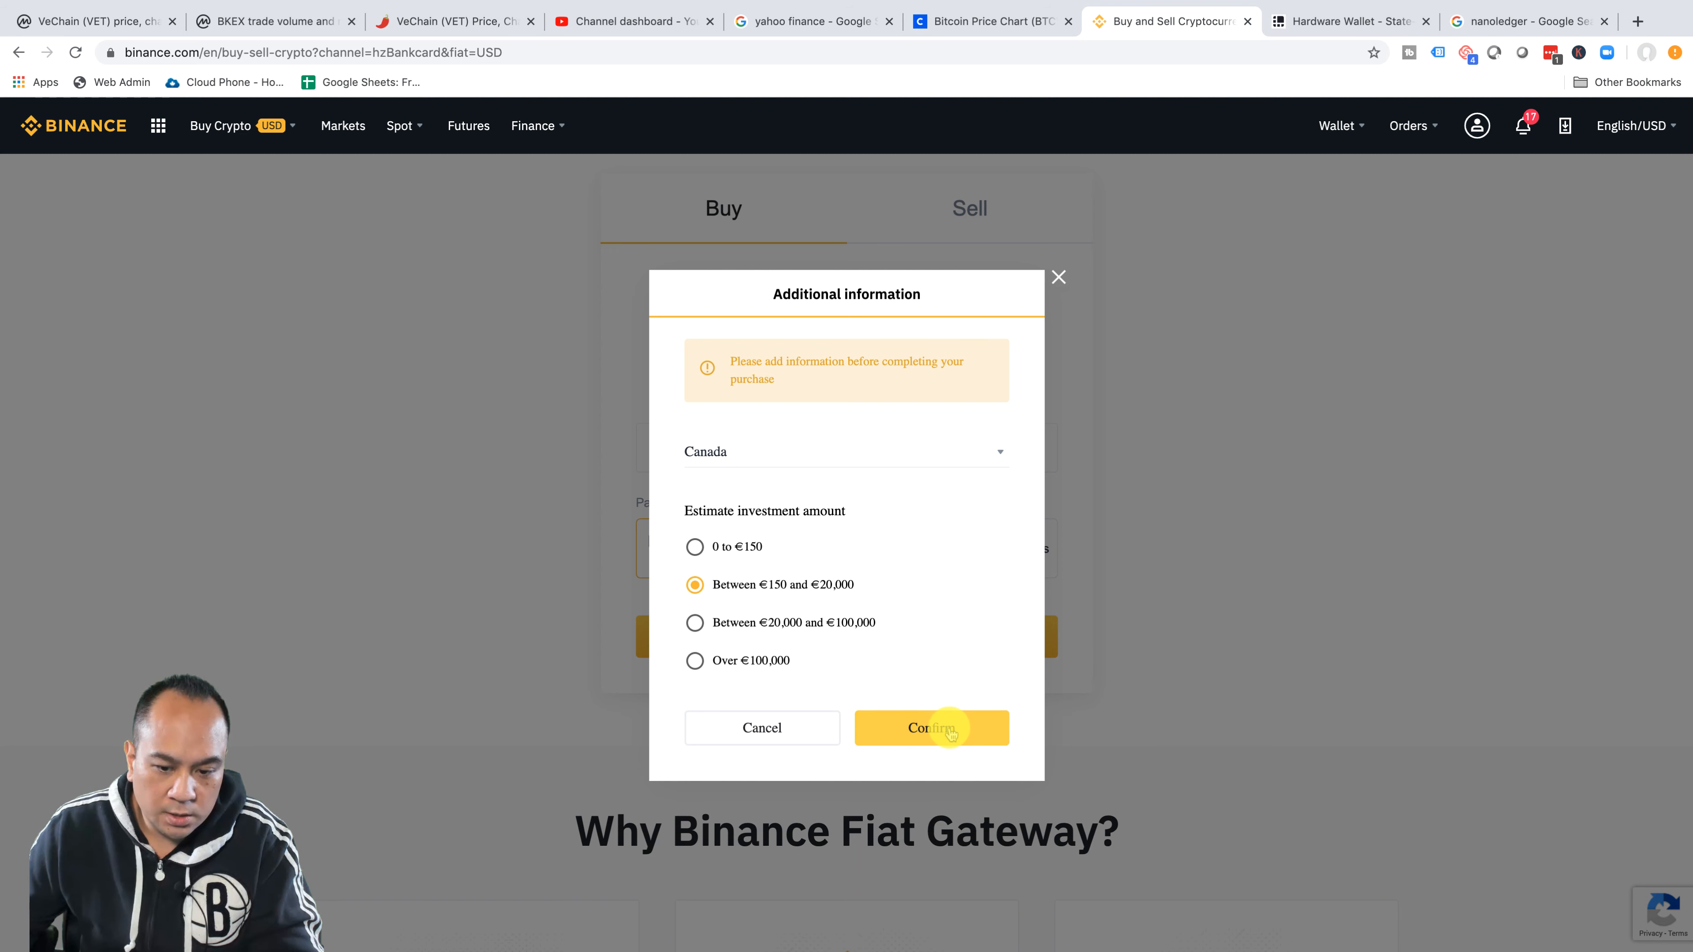
{"action": "left_click", "coordinate": [932, 727]}
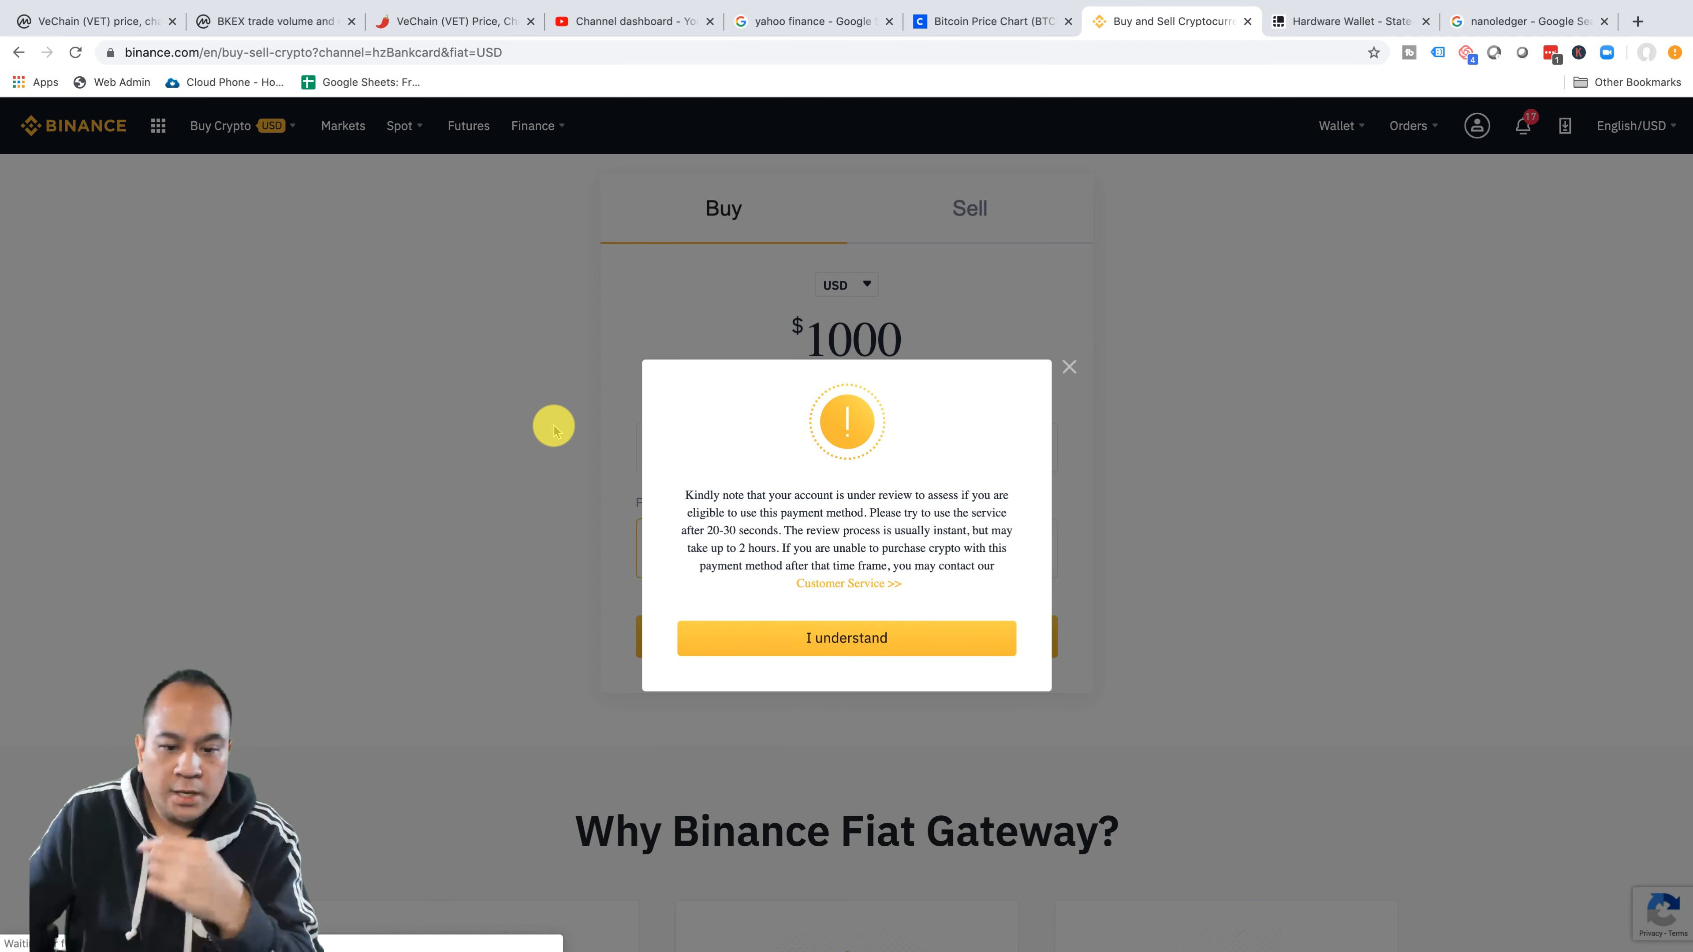
{"action": "mouse_move", "coordinate": [727, 457]}
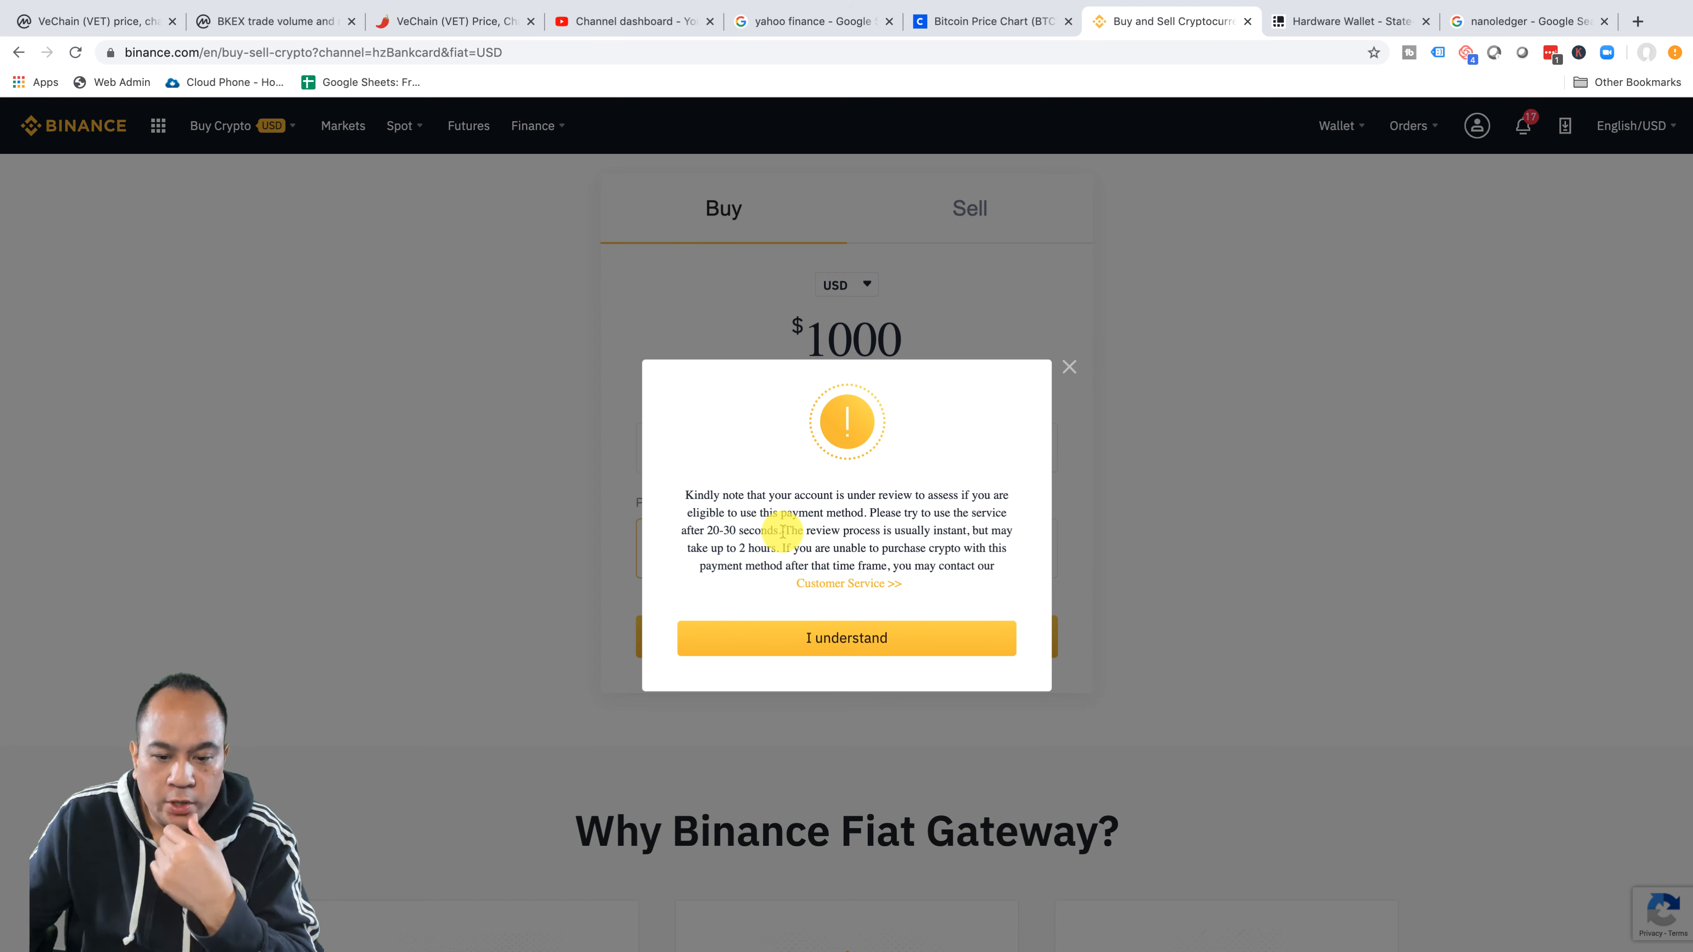
- Acknowledge the account-under-review notice to return to the $1000 BTC buy form
{"action": "left_click", "coordinate": [846, 637]}
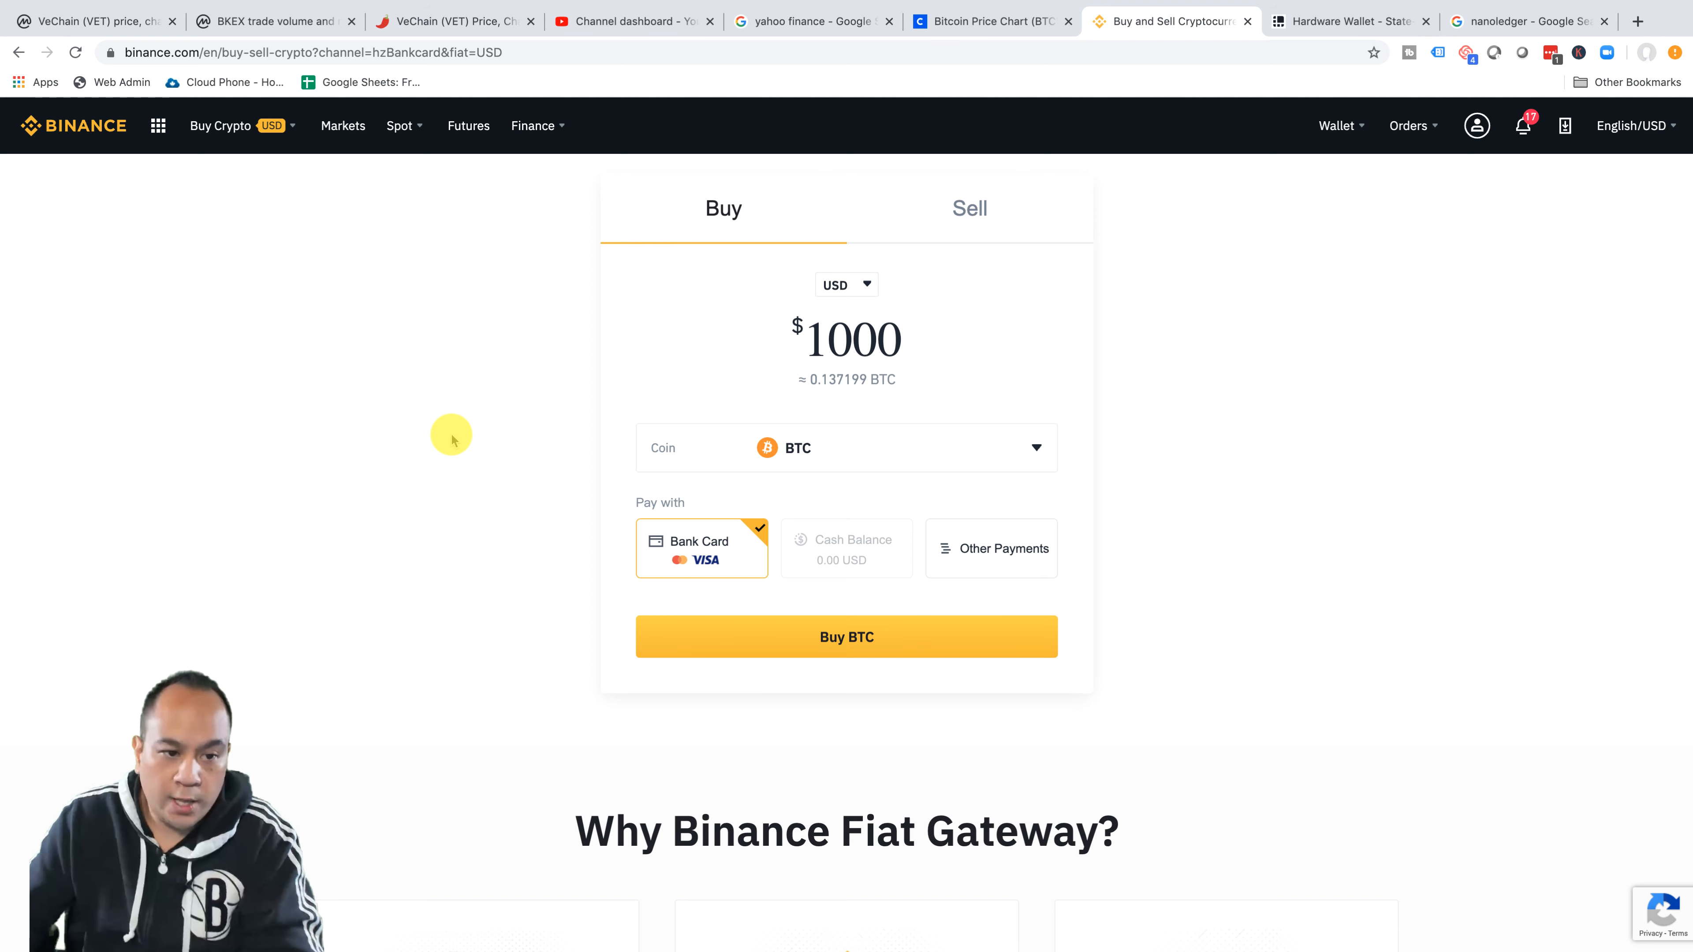
- Navigate from the buy page to Binance's markets overview listing BTC trading pairs
{"action": "scroll", "scroll_direction": "down", "scroll_amount": 3}
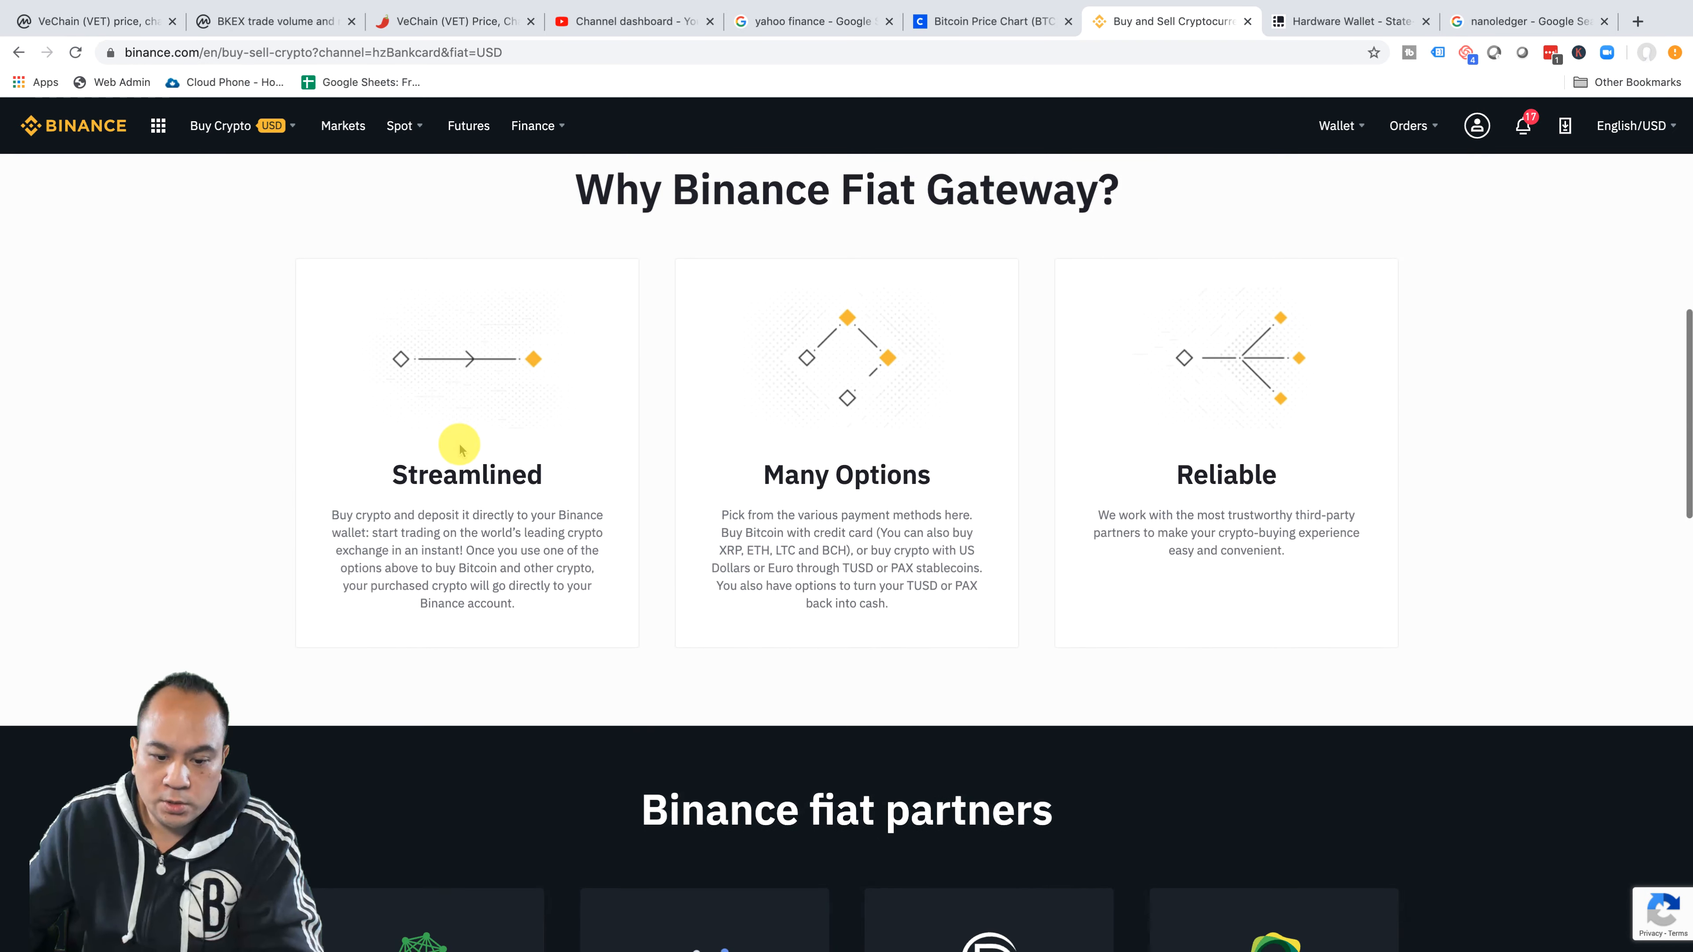
{"action": "scroll", "scroll_direction": "up", "scroll_amount": 3}
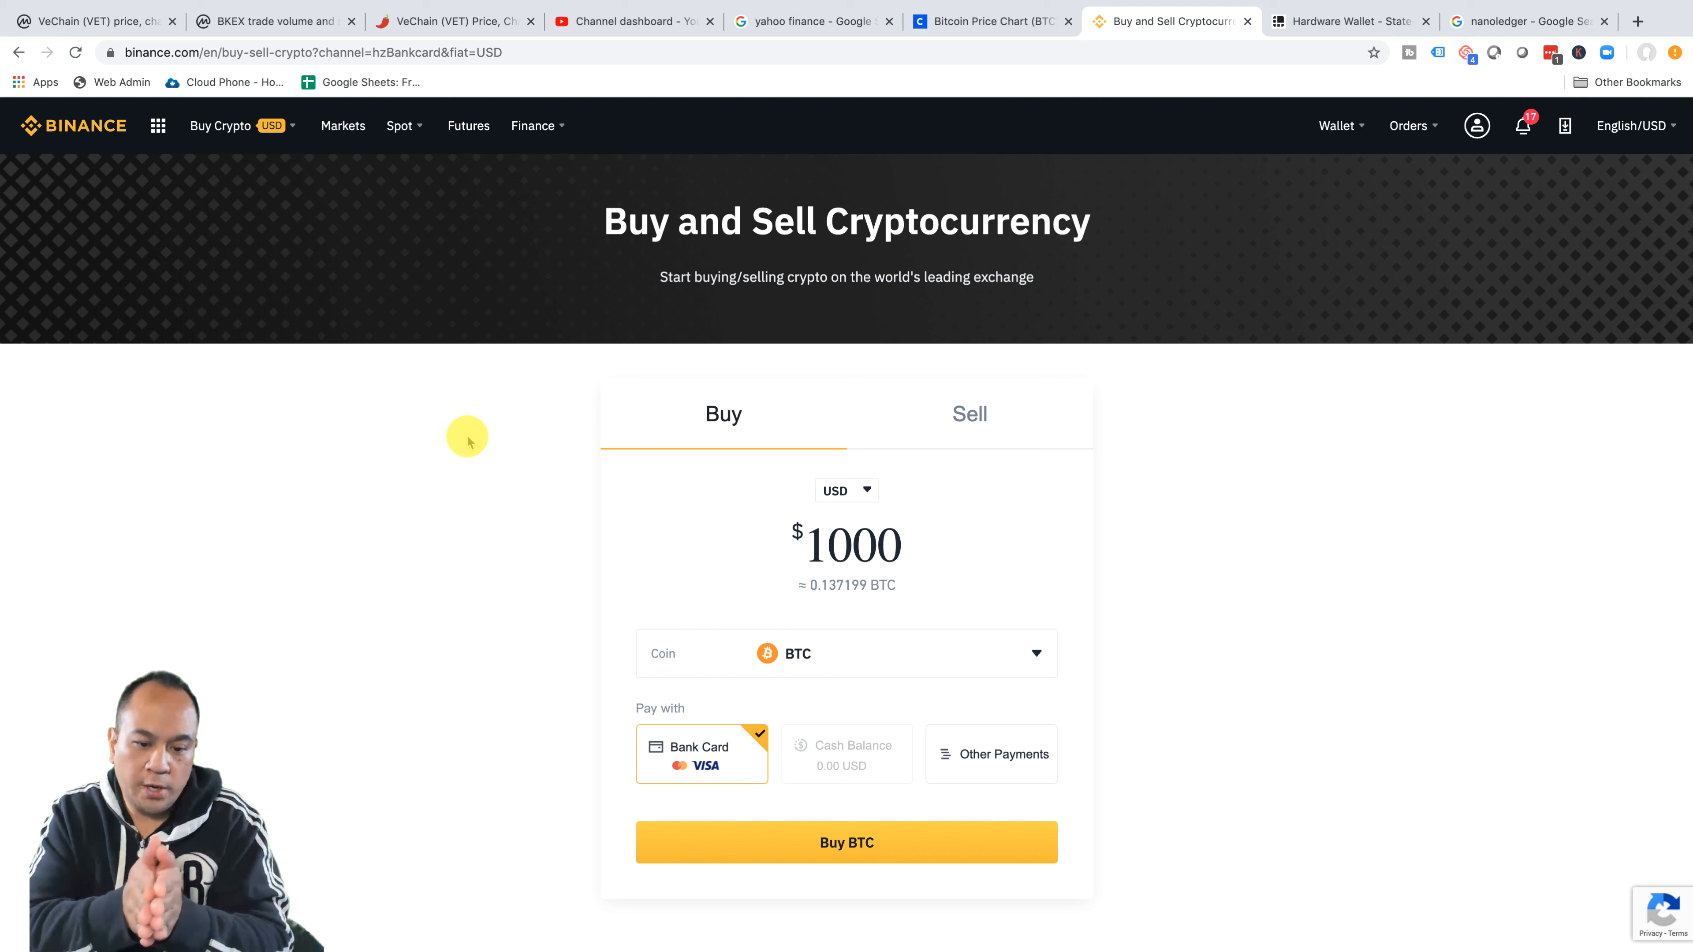
{"action": "mouse_move", "coordinate": [502, 138]}
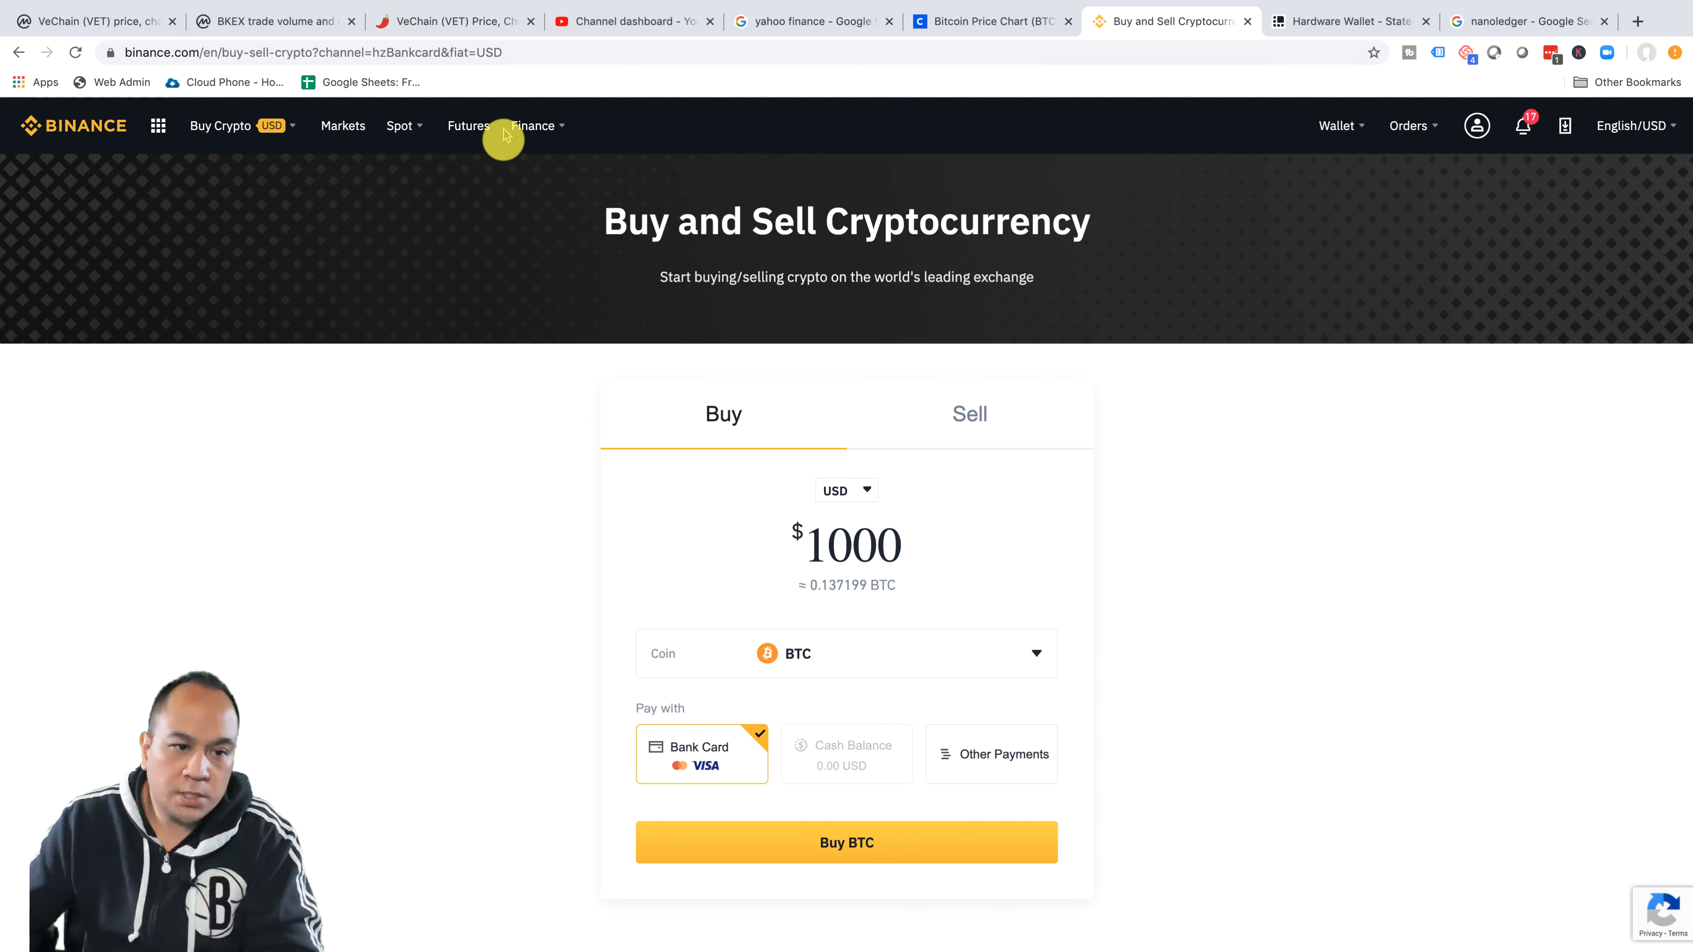
{"action": "left_click", "coordinate": [1523, 125]}
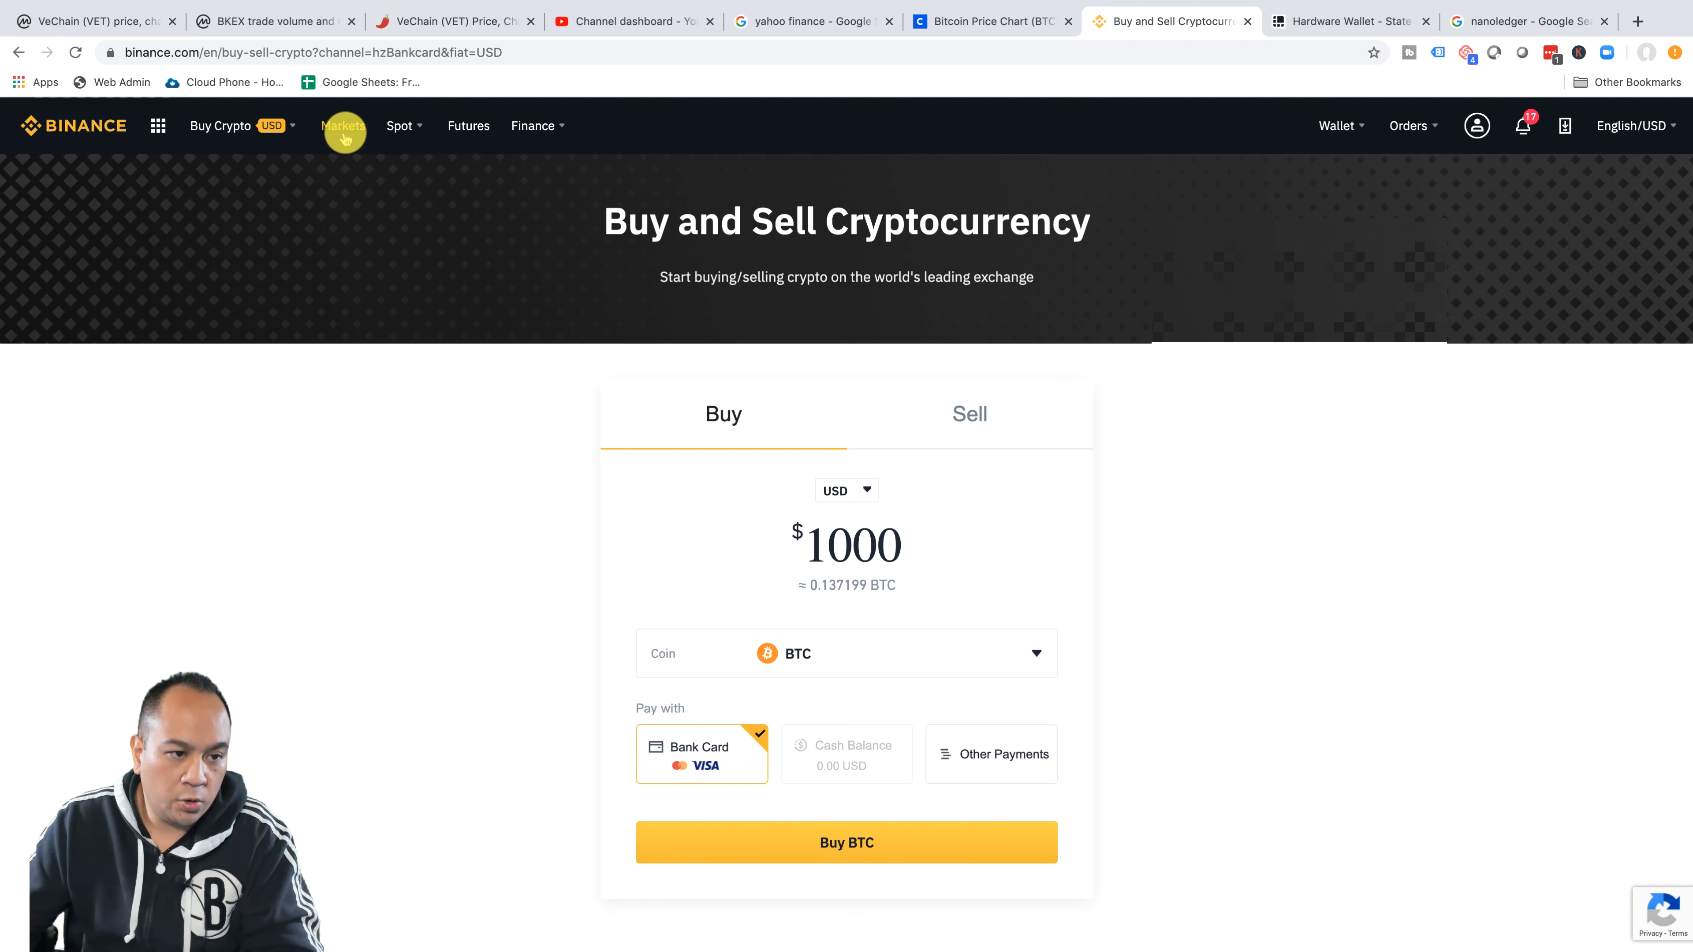
{"action": "left_click", "coordinate": [1476, 125]}
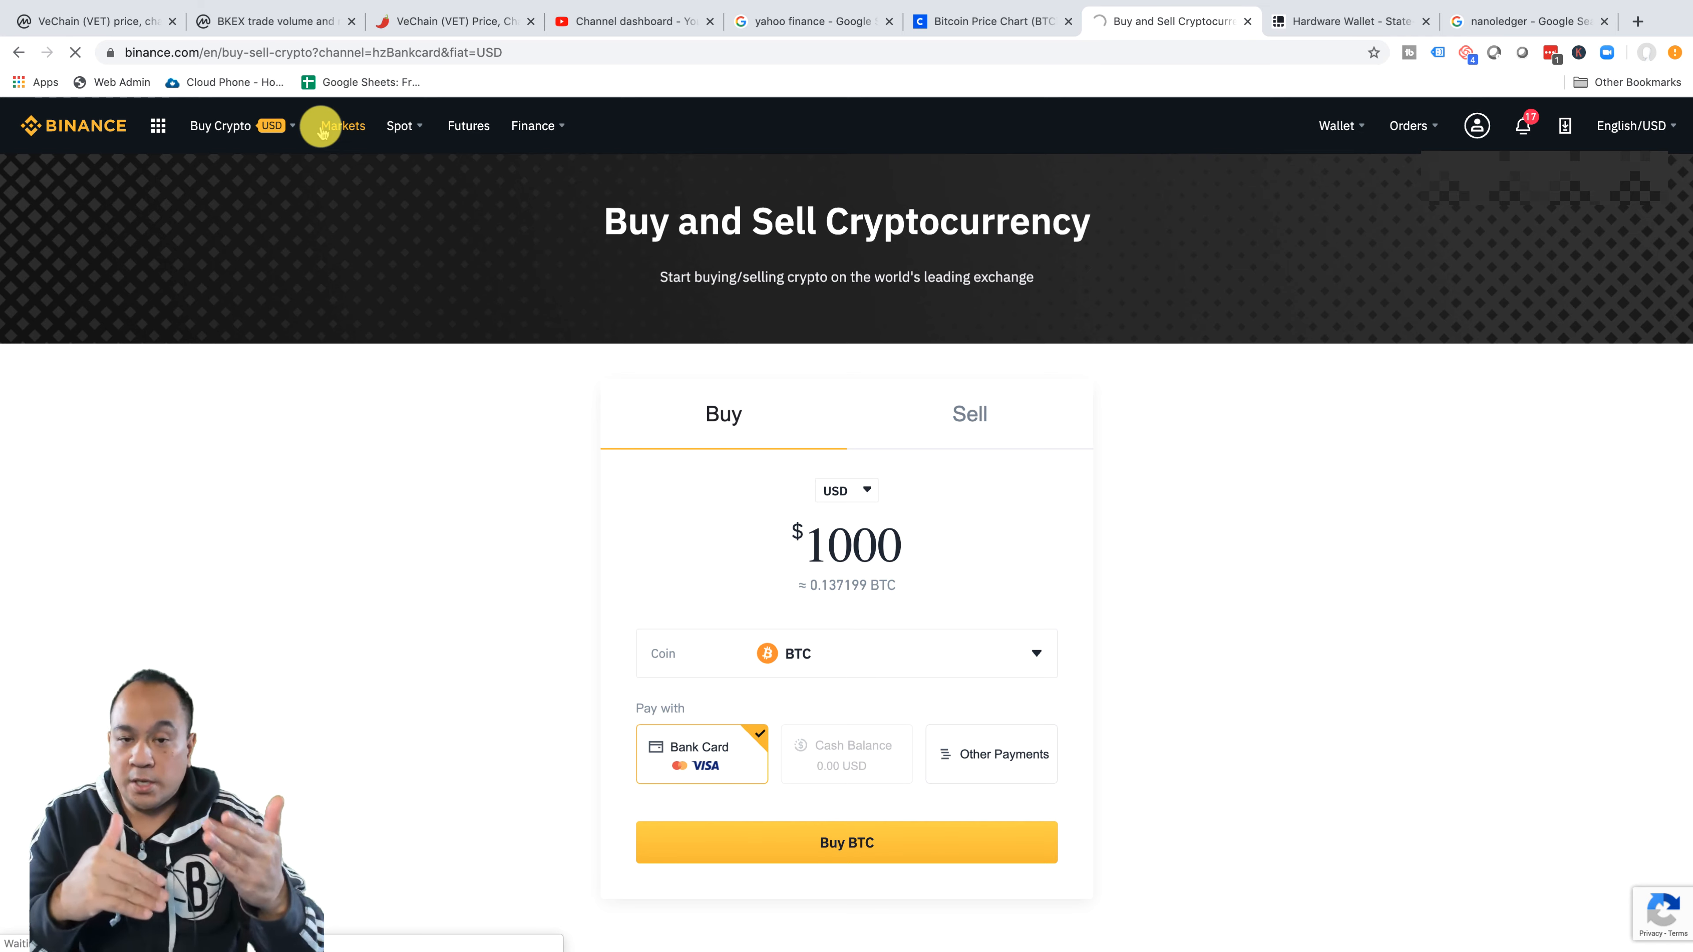
{"action": "left_click", "coordinate": [339, 125]}
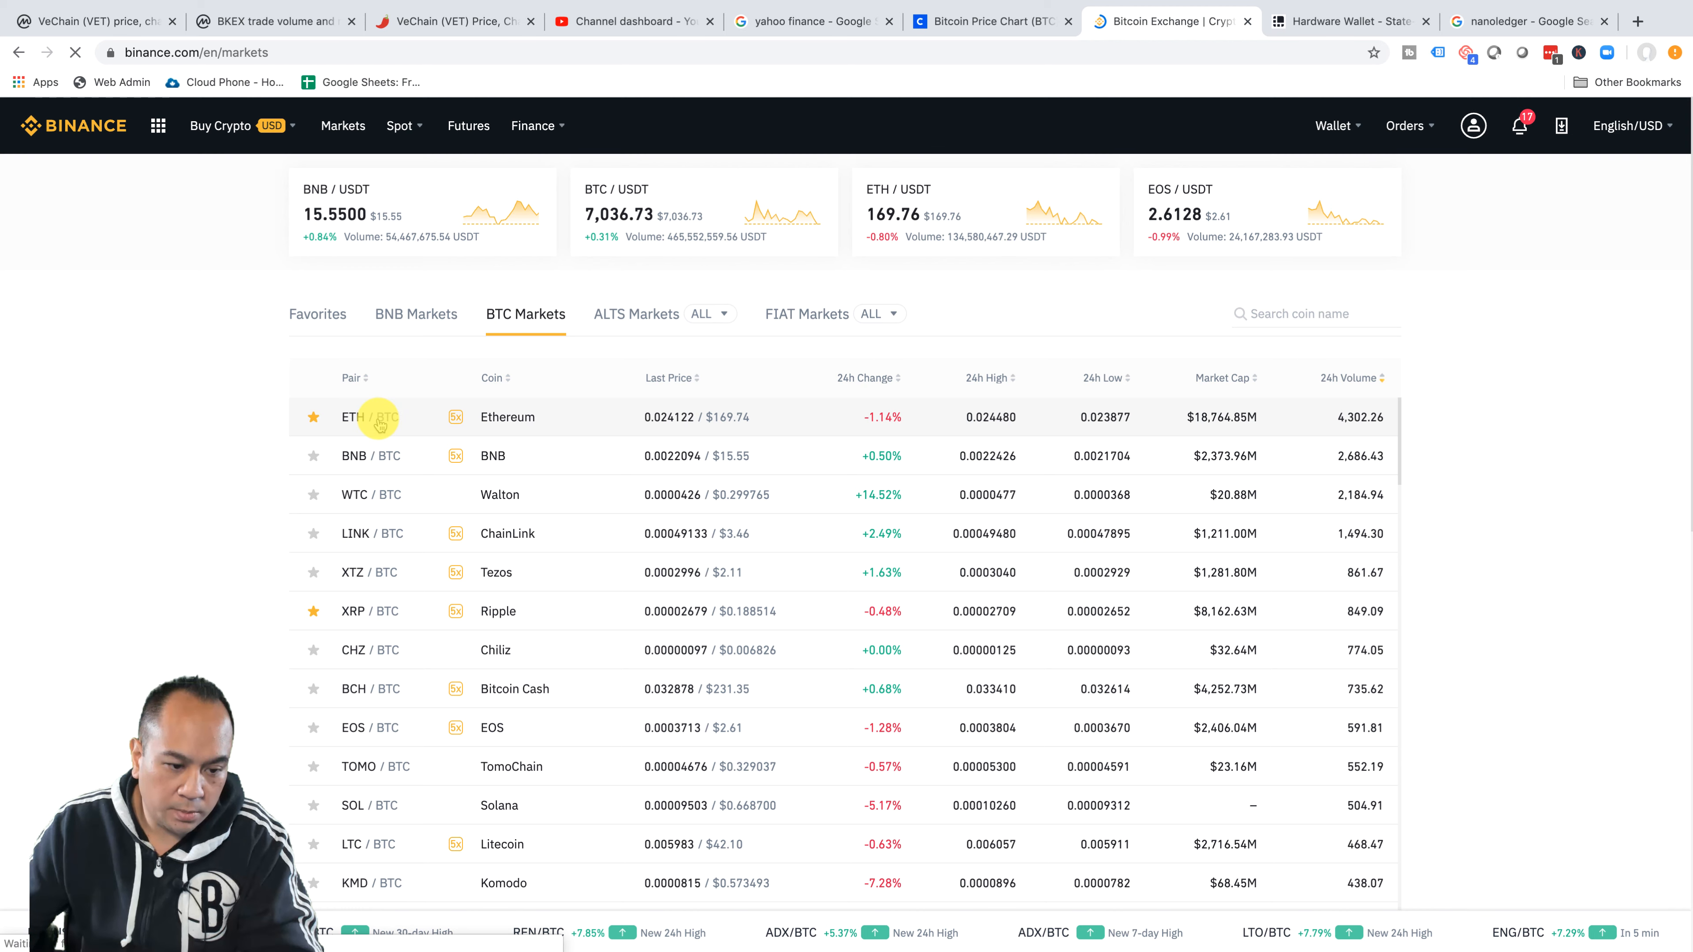
- Go to the ETH/BTC trading page with its chart, order book and order forms
{"action": "scroll", "scroll_direction": "down", "scroll_amount": 3}
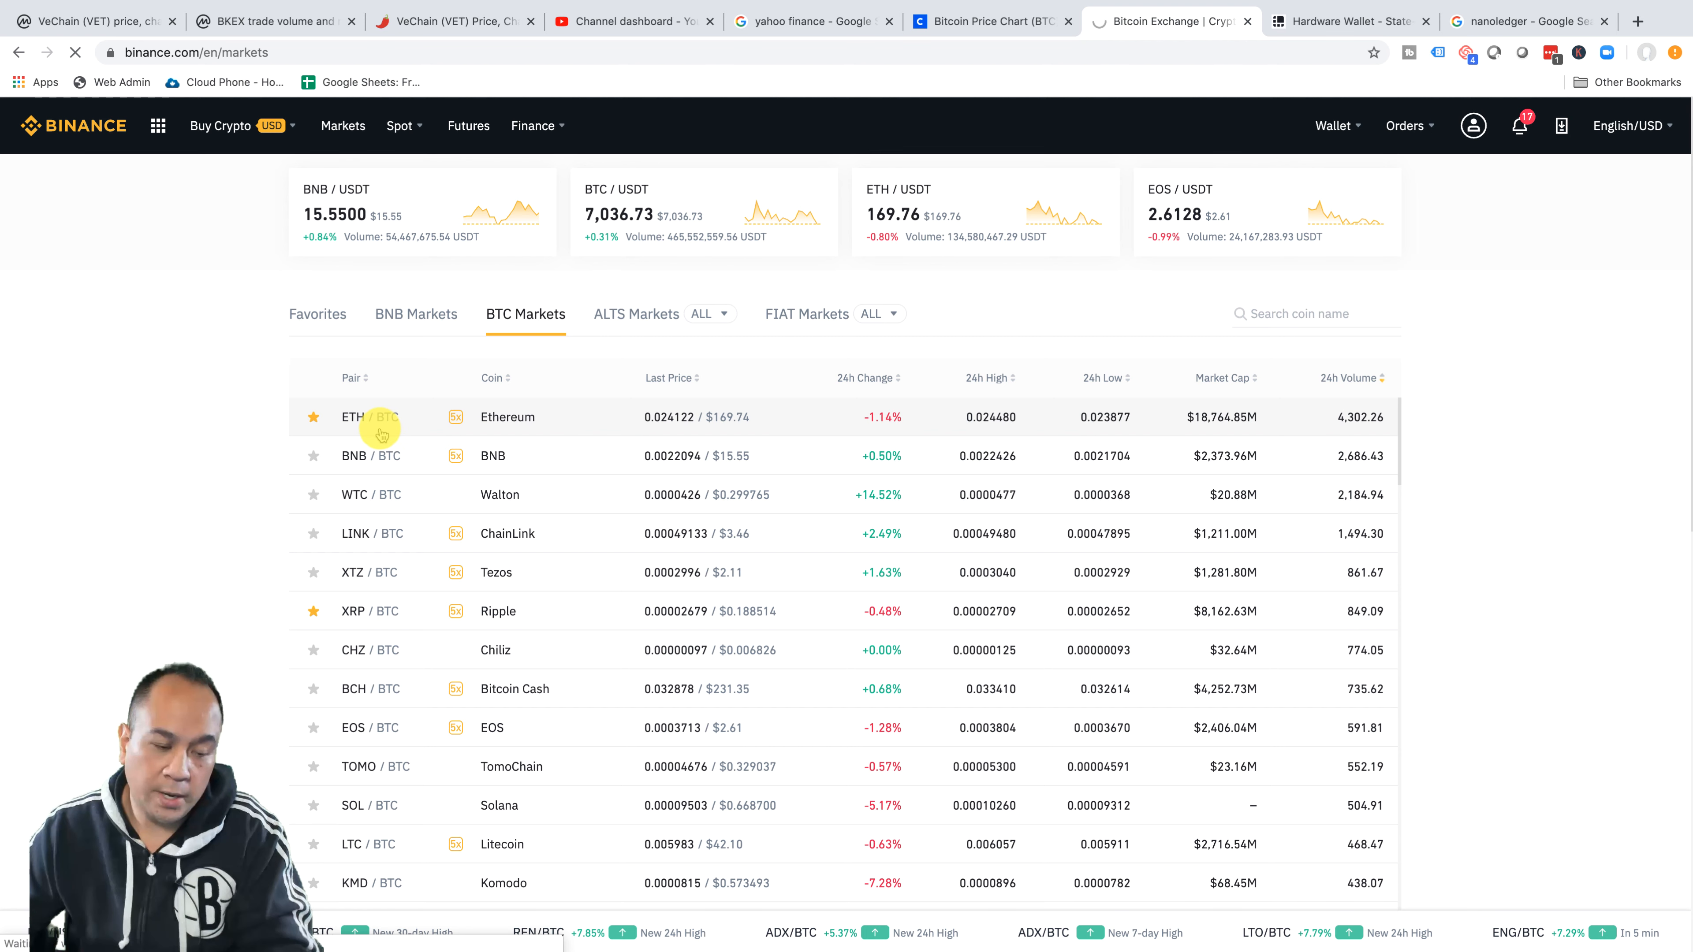
{"action": "left_click", "coordinate": [351, 417]}
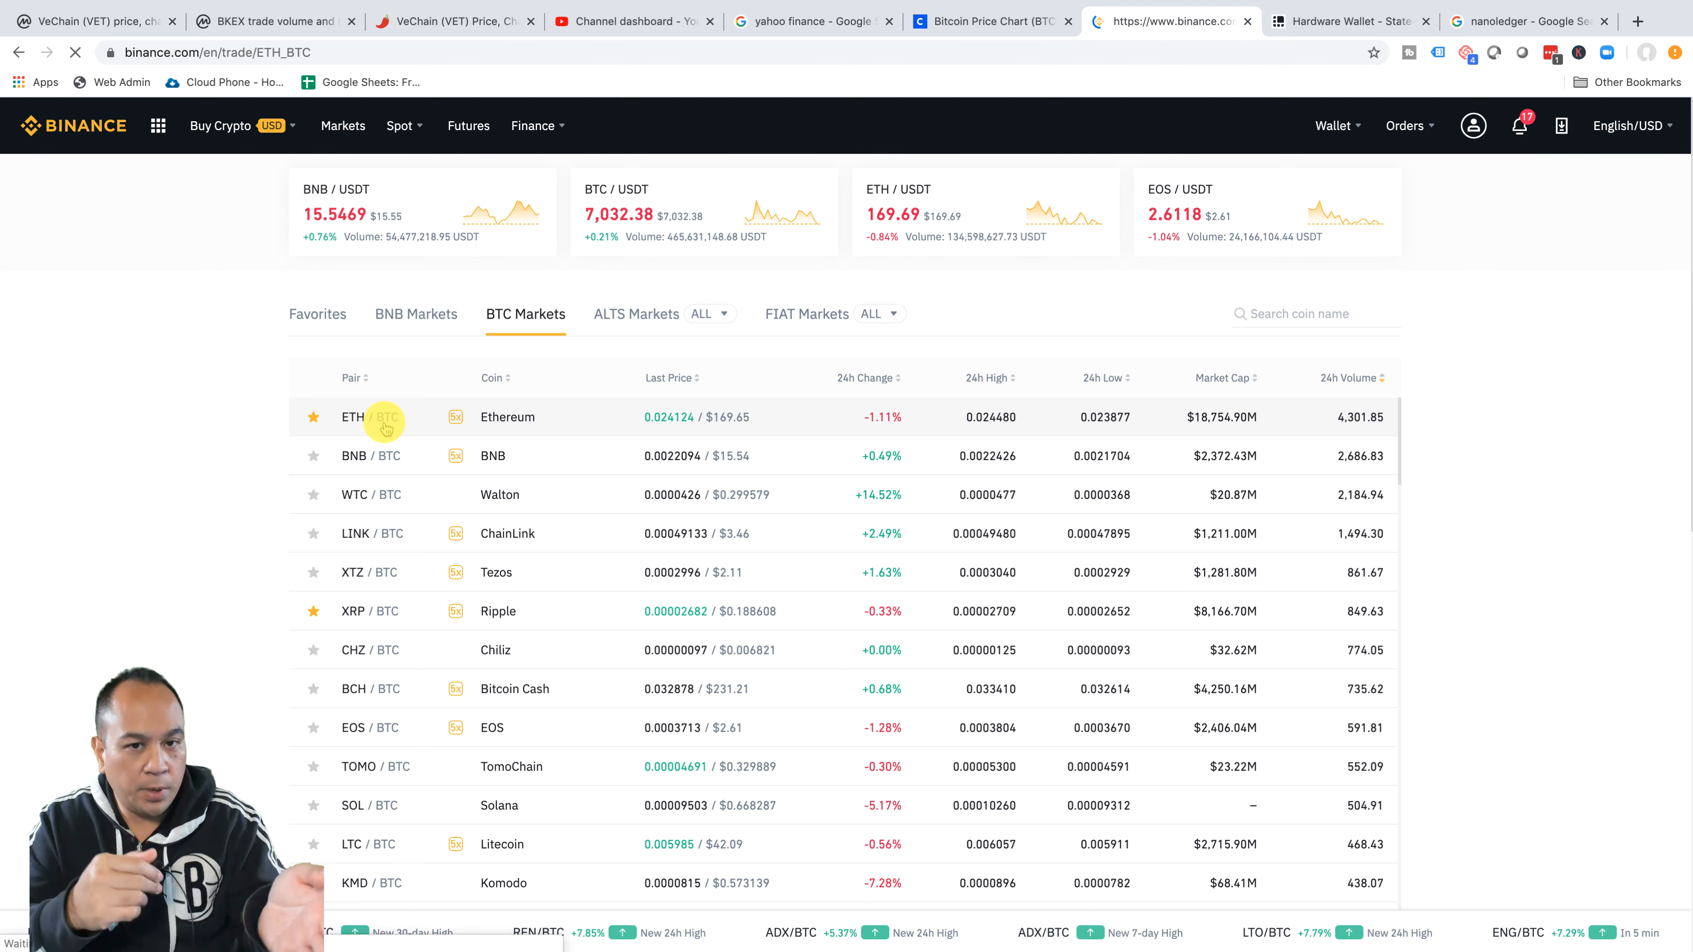
{"action": "left_click", "coordinate": [352, 418]}
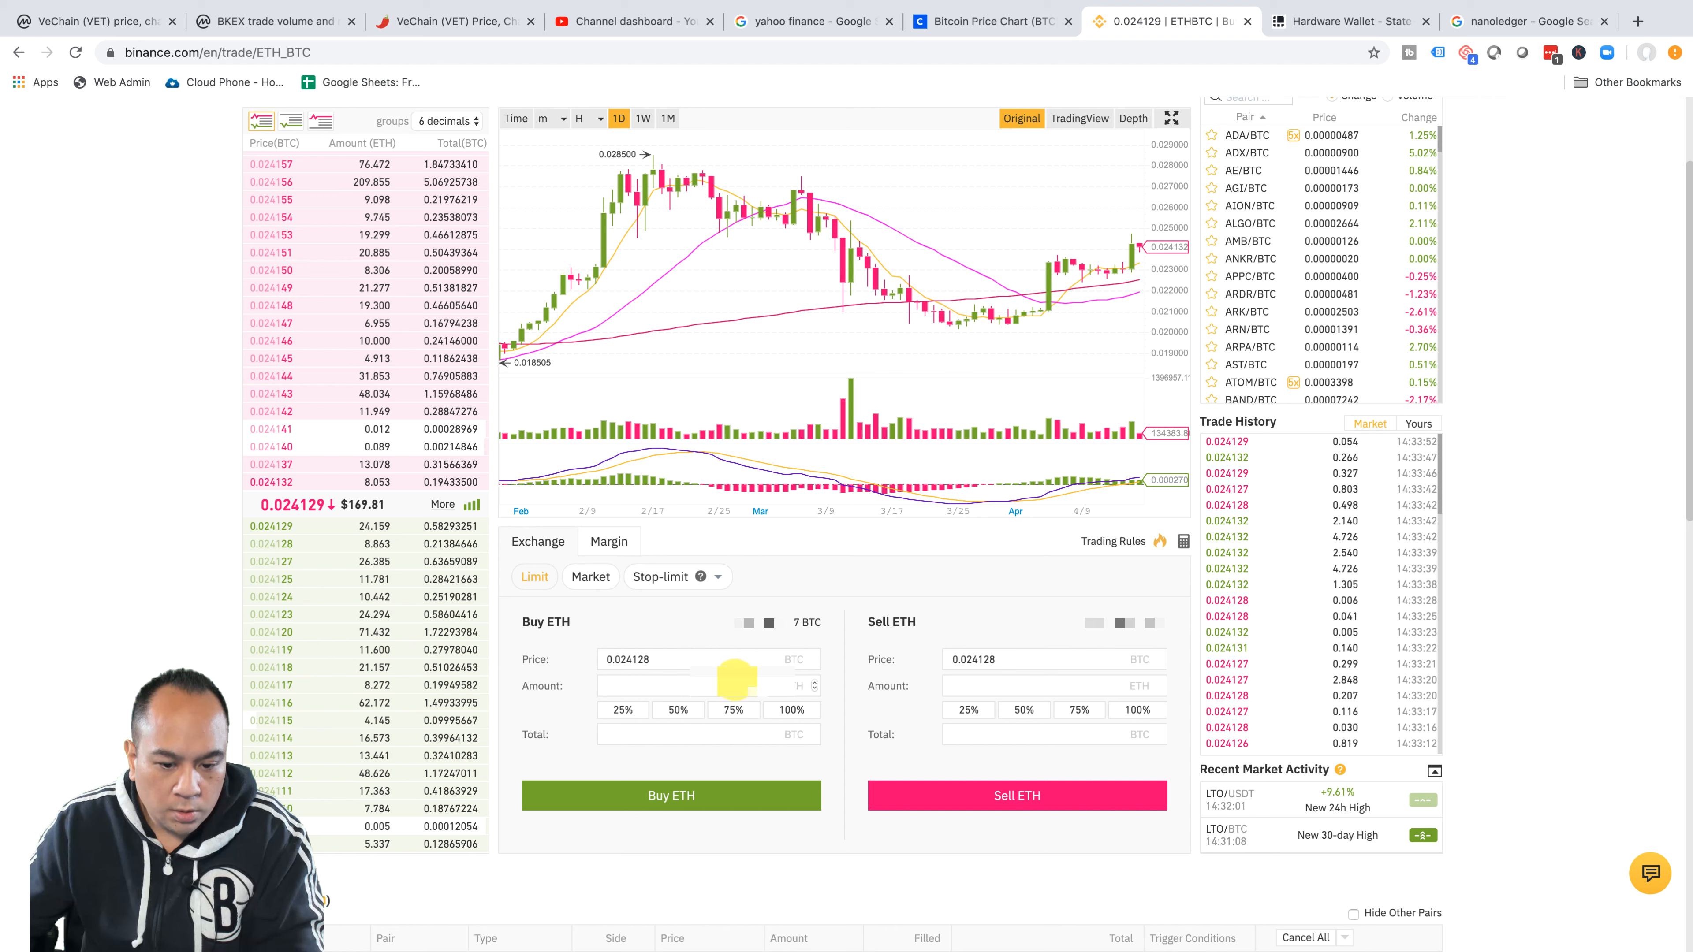
- Enter 2 ETH as the buy amount and try limit prices 0.02 and .1 before clearing the price
{"action": "left_click", "coordinate": [708, 686]}
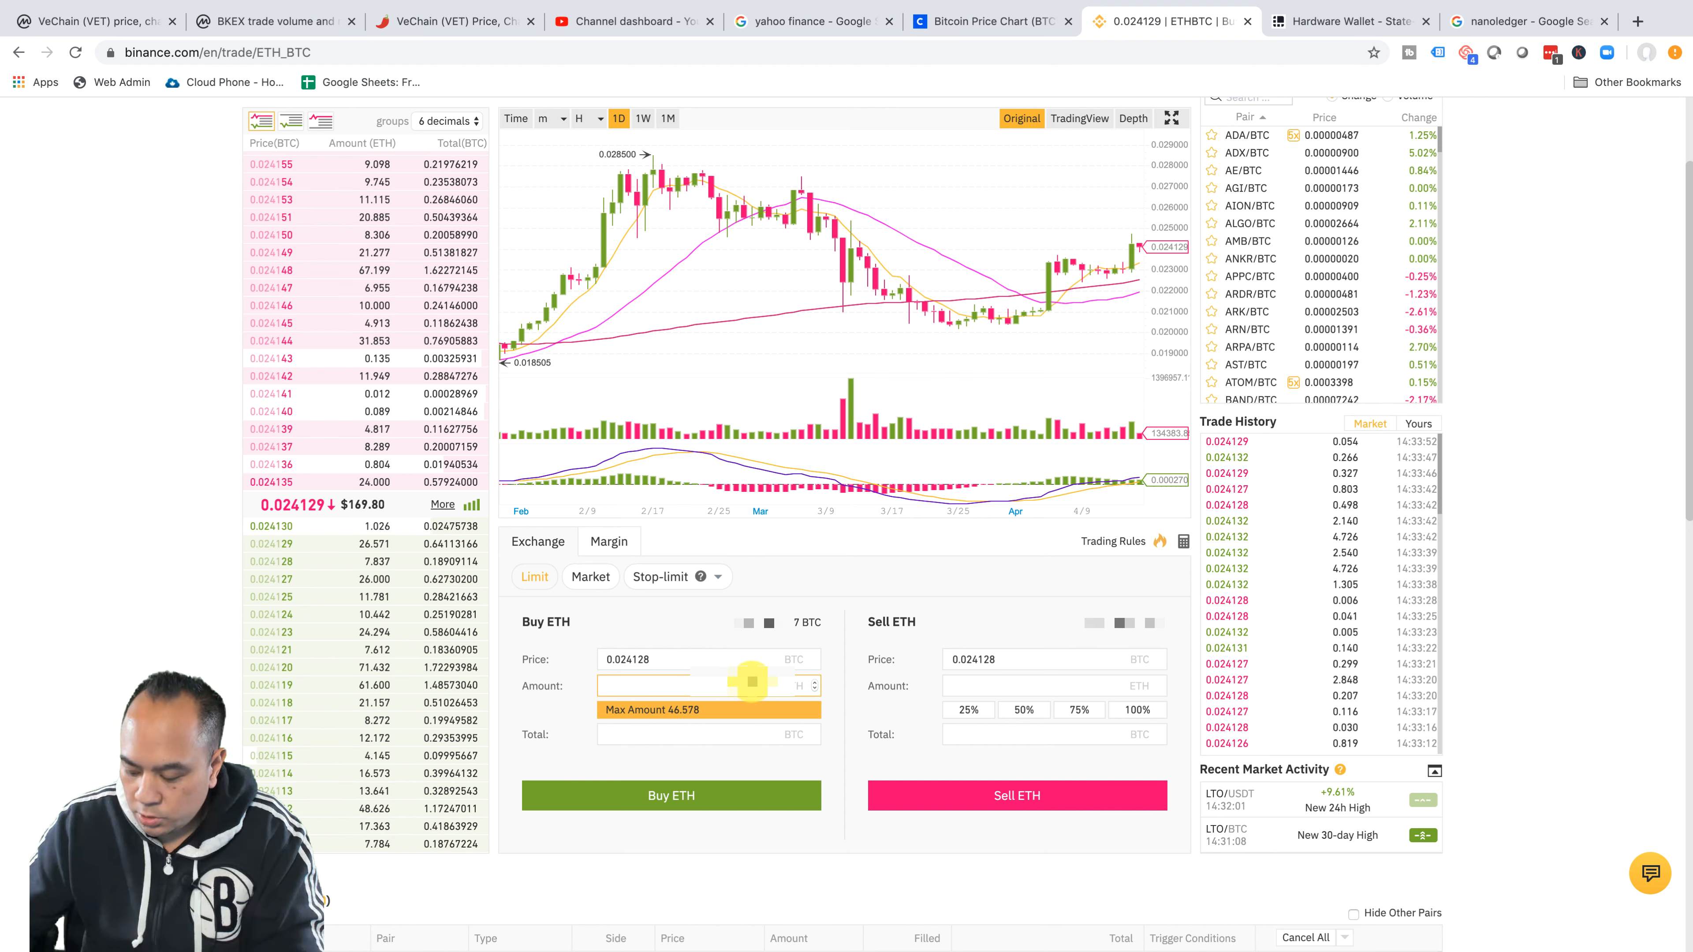
{"action": "type", "text": "2"}
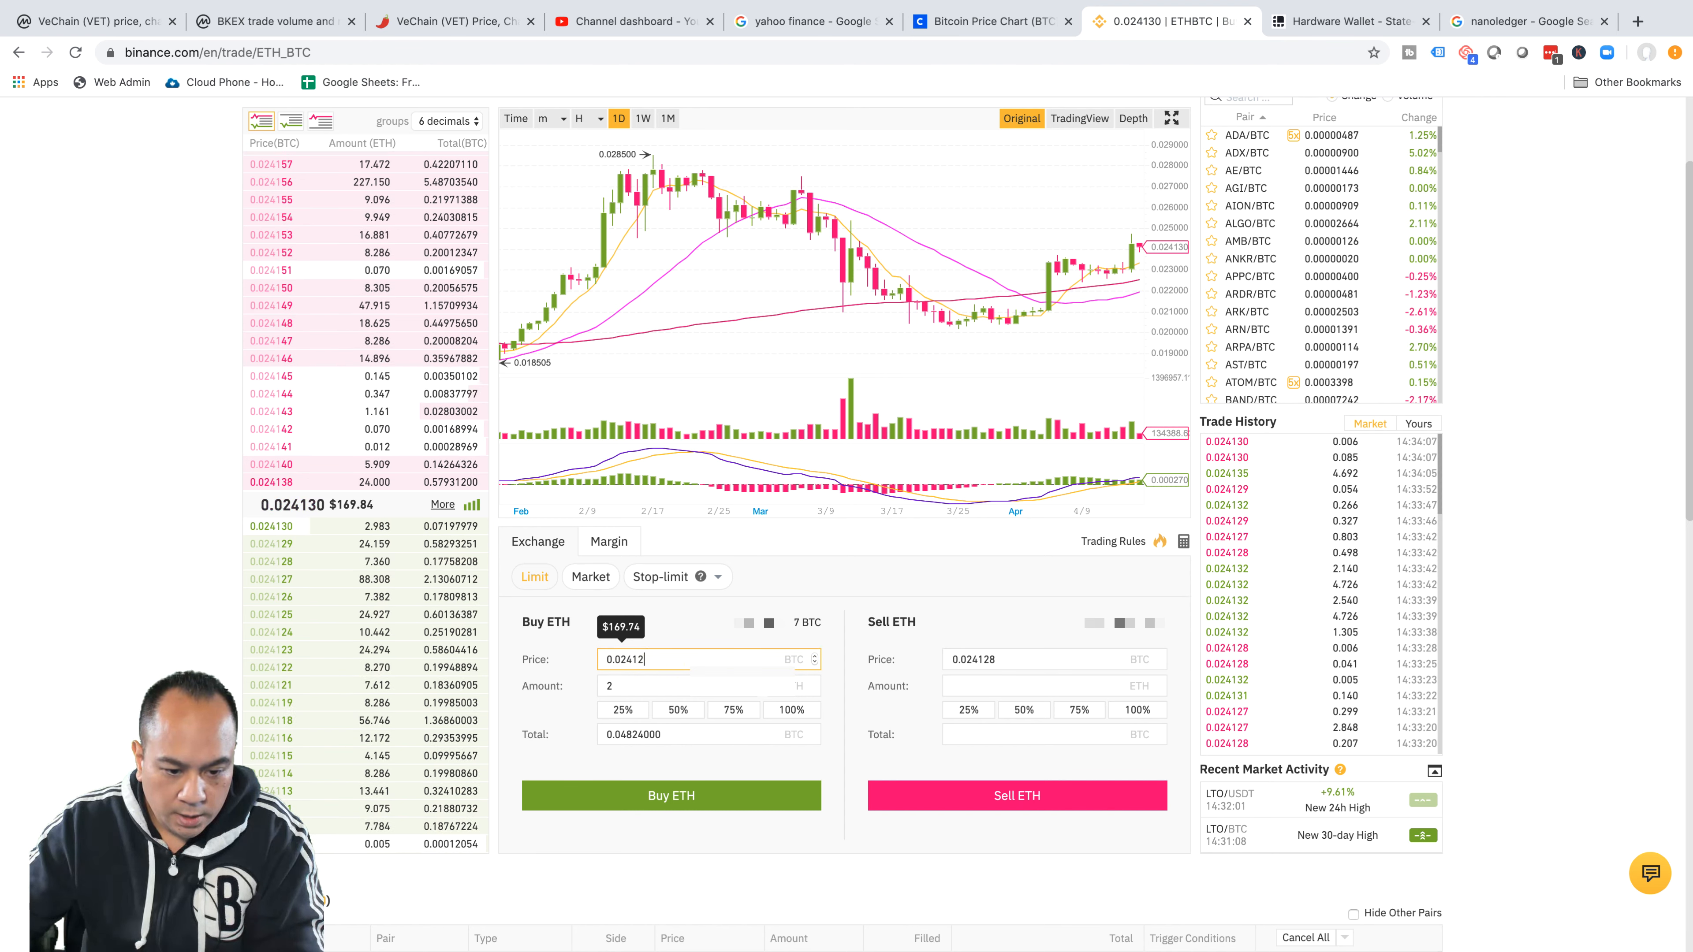
{"action": "type", "text": "0.02"}
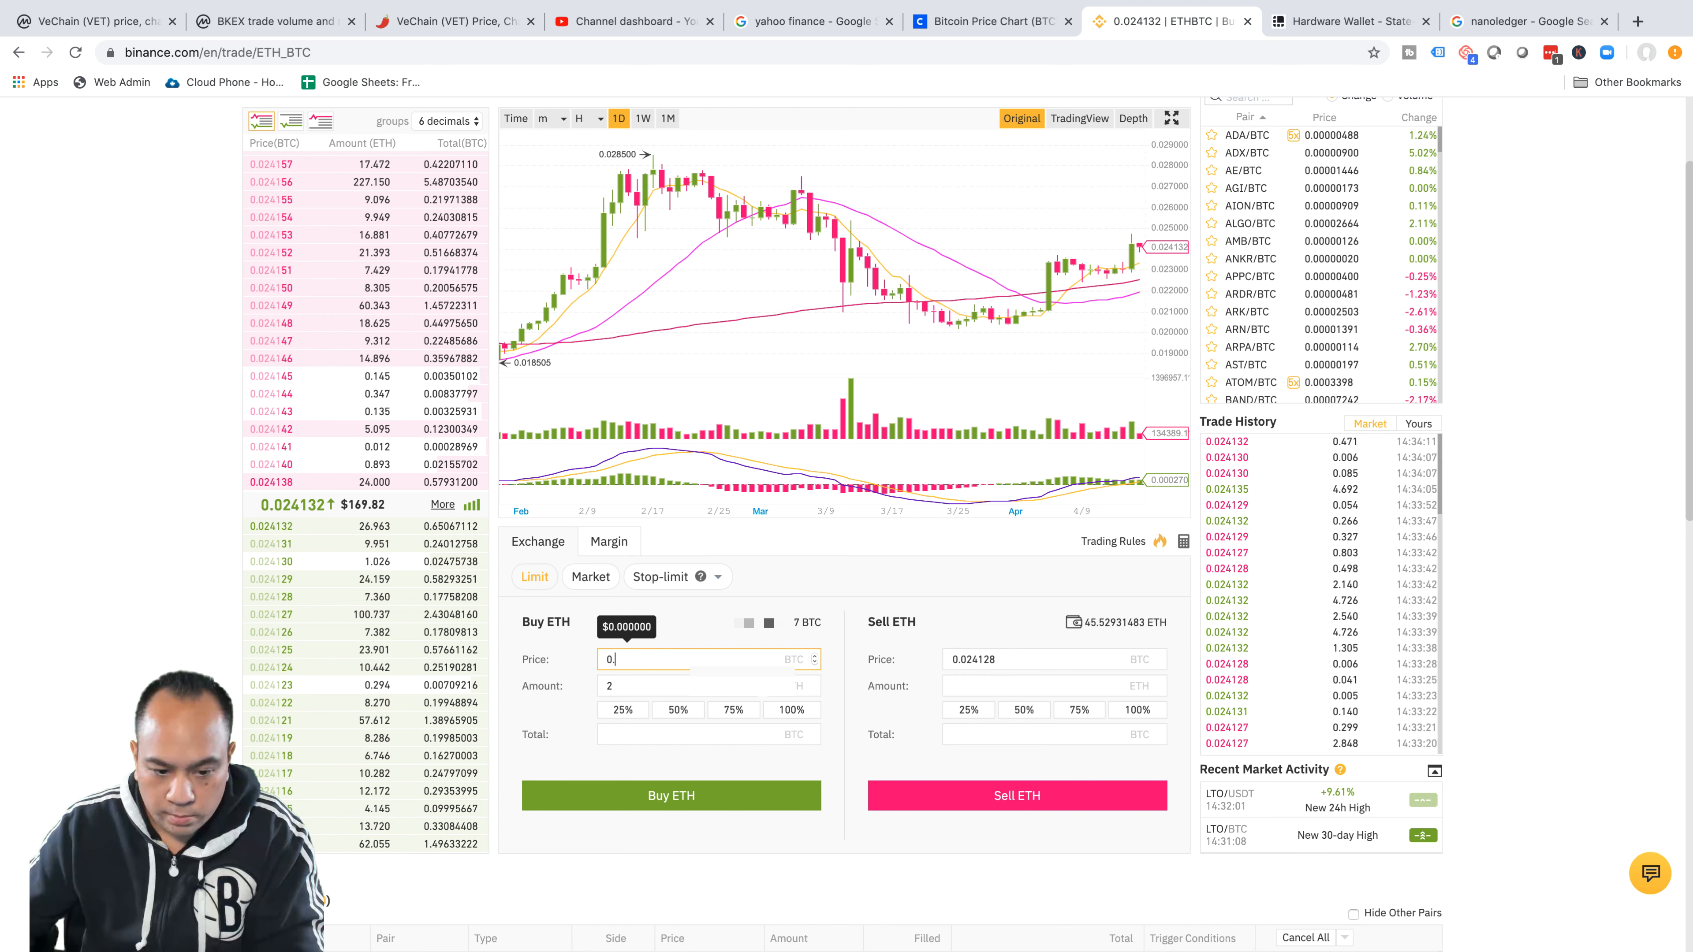
{"action": "type", "text": ".145"}
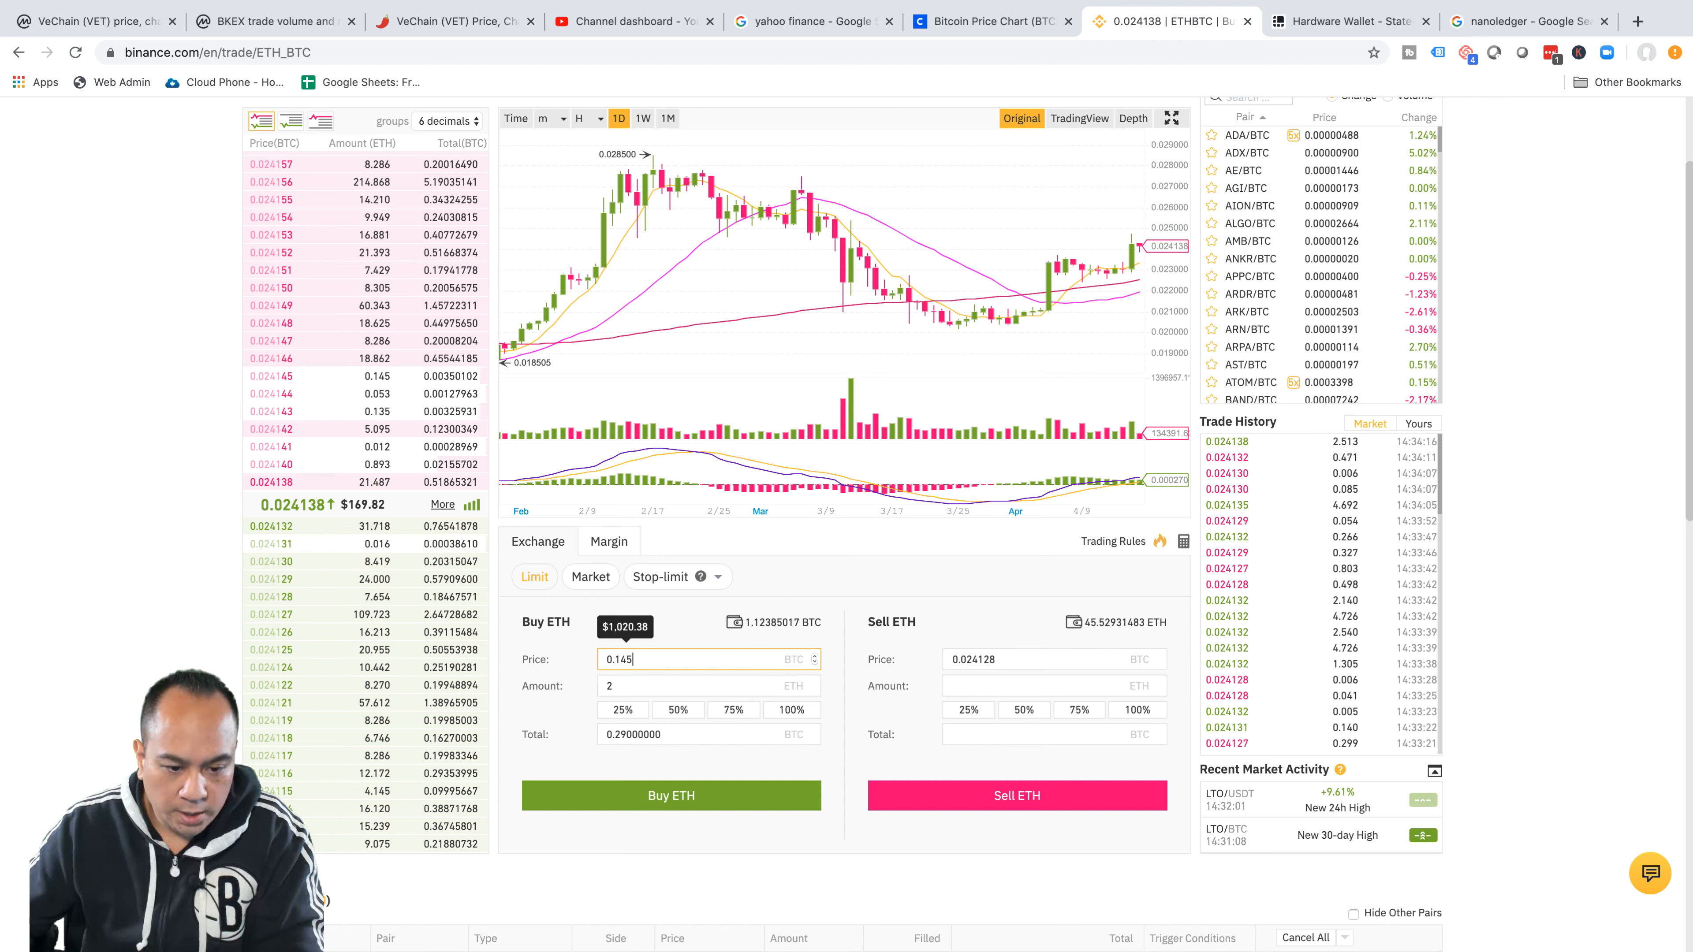
{"action": "left_click", "coordinate": [659, 660]}
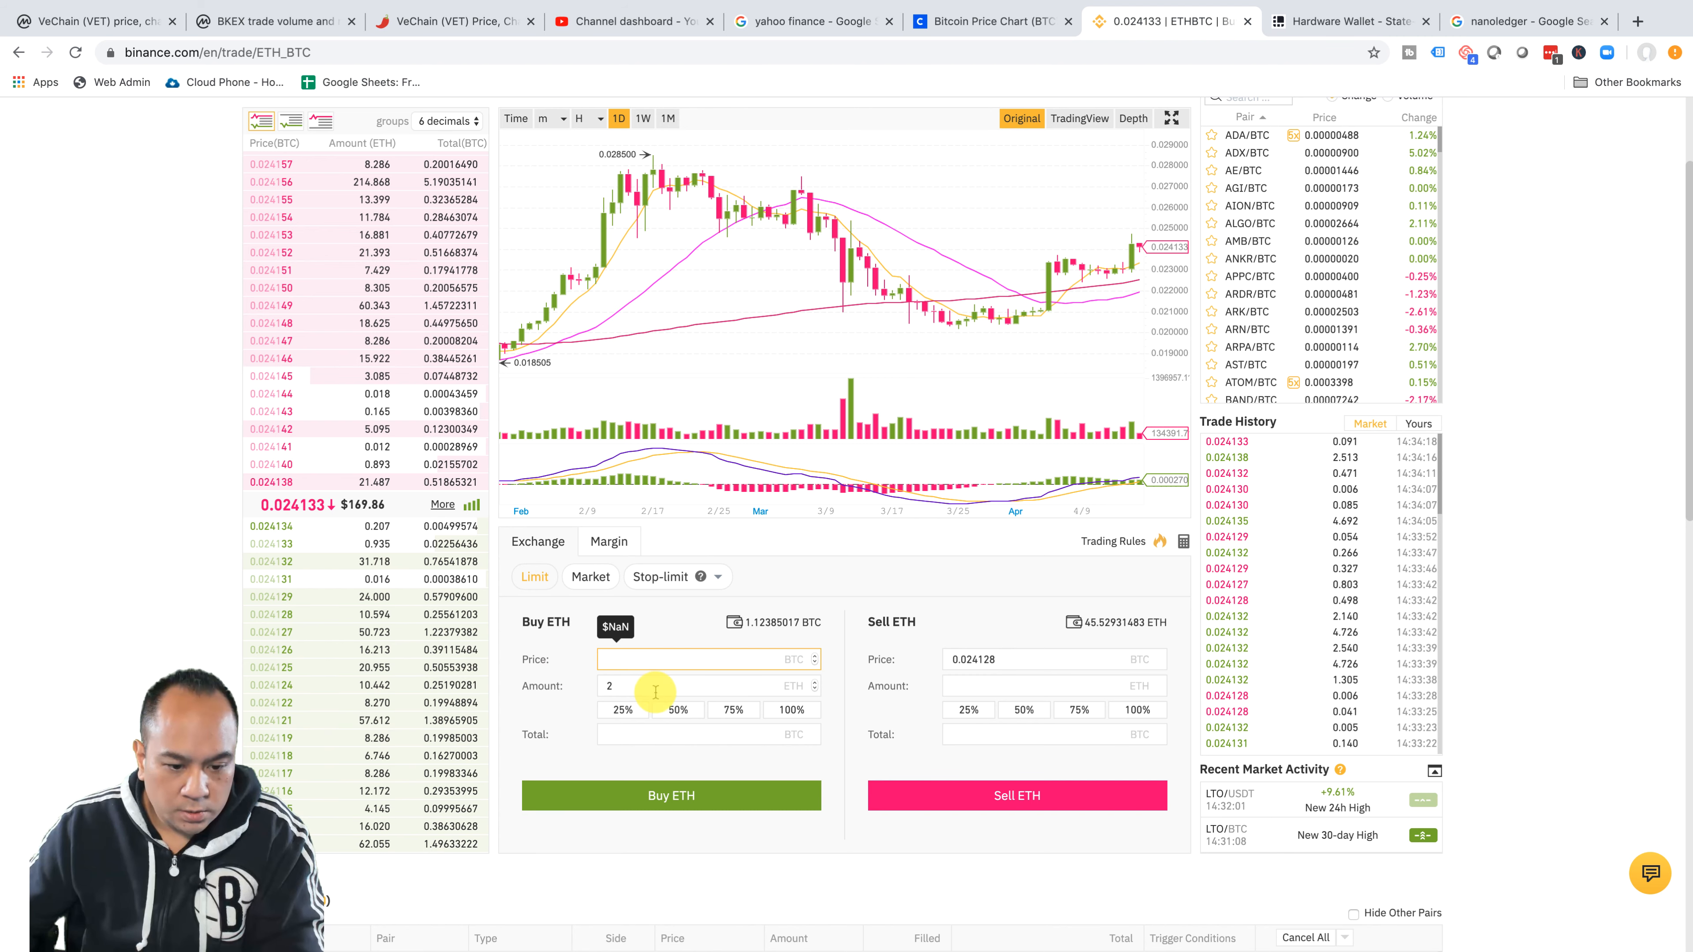
{"action": "left_click", "coordinate": [591, 575]}
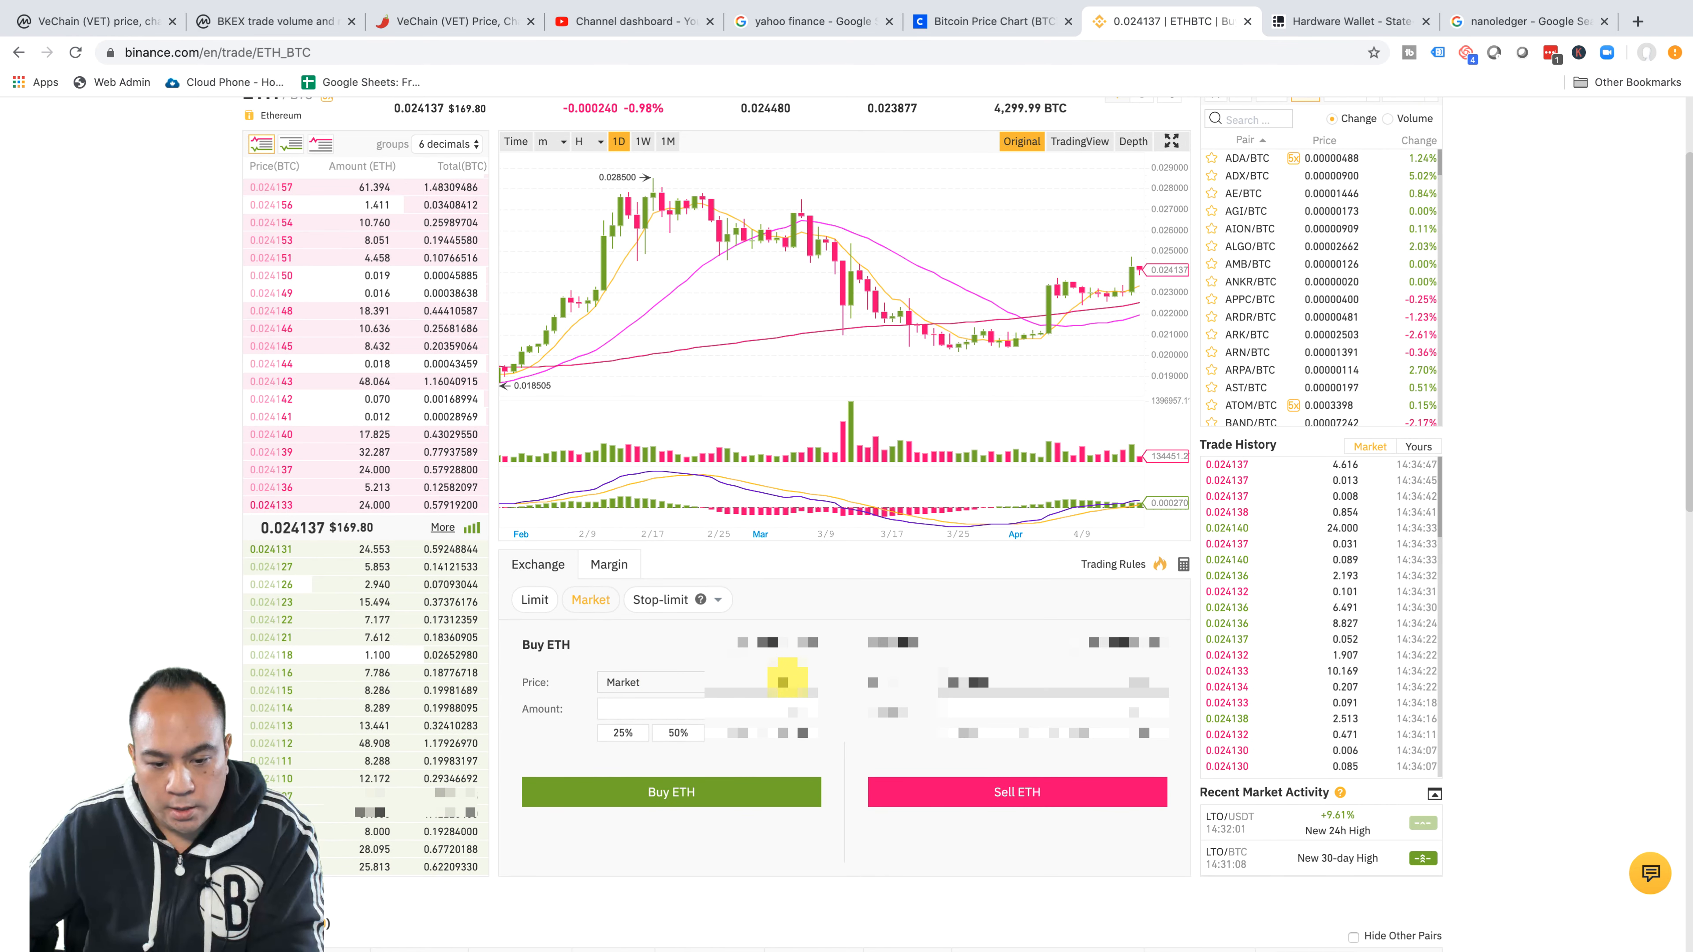
- Toggle the ETH buy between market and limit, briefly entering 2 as a limit value
{"action": "left_click", "coordinate": [620, 732]}
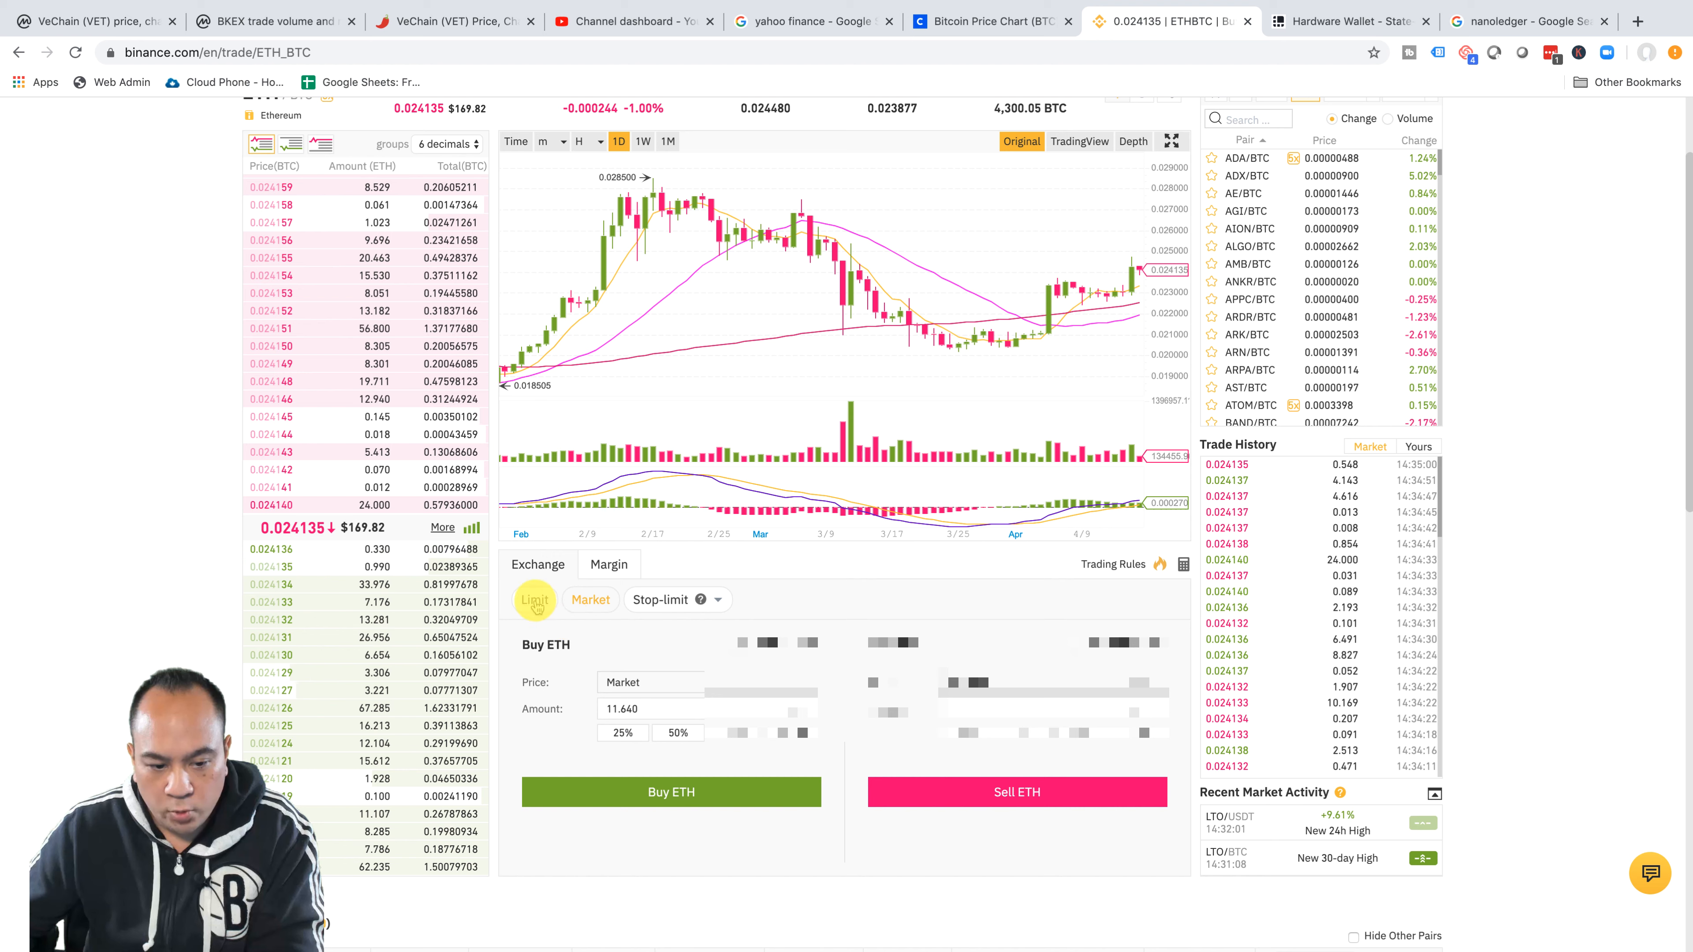
{"action": "left_click", "coordinate": [534, 600]}
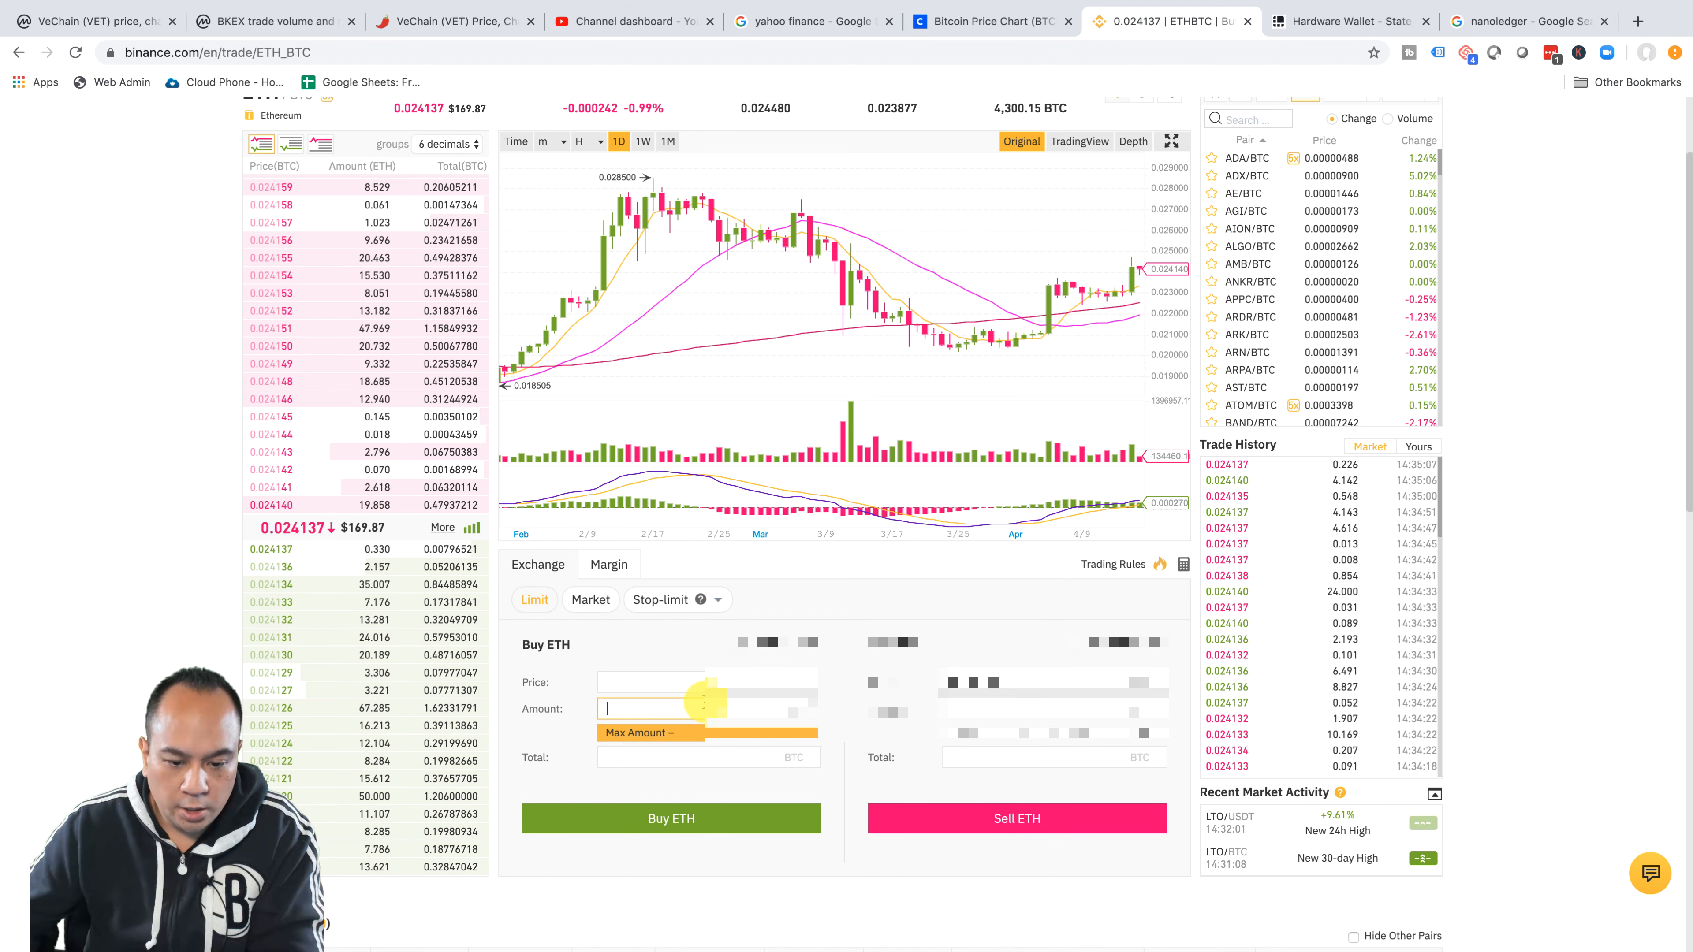
{"action": "type", "text": "238"}
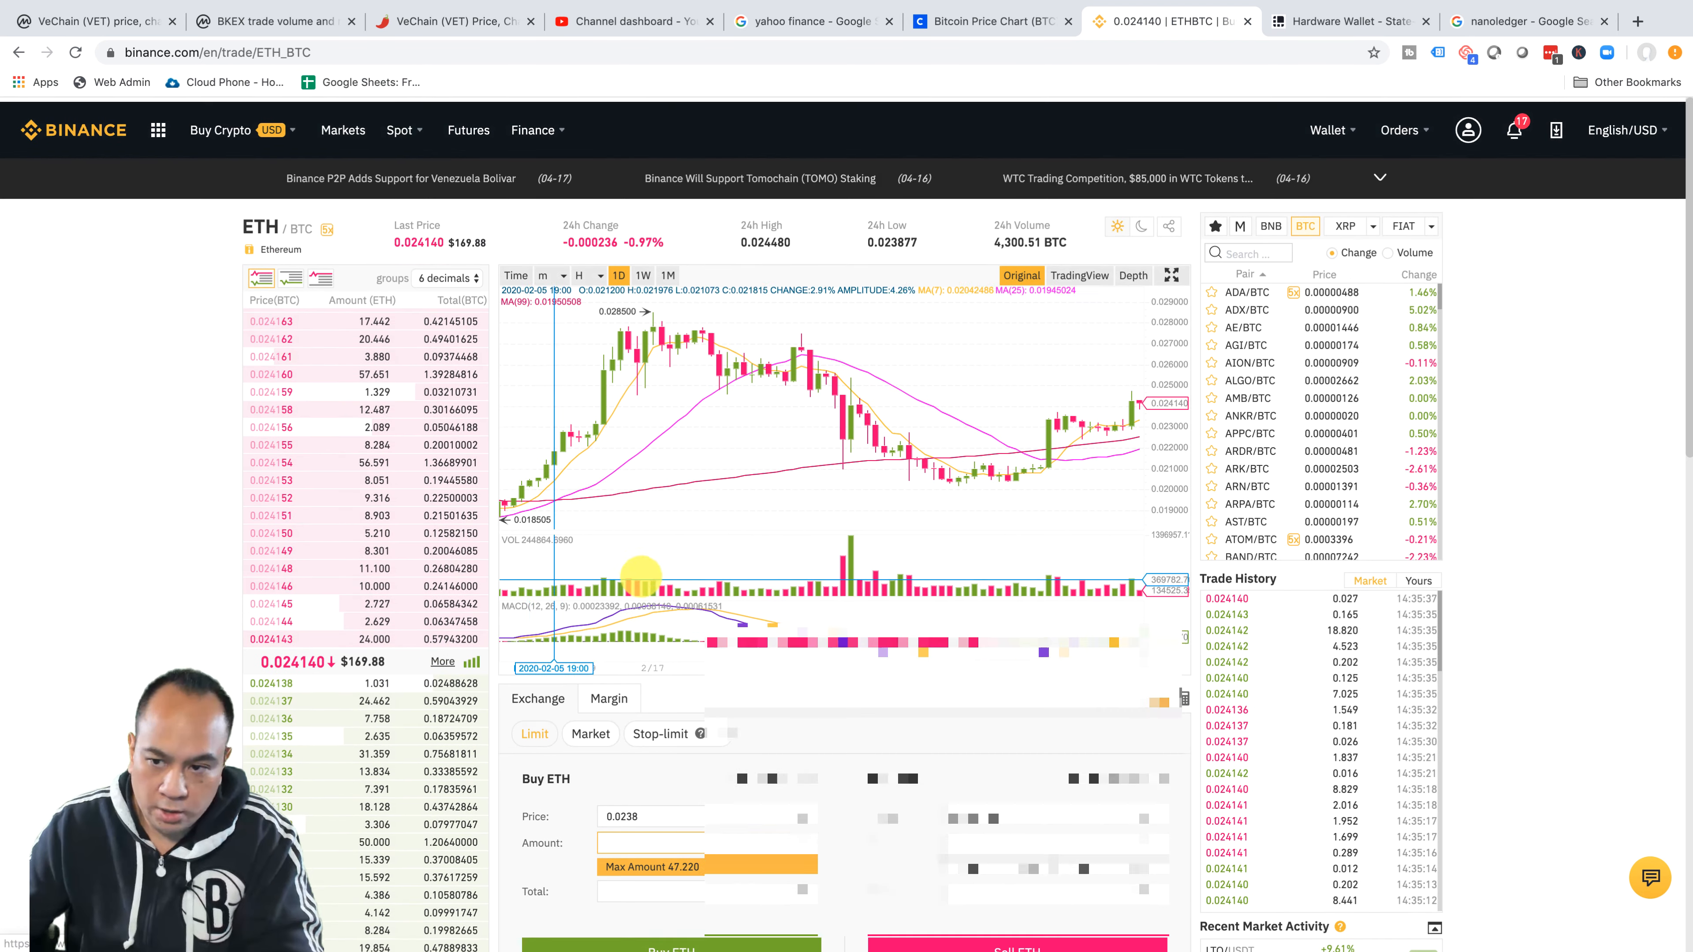
- Check the notifications, then set the ETH buy to a market order holding 11.640 ETH
{"action": "left_click", "coordinate": [1515, 126]}
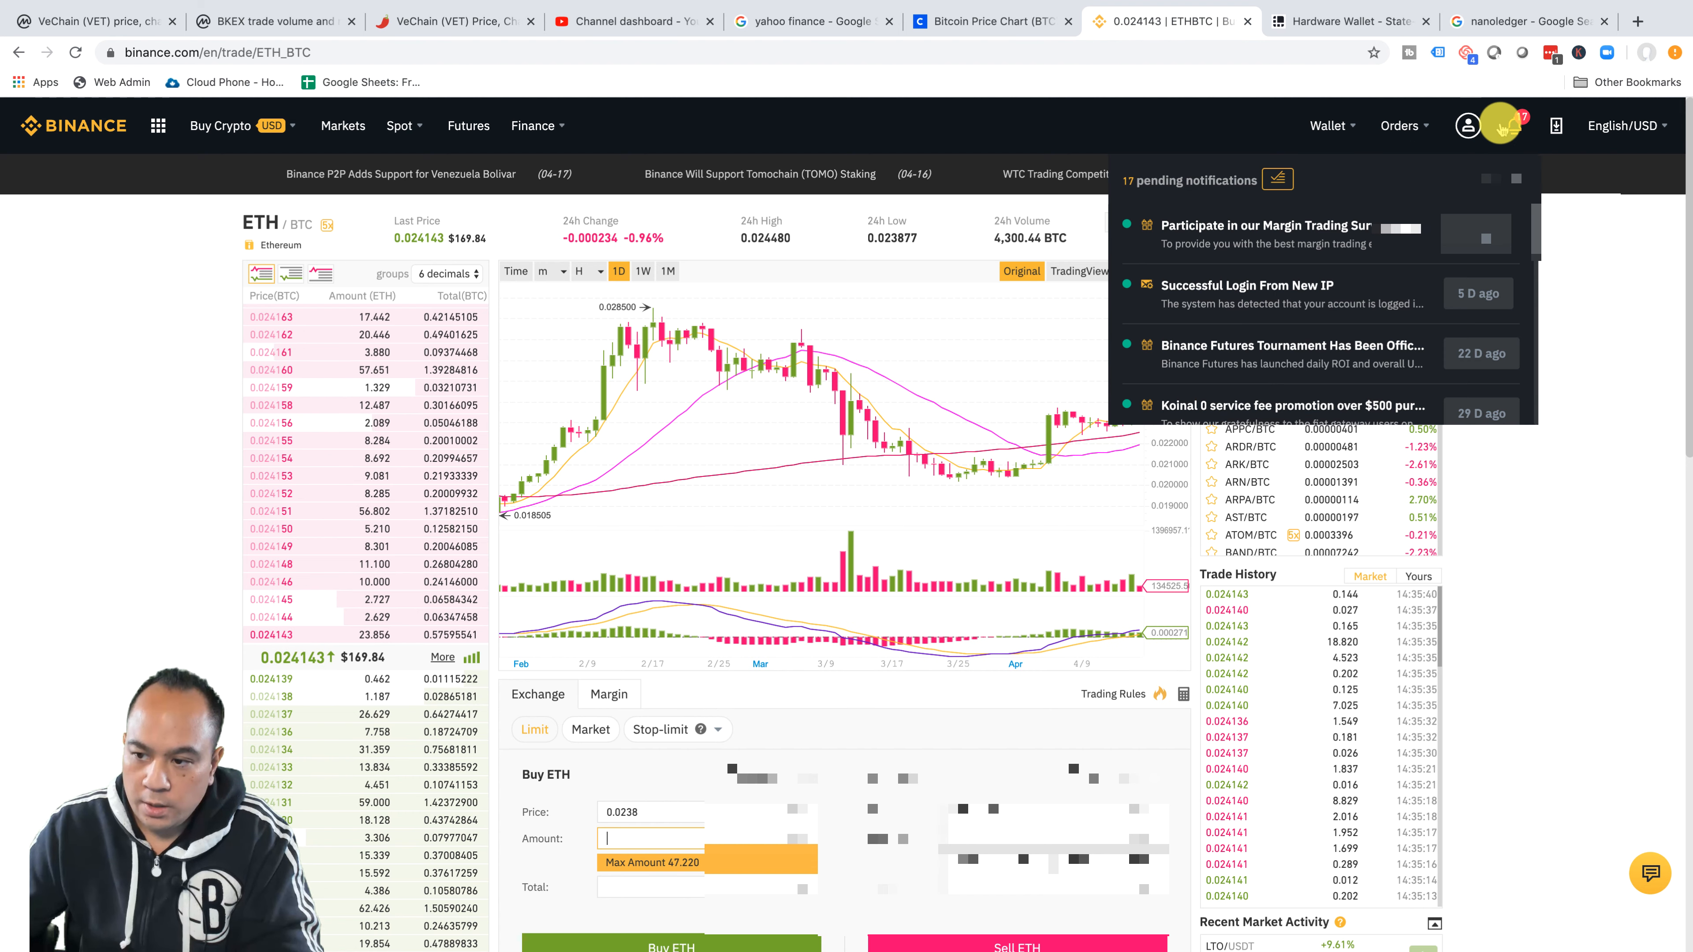
{"action": "left_click", "coordinate": [1399, 125]}
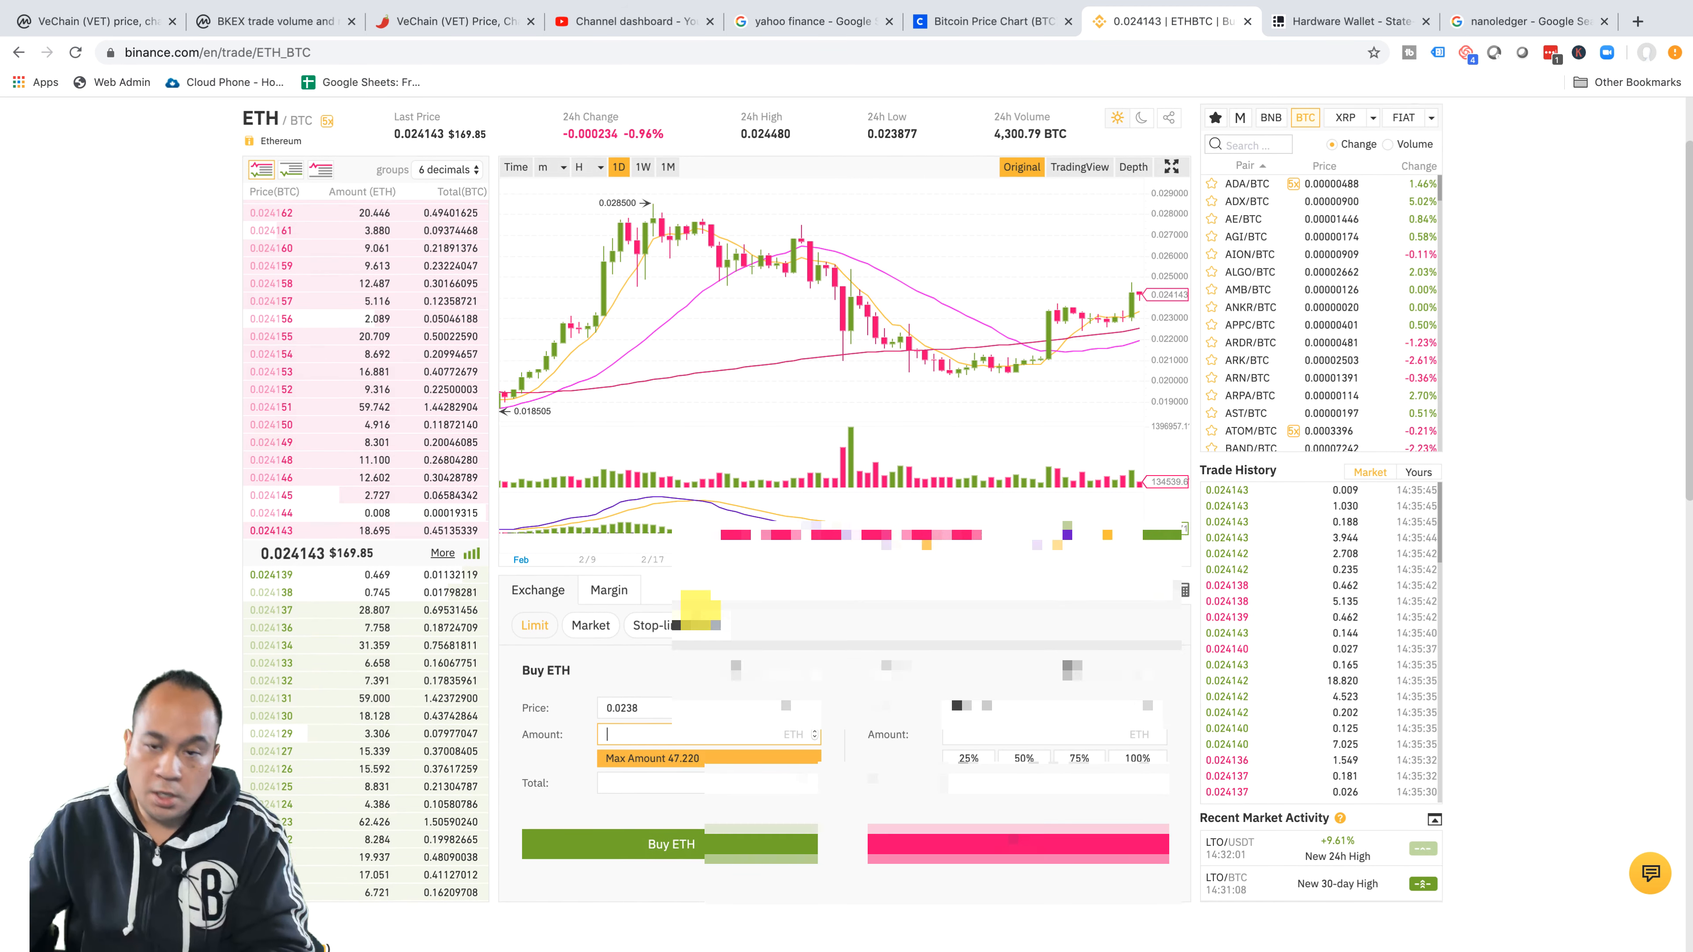
{"action": "left_click", "coordinate": [590, 624]}
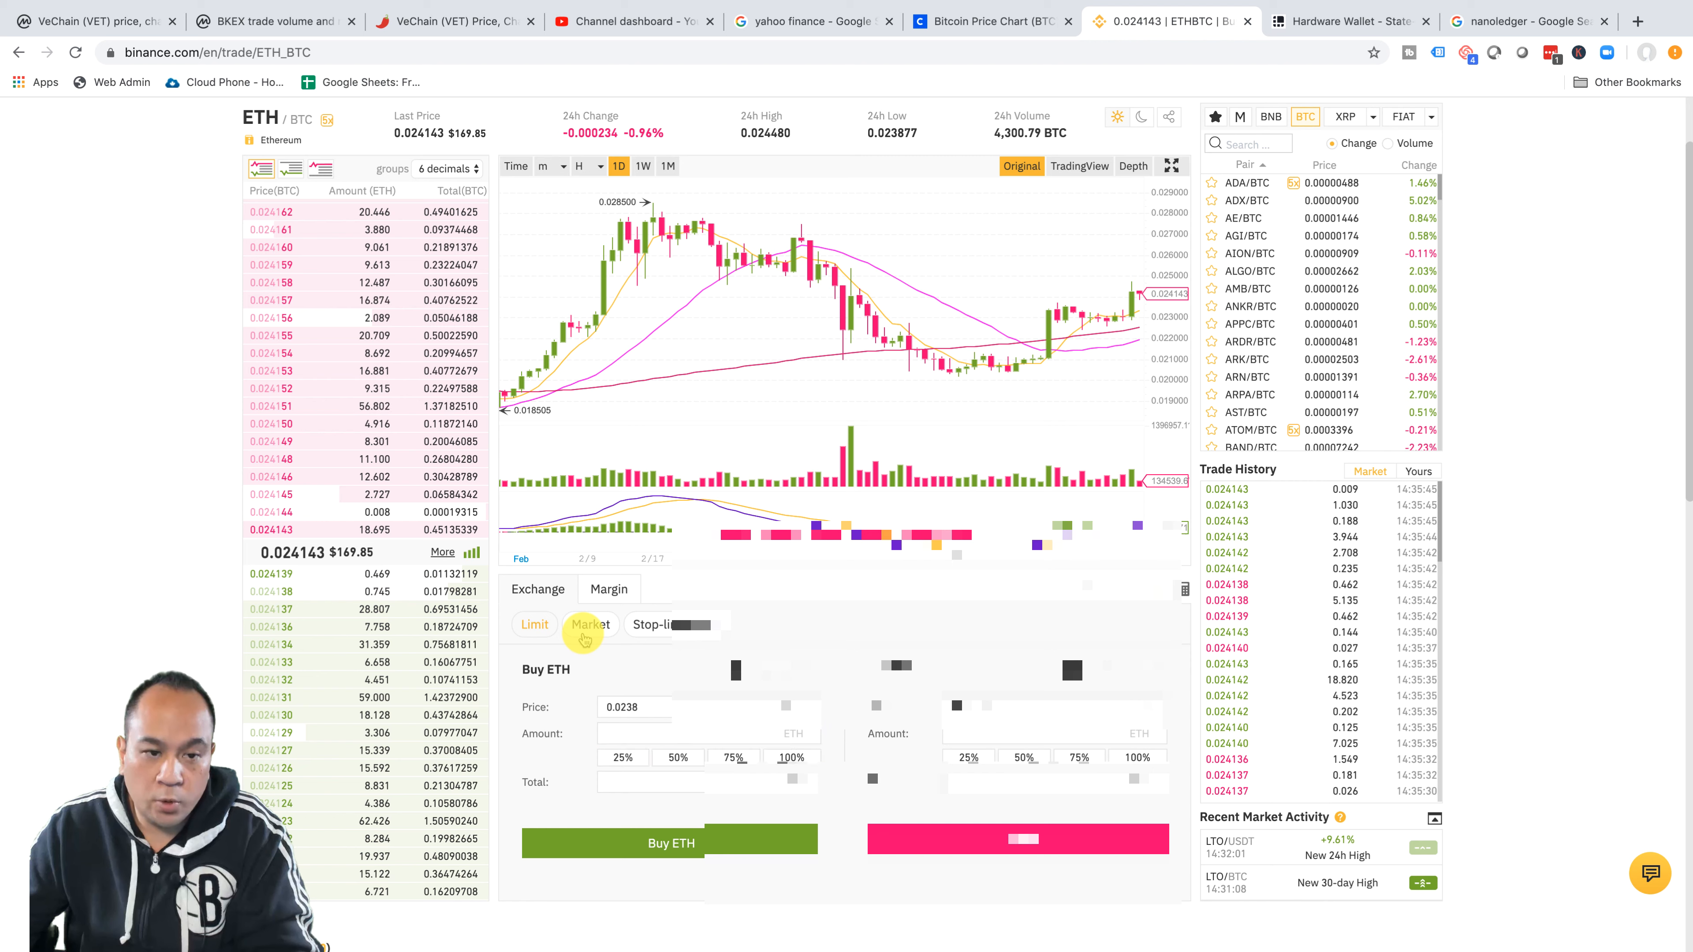
{"action": "left_click", "coordinate": [590, 625]}
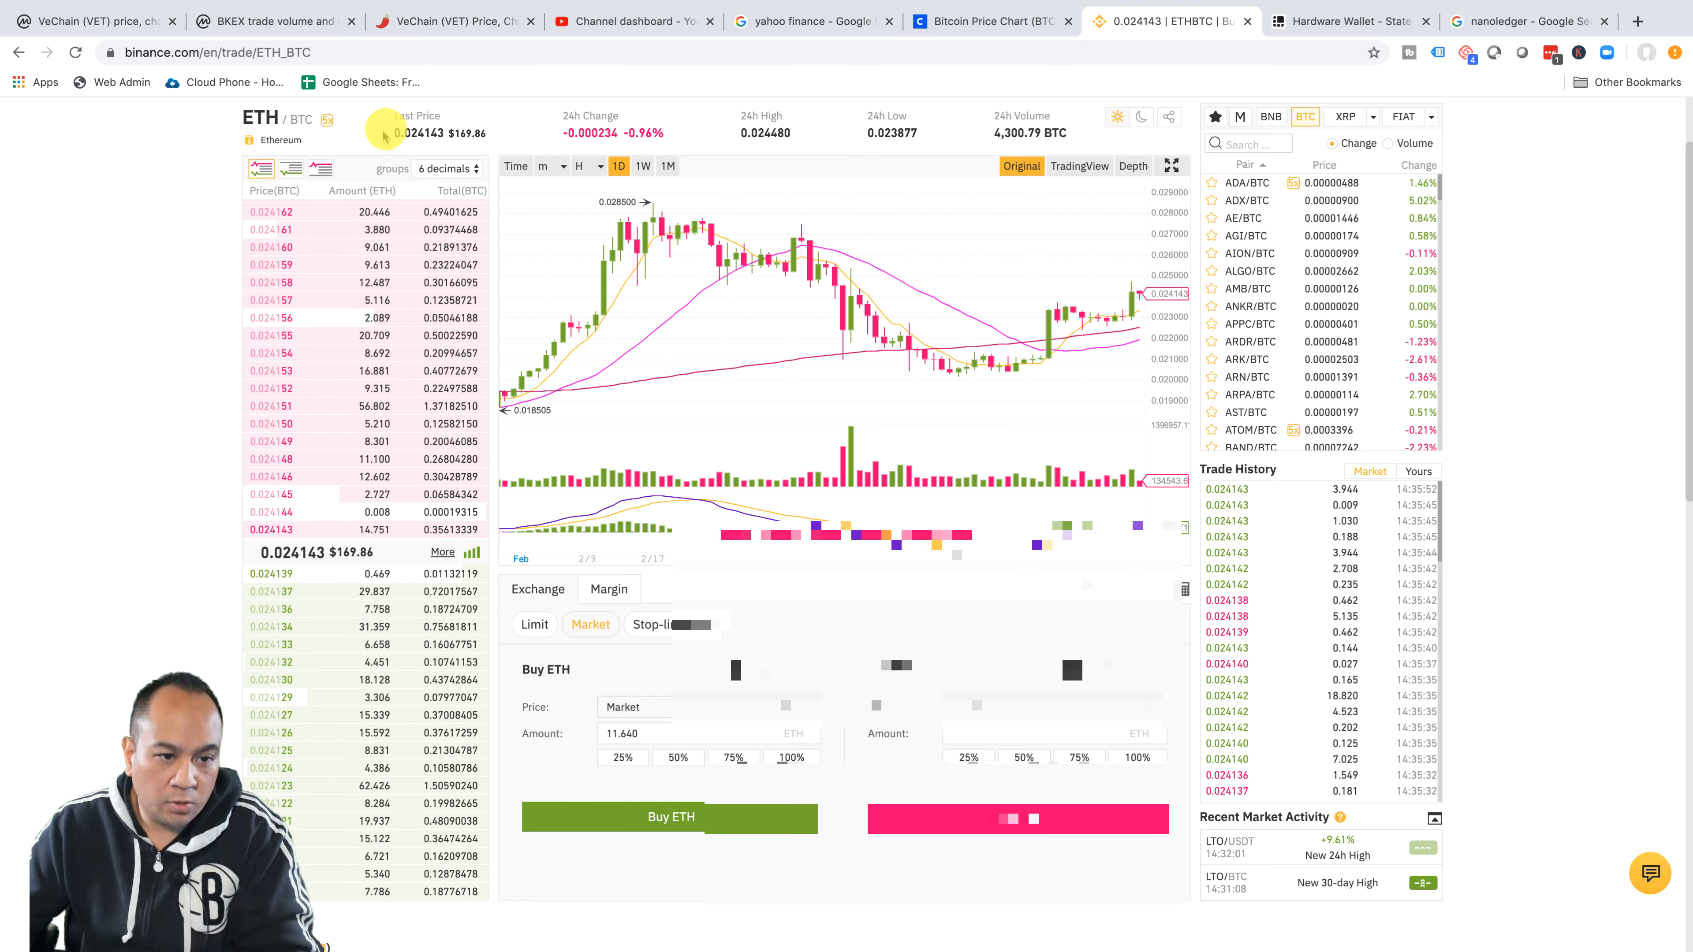